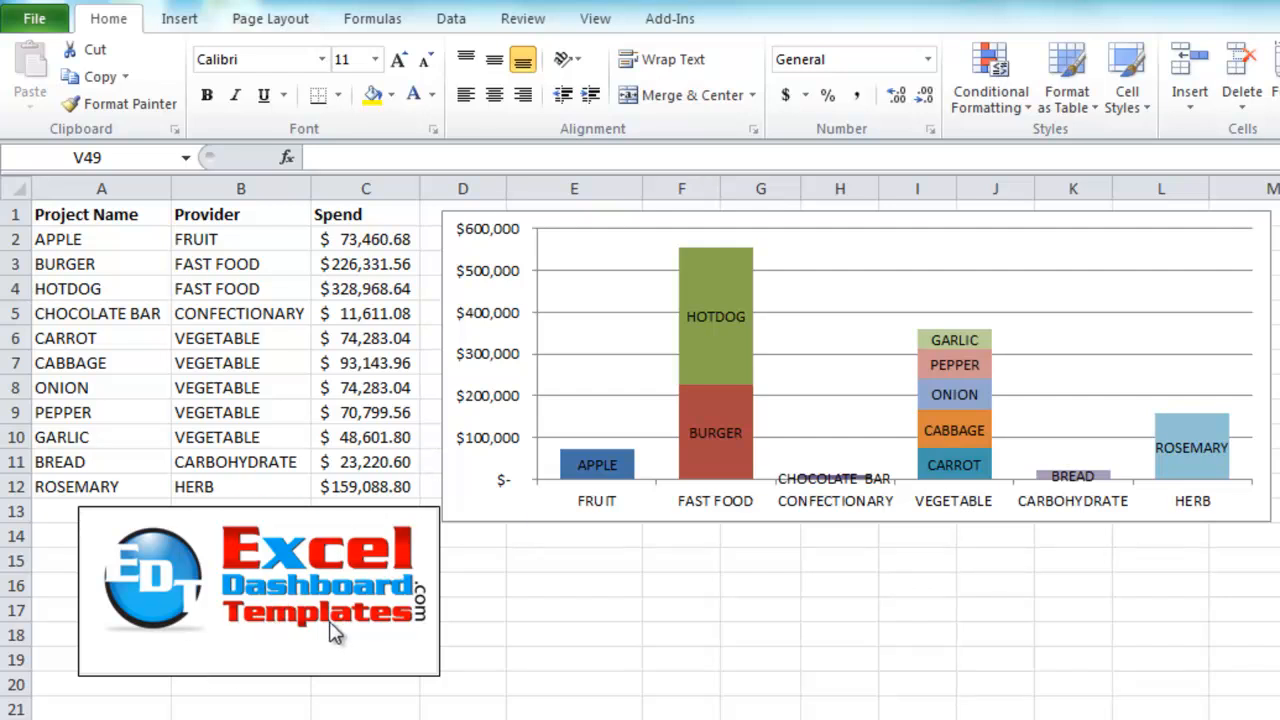
mouse_move(335, 588)
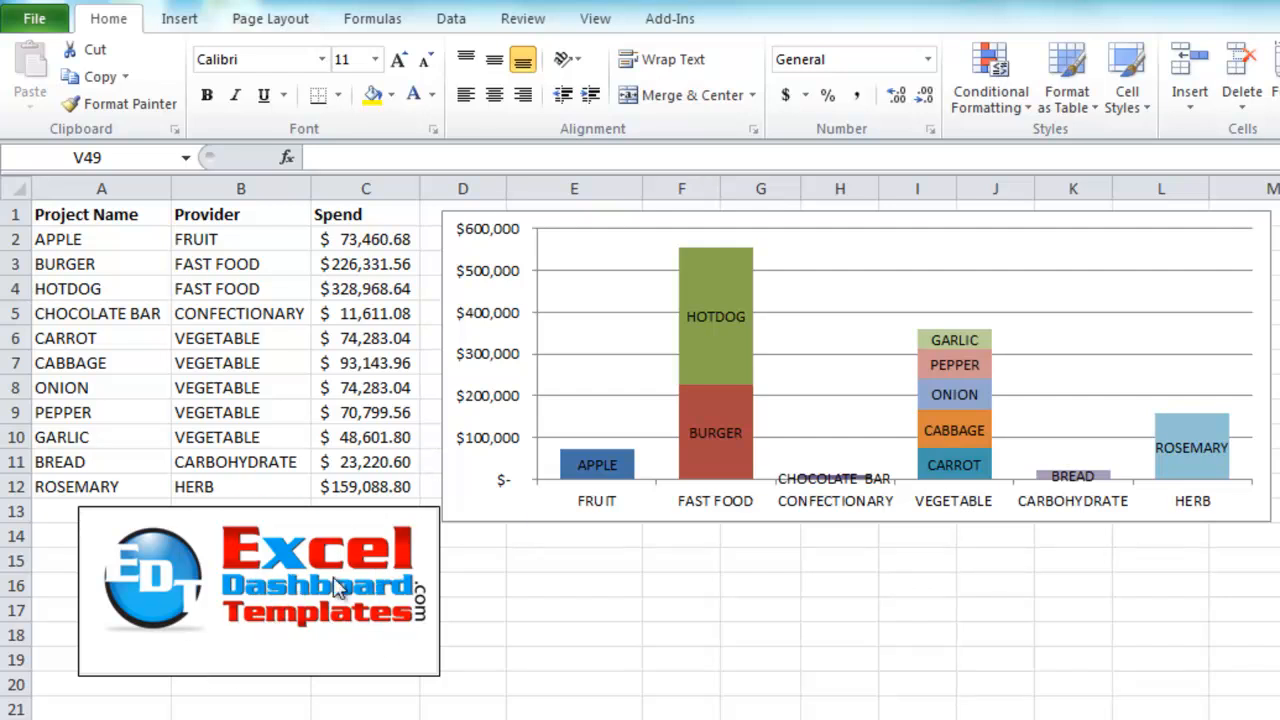
mouse_move(305, 638)
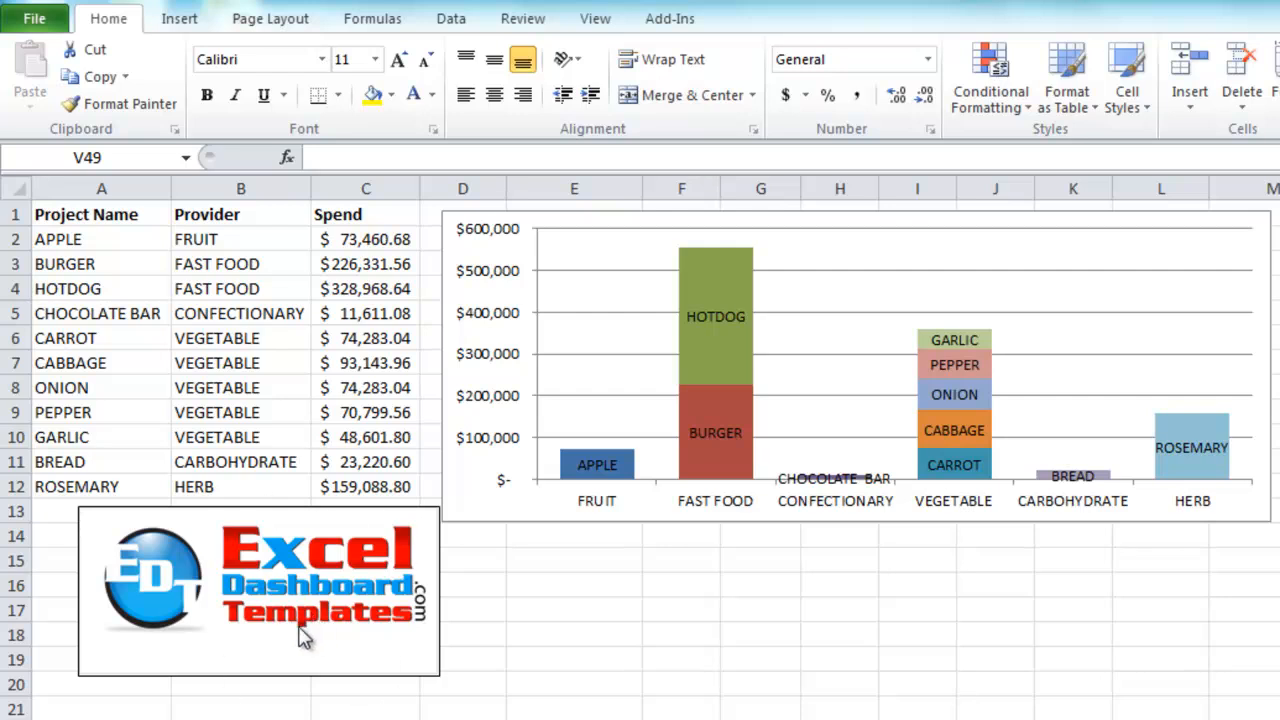
mouse_move(260, 628)
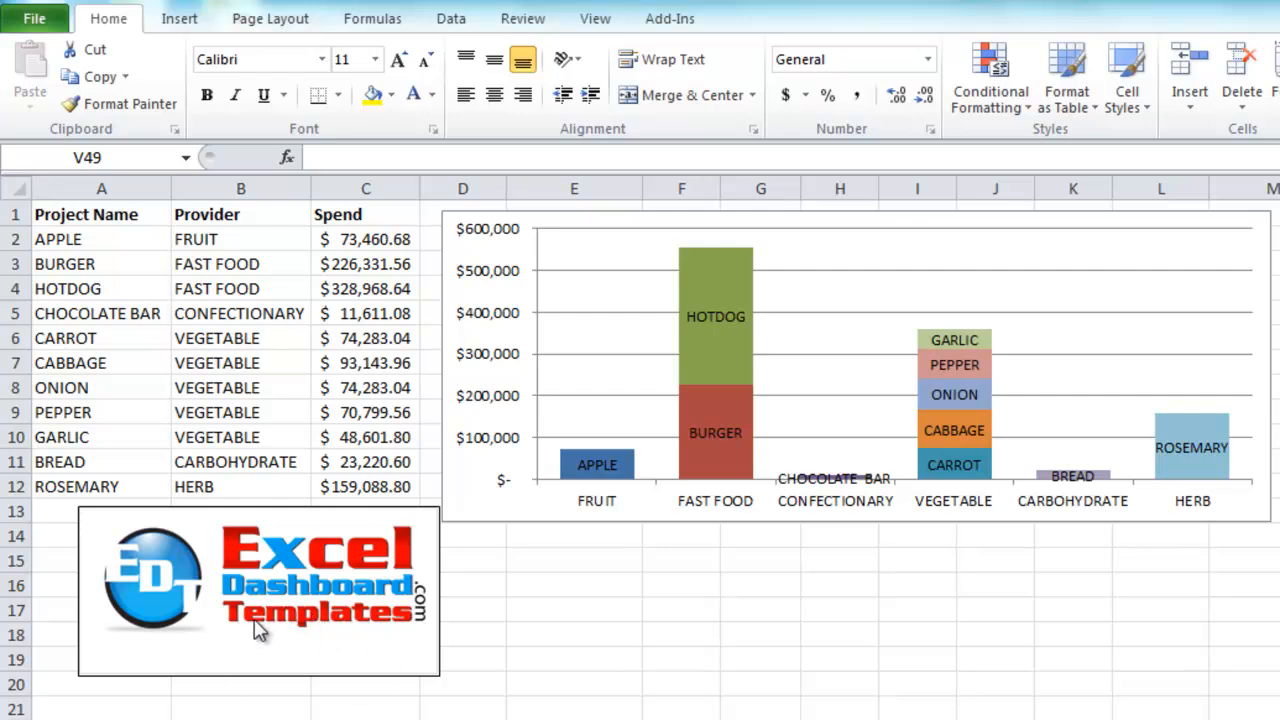
mouse_move(230, 642)
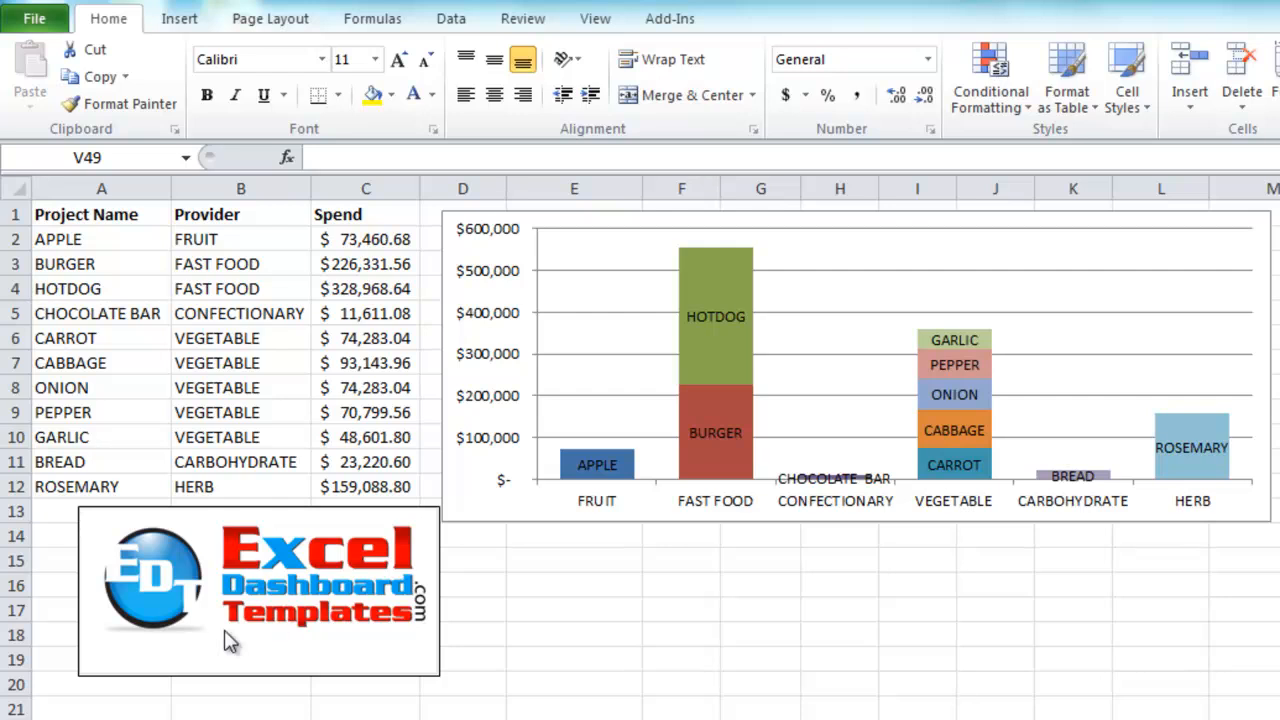
mouse_move(190, 370)
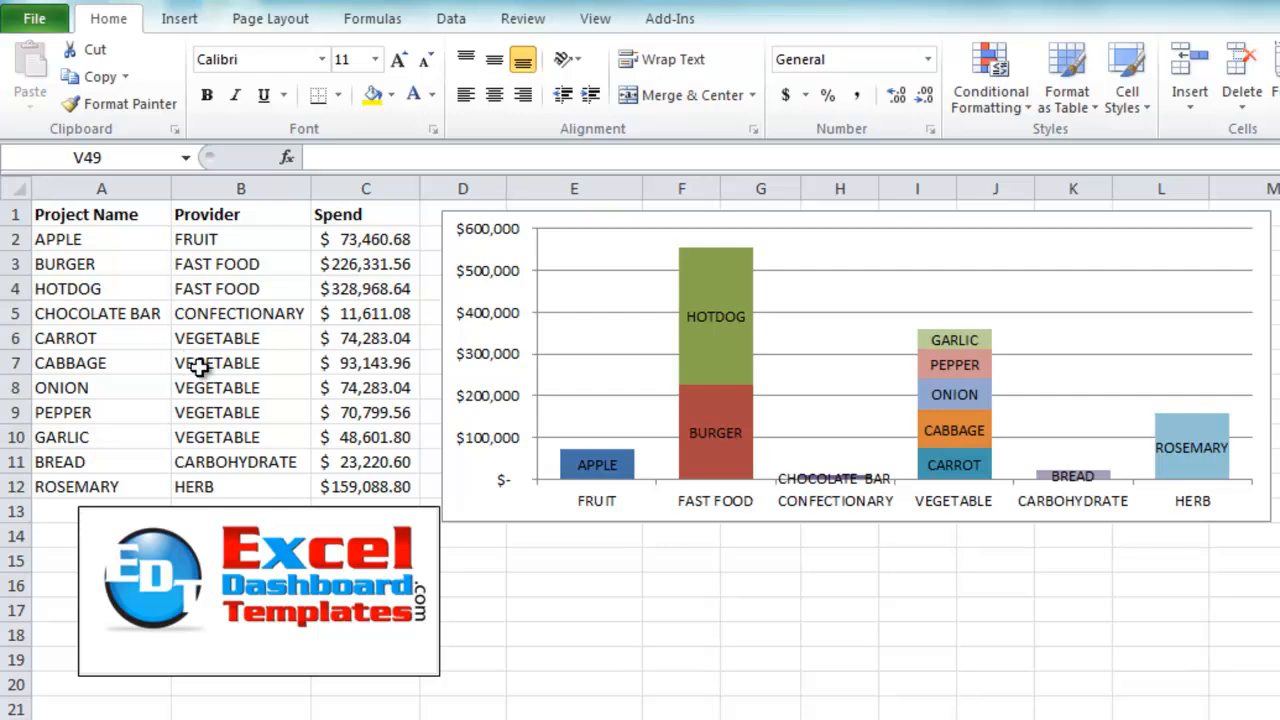
mouse_move(297, 337)
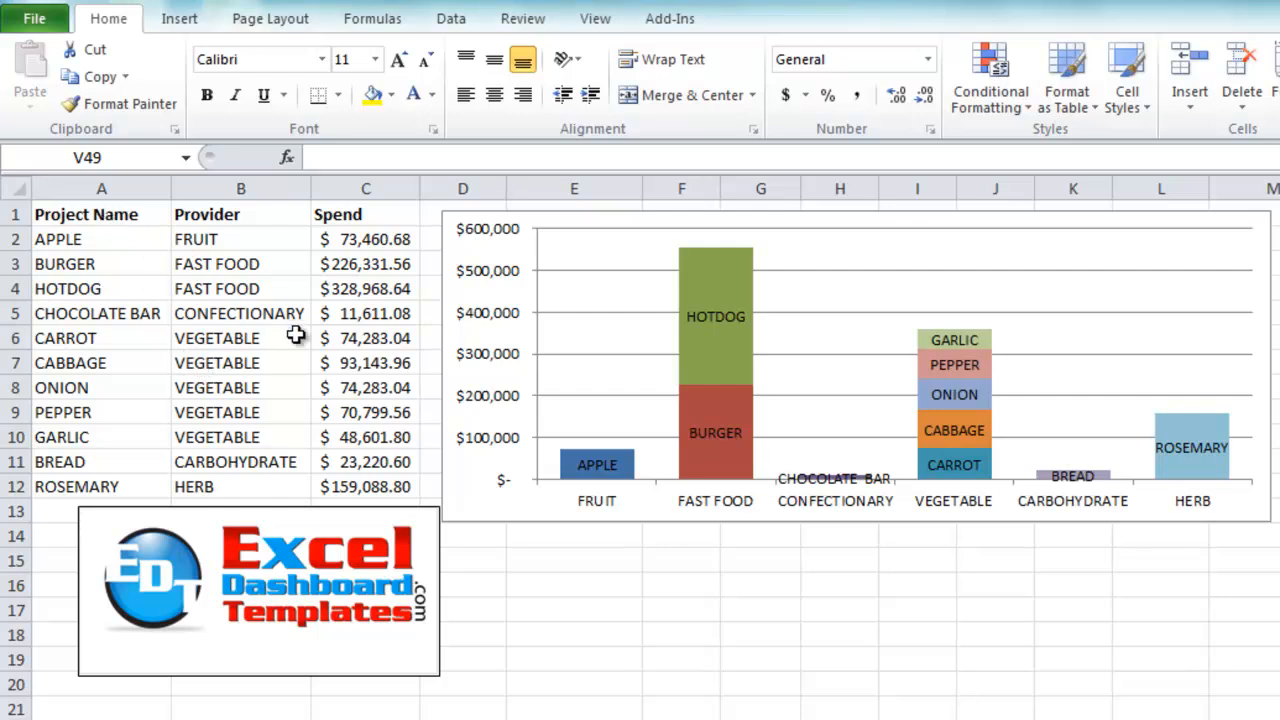
mouse_move(205, 217)
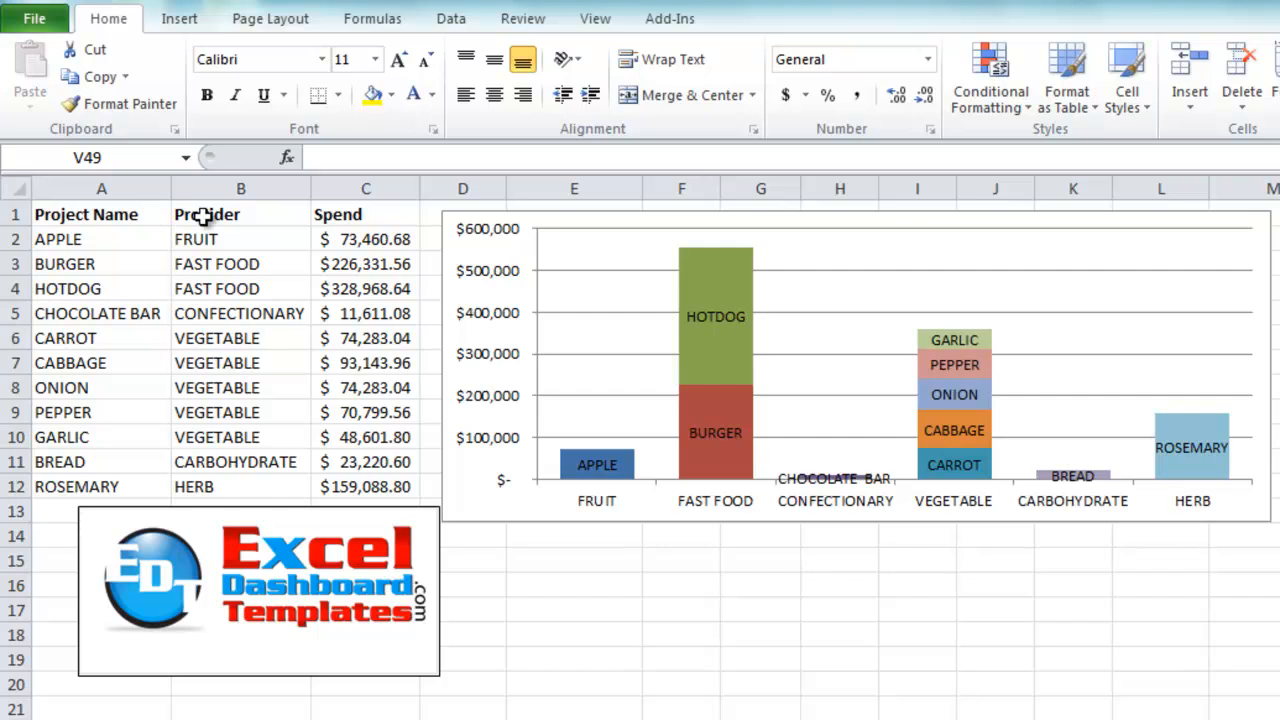
mouse_move(142, 232)
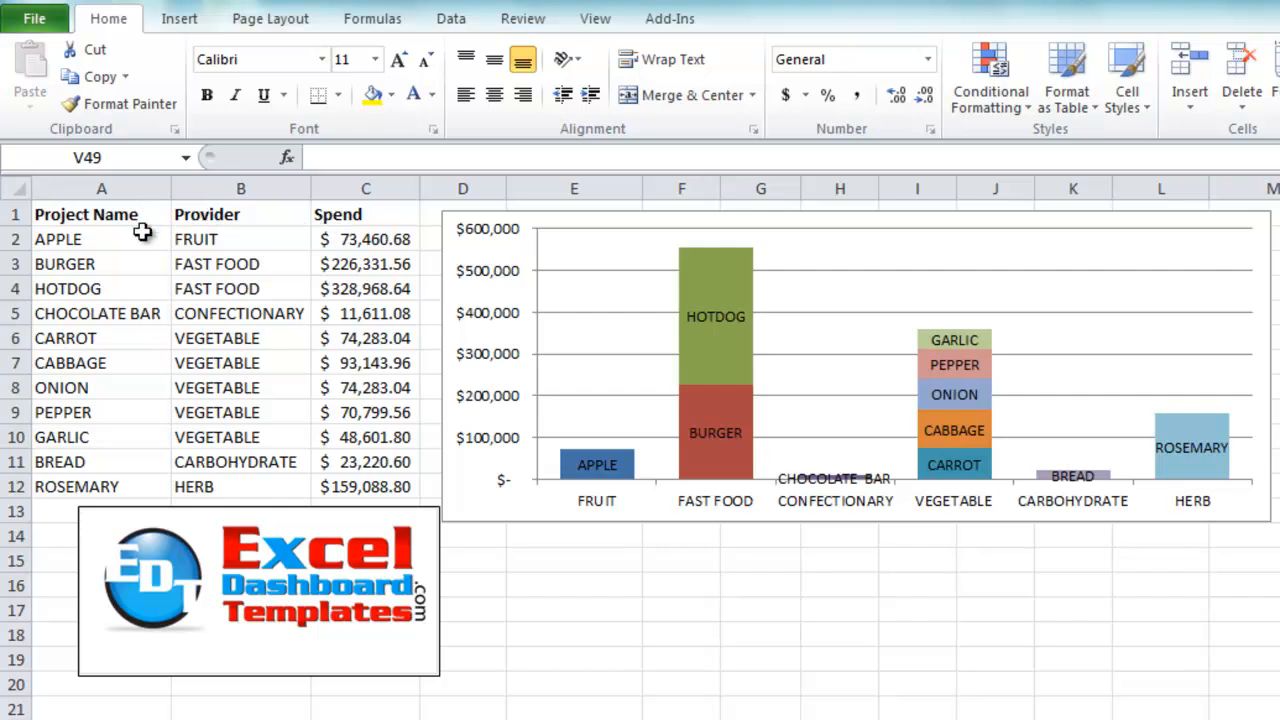
mouse_move(92, 270)
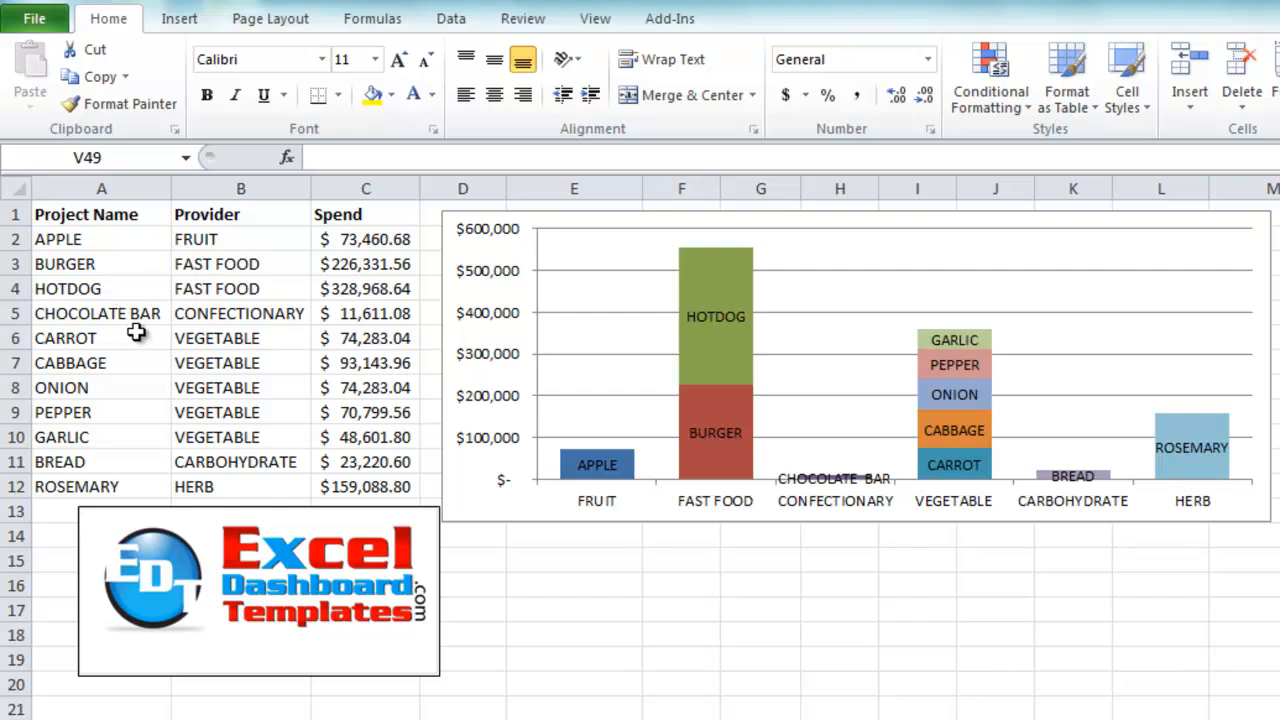
mouse_move(255, 421)
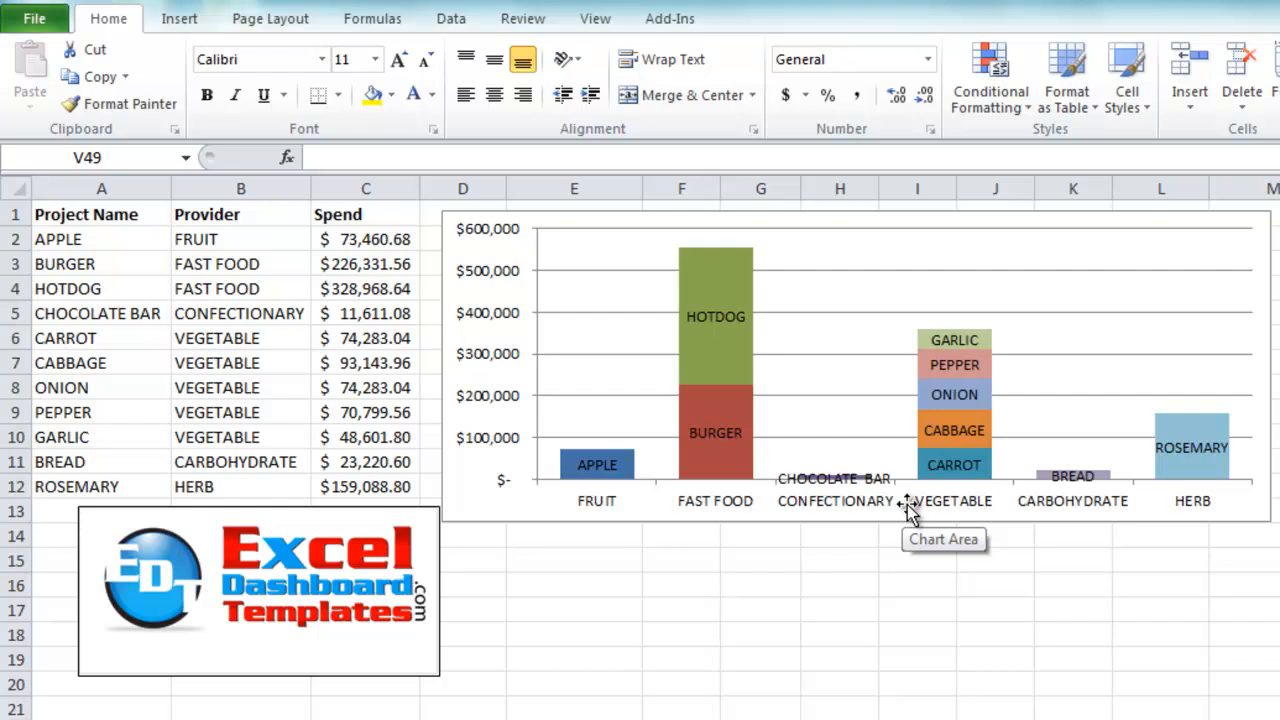
mouse_move(845, 508)
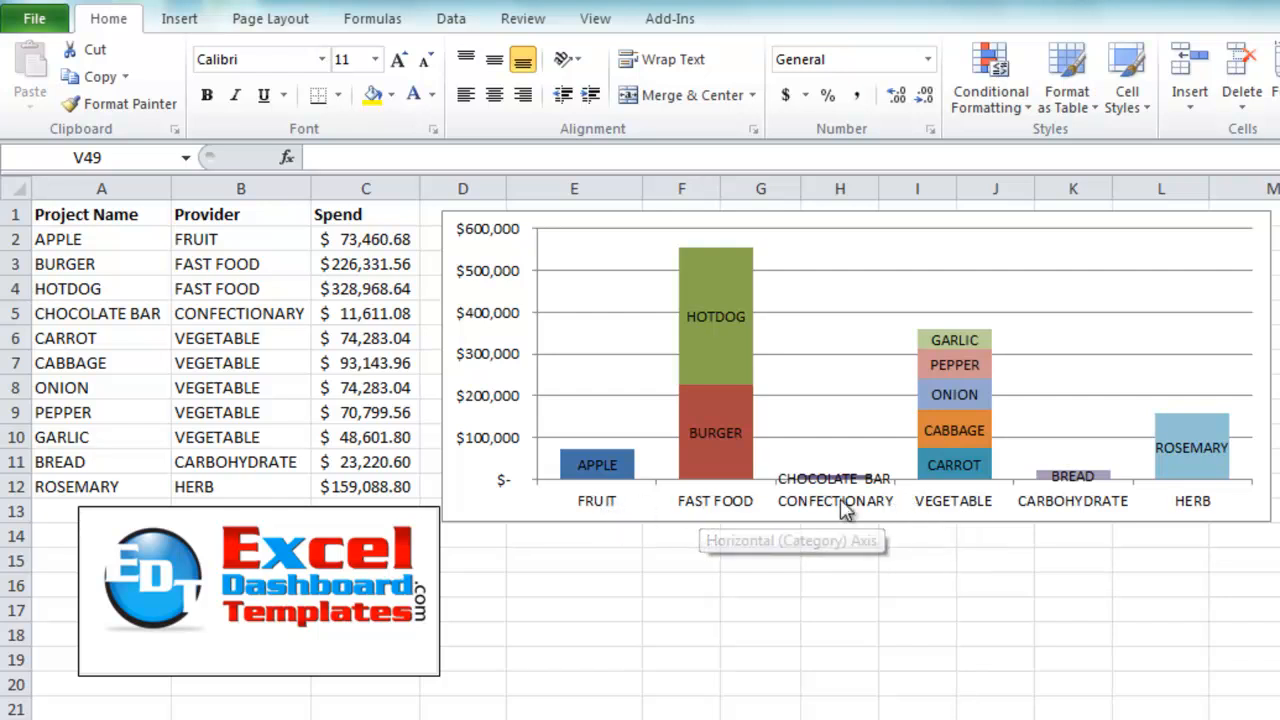
mouse_move(1063, 505)
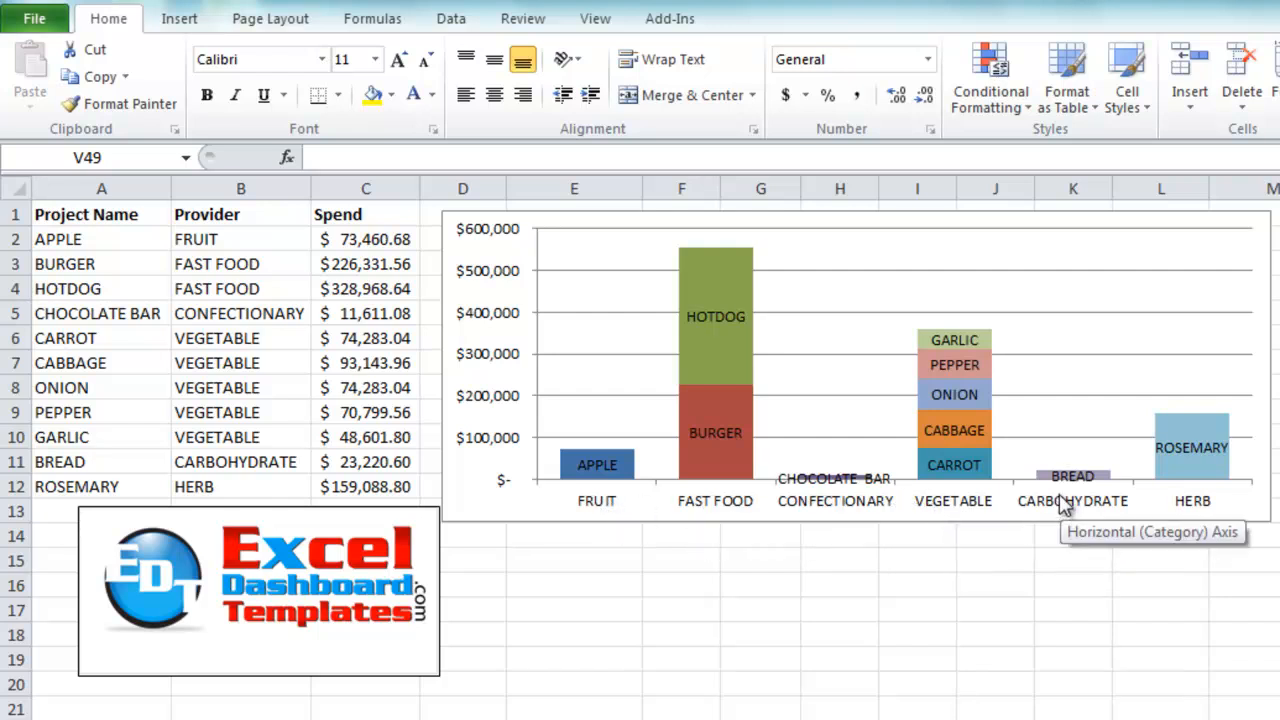
mouse_move(795, 463)
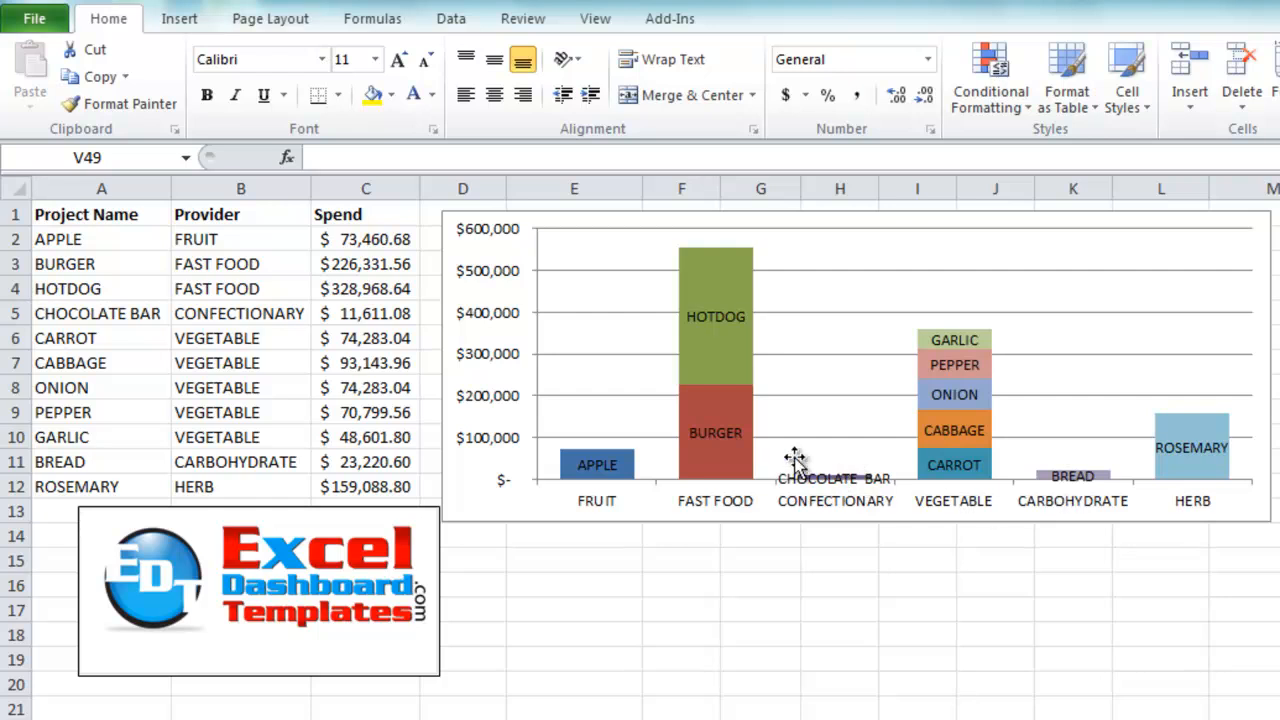
mouse_move(715, 368)
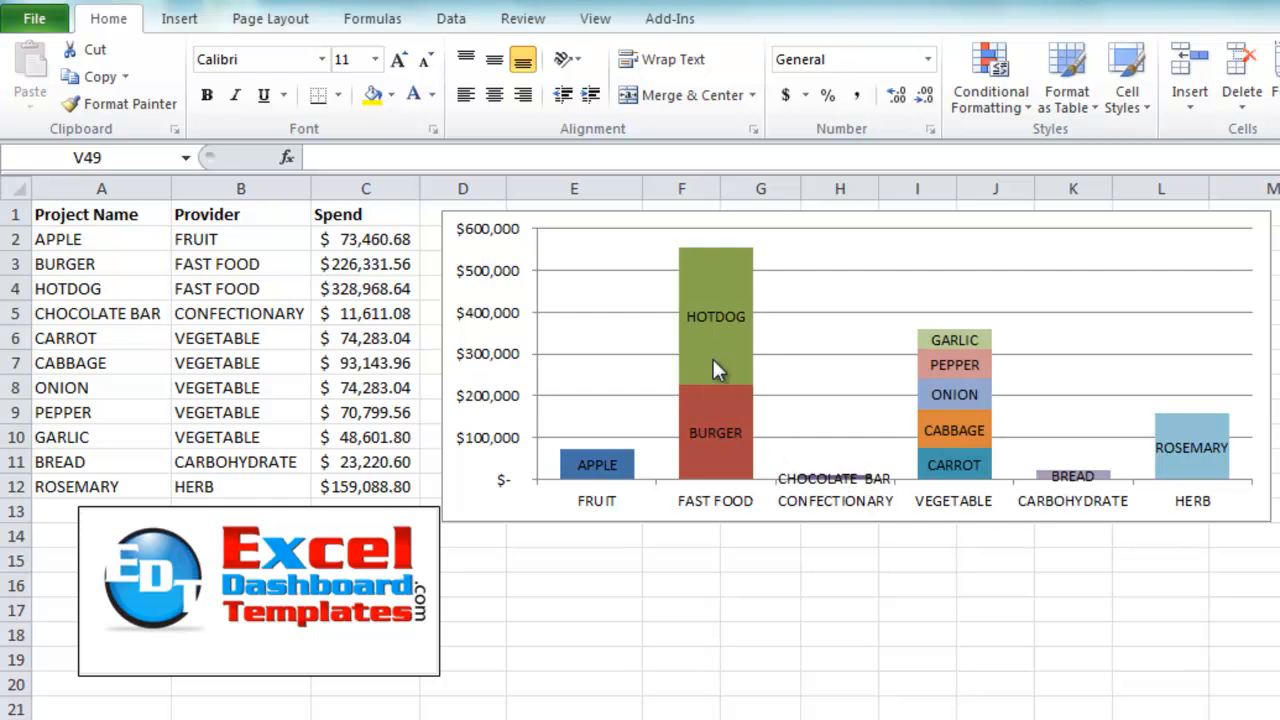
mouse_move(708, 432)
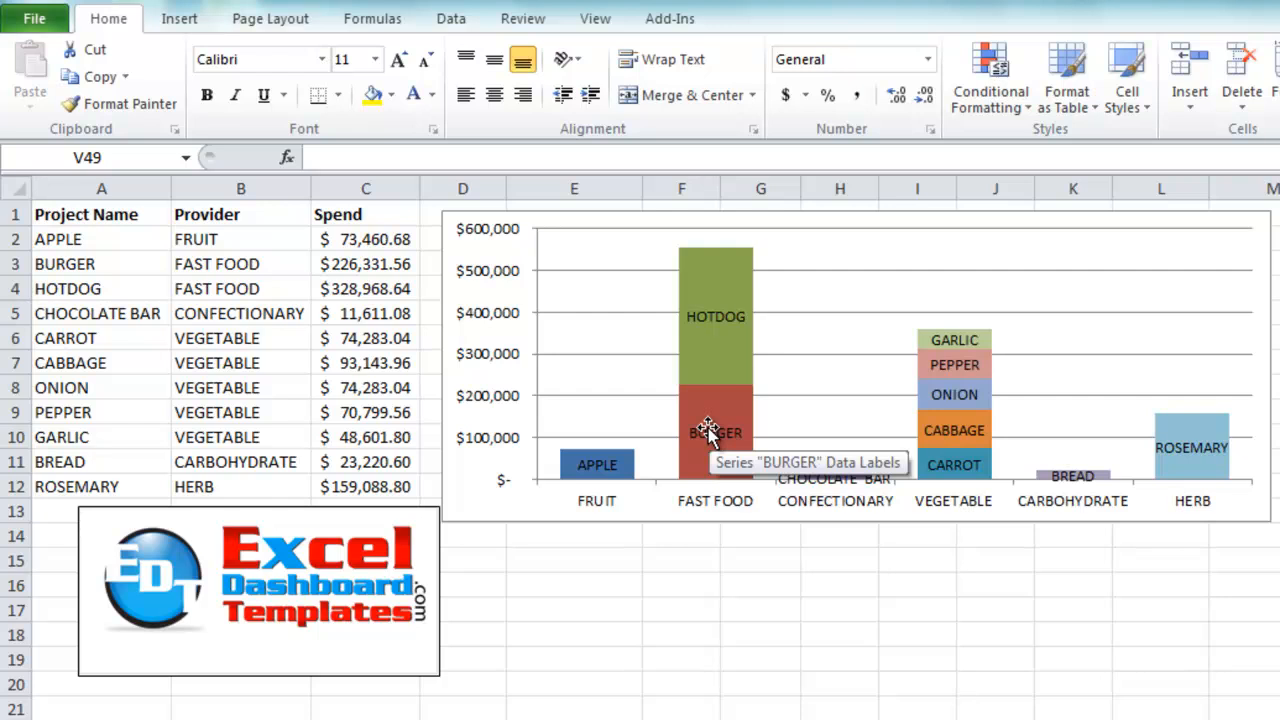
mouse_move(662, 452)
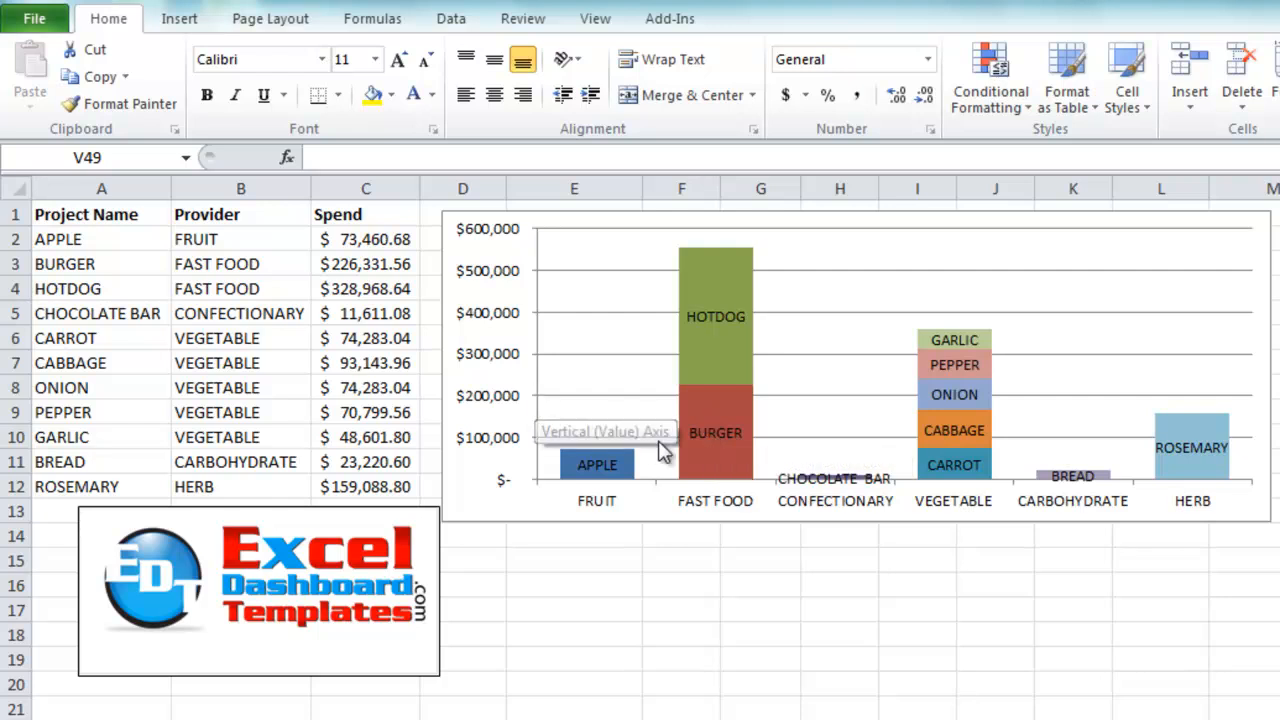
mouse_move(720, 432)
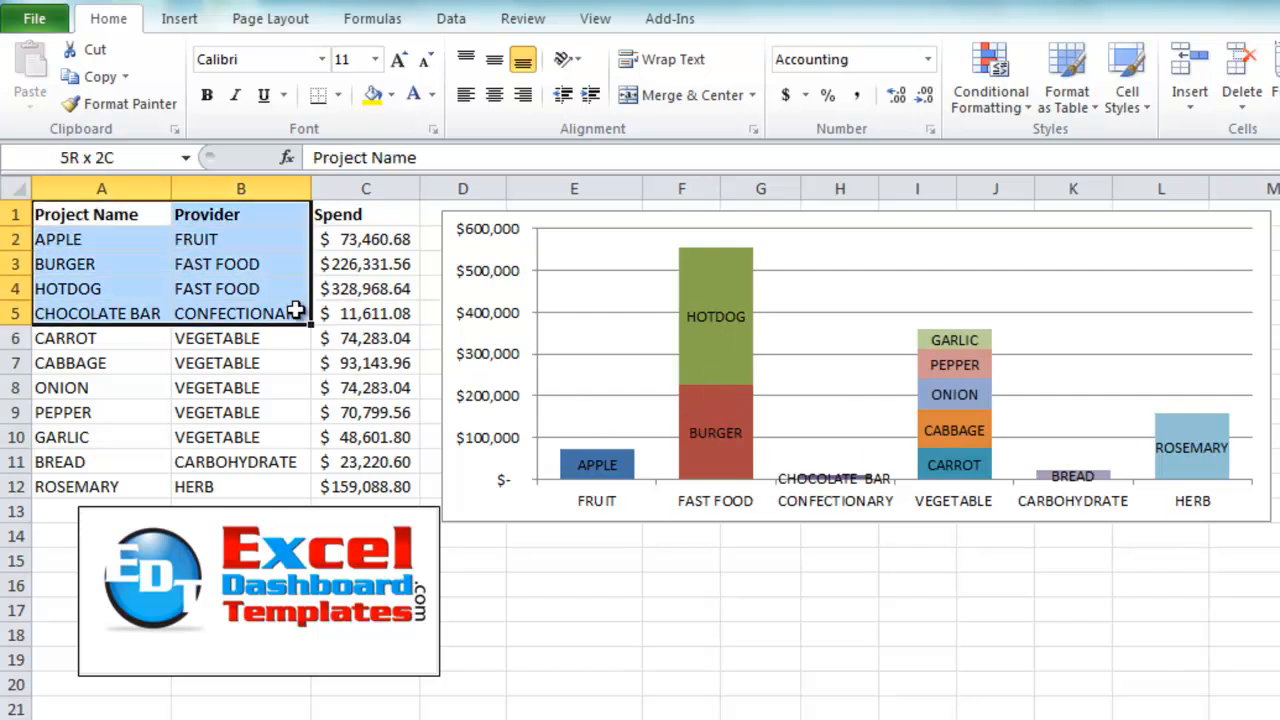
Insert a stacked column chart of the project spend table A1:C12 and reposition it.
left_click(365, 487)
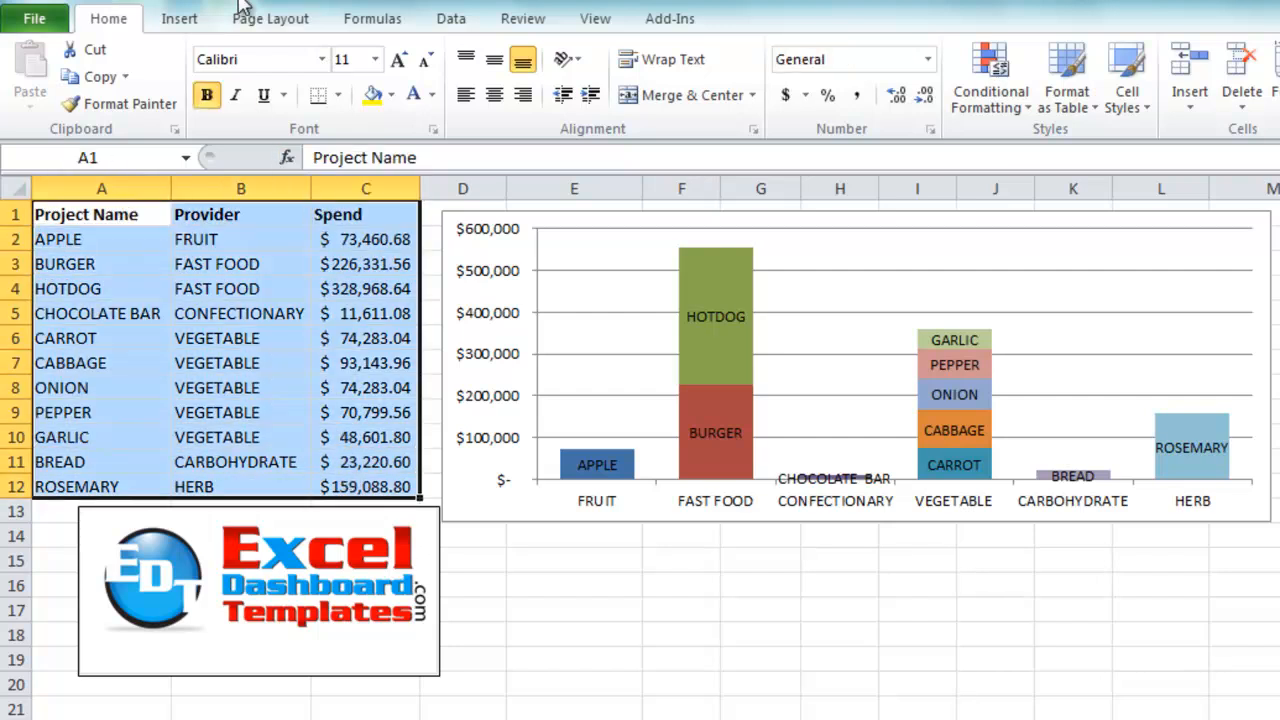
left_click(179, 18)
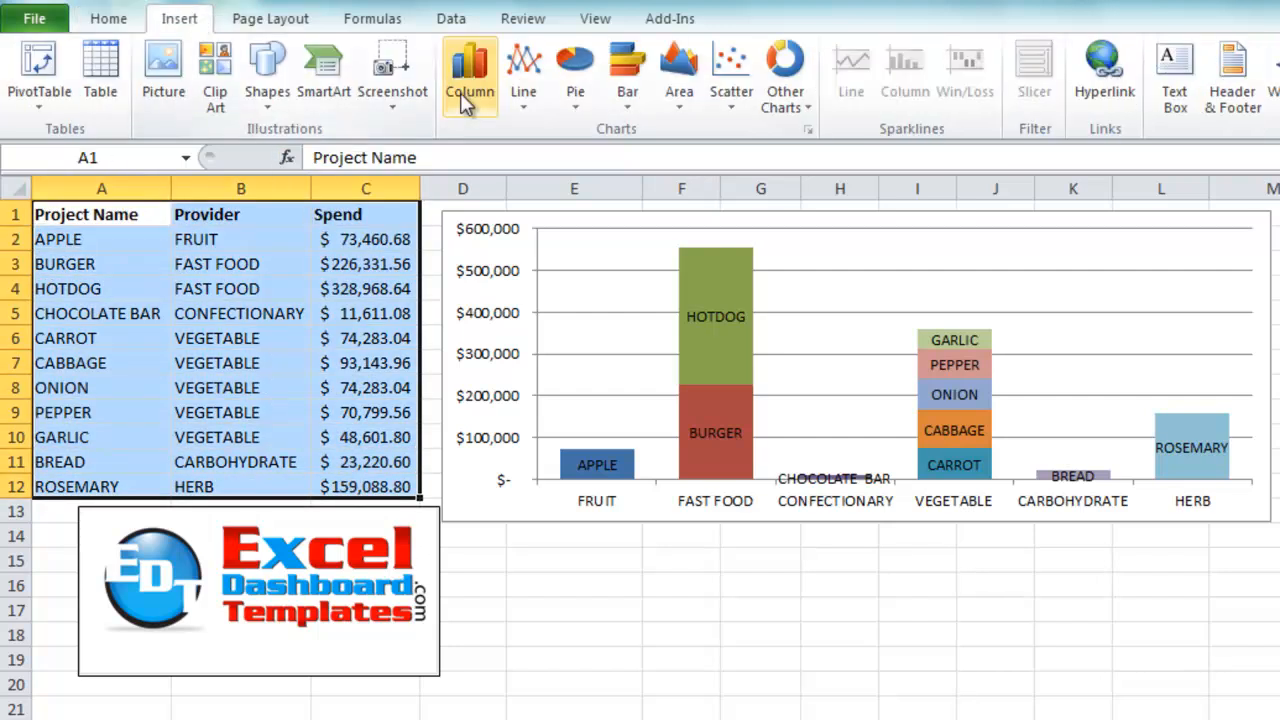
left_click(469, 75)
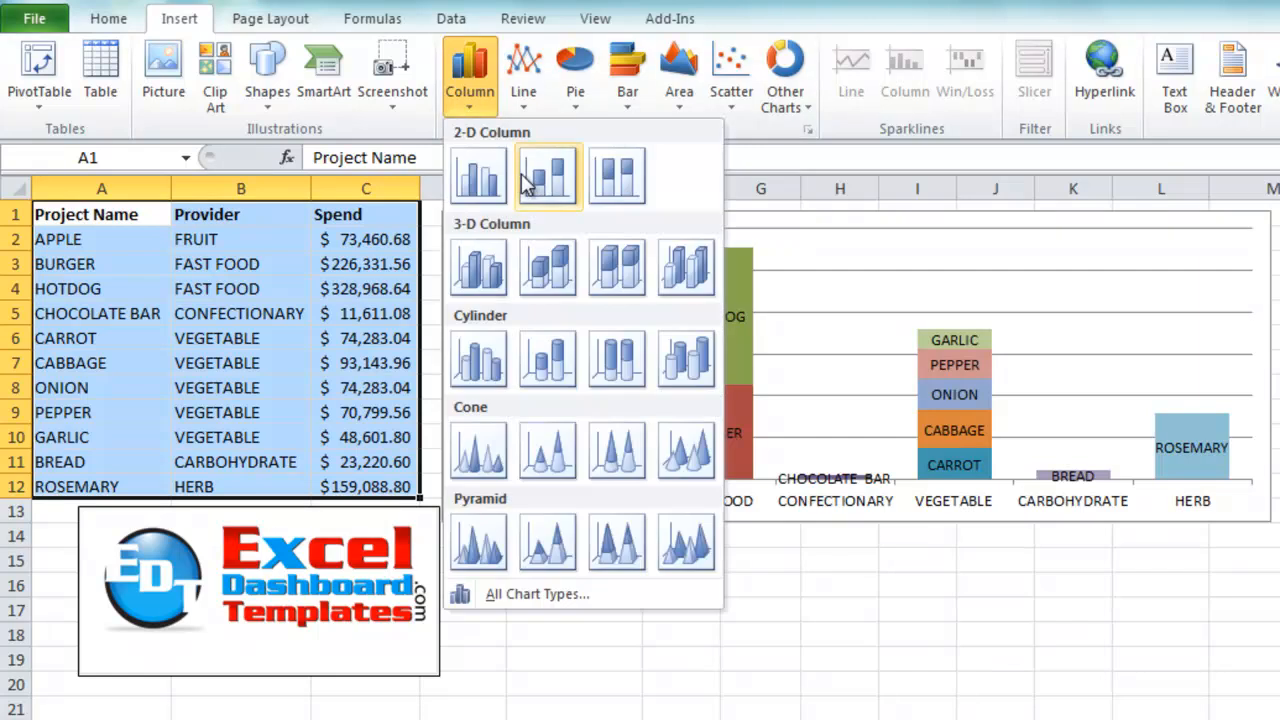
left_click(547, 176)
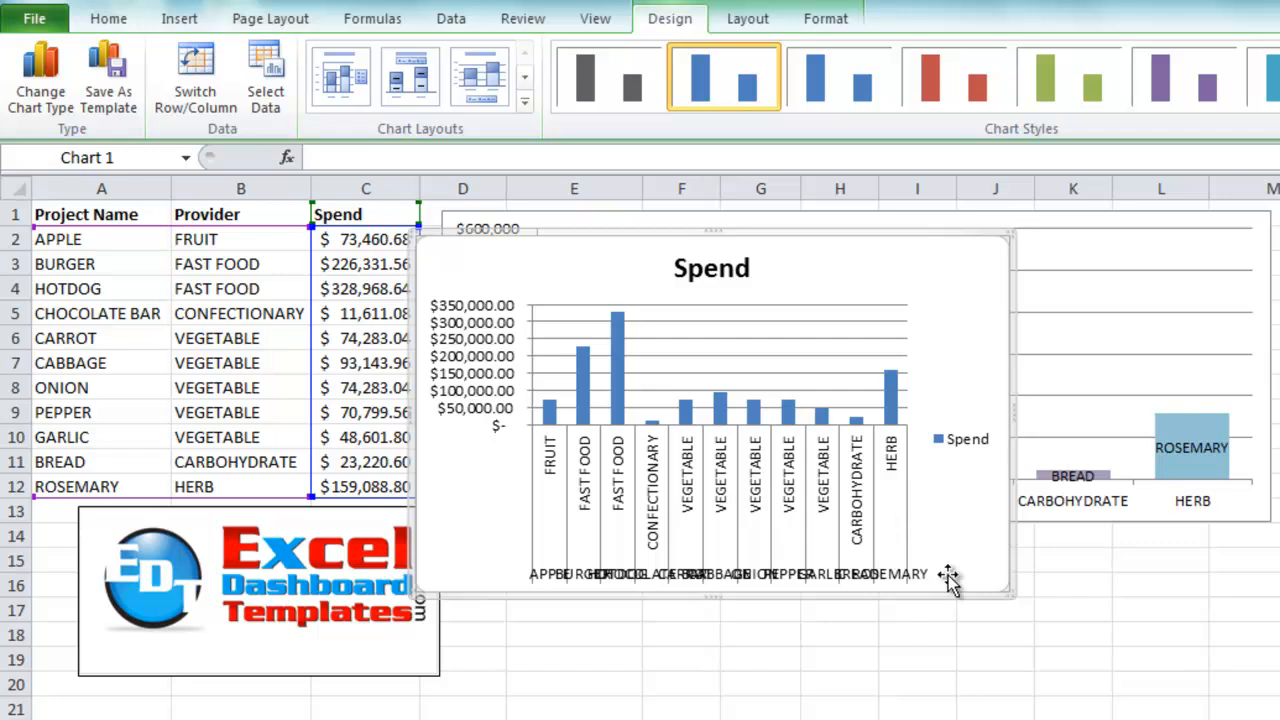
left_click_drag(1010, 595, 1190, 700)
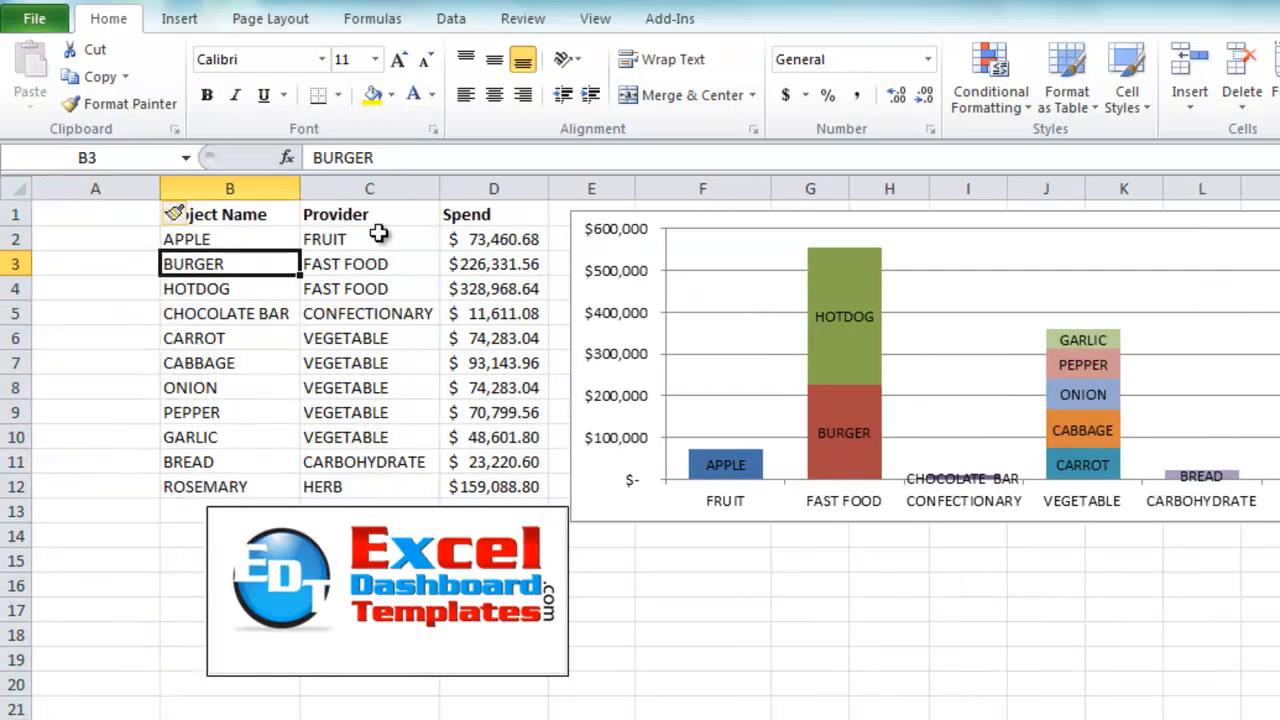
Move Provider into column A, remove the empty column, and insert a stacked column chart.
left_click(369, 188)
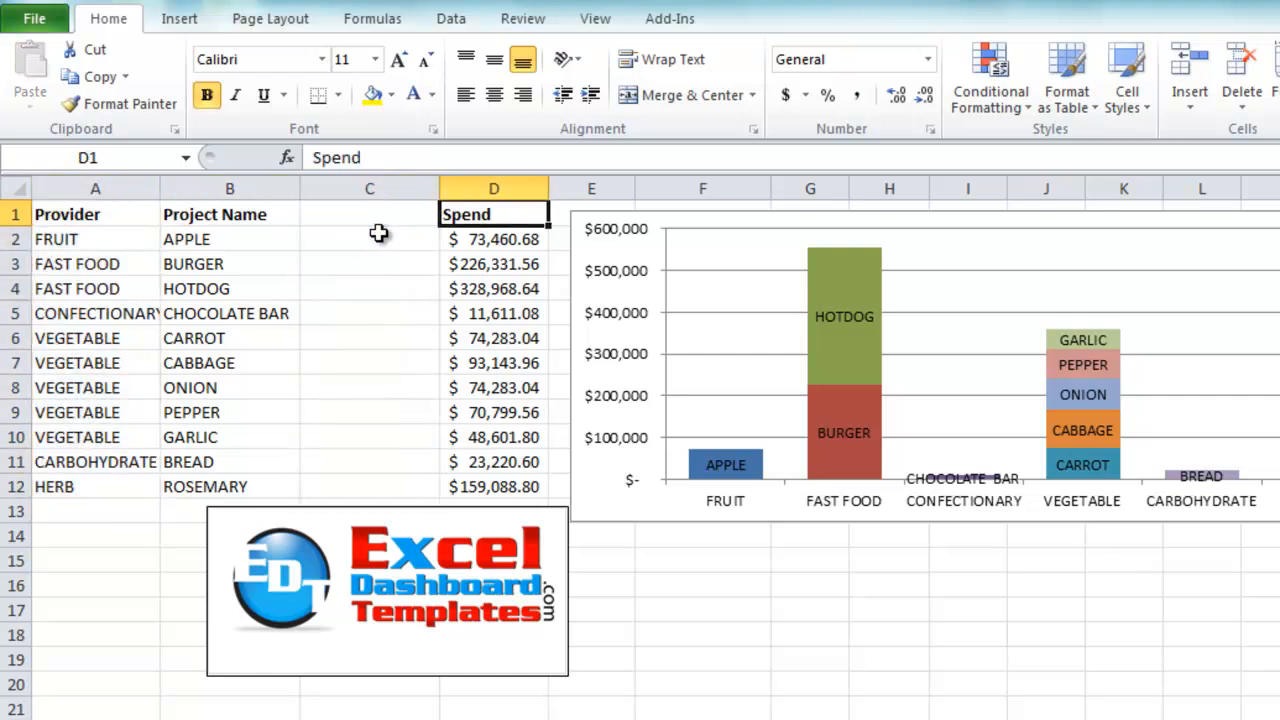
left_click(369, 188)
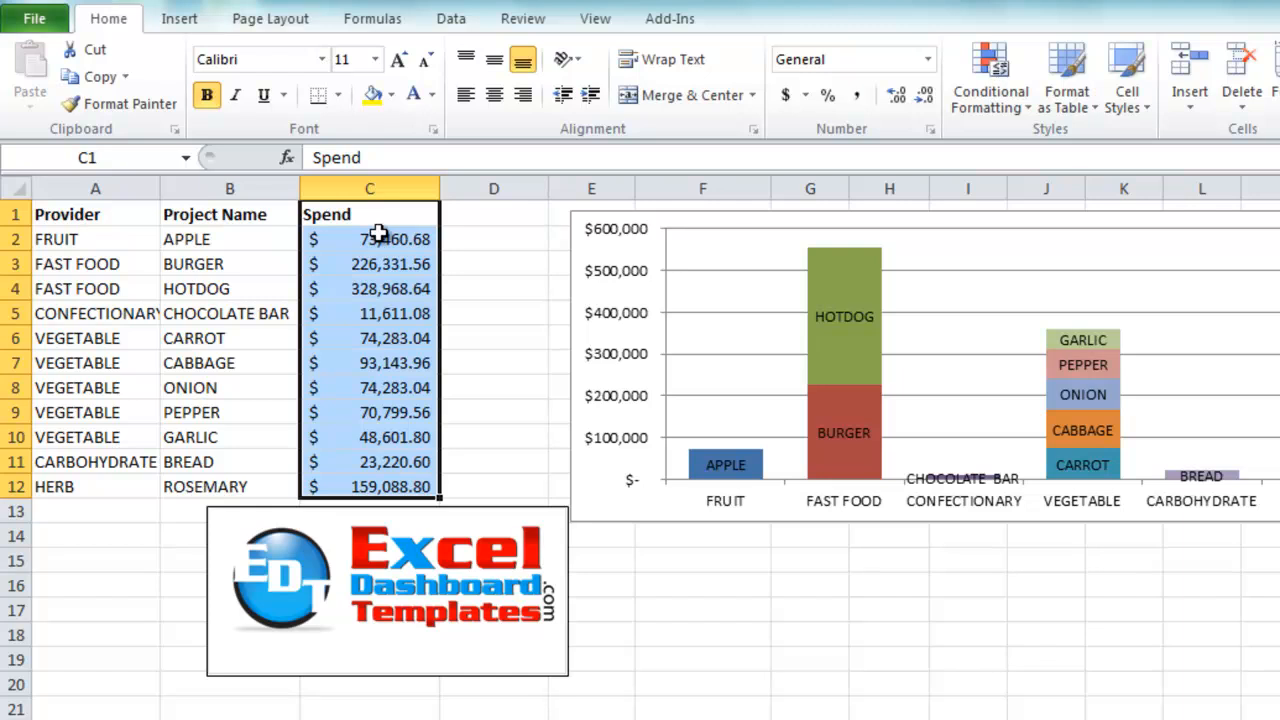
left_click(95, 214)
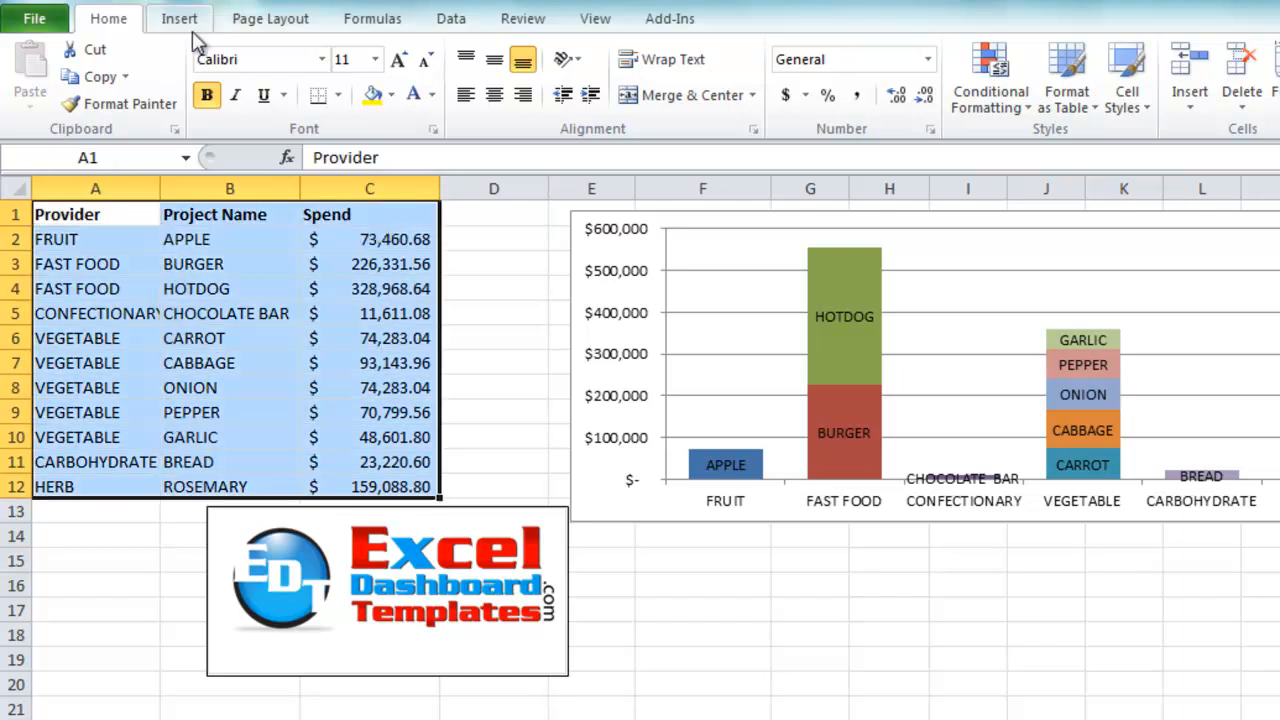
left_click(179, 18)
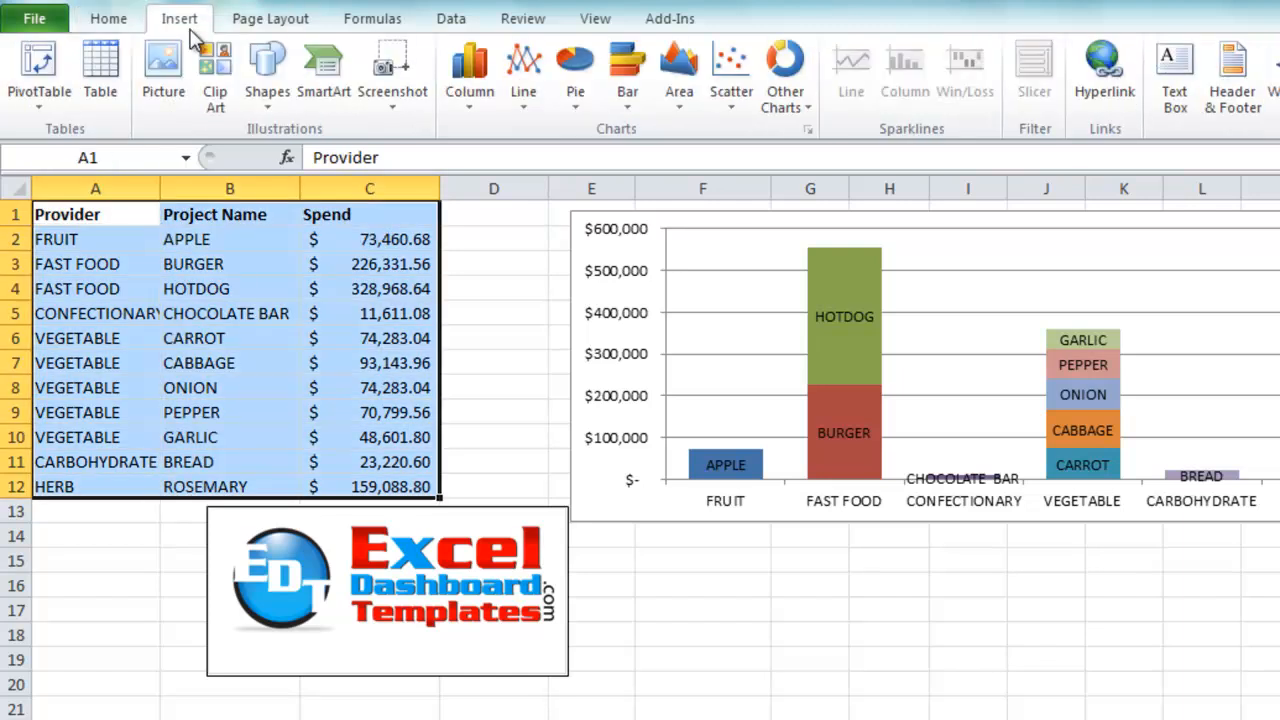
left_click(469, 70)
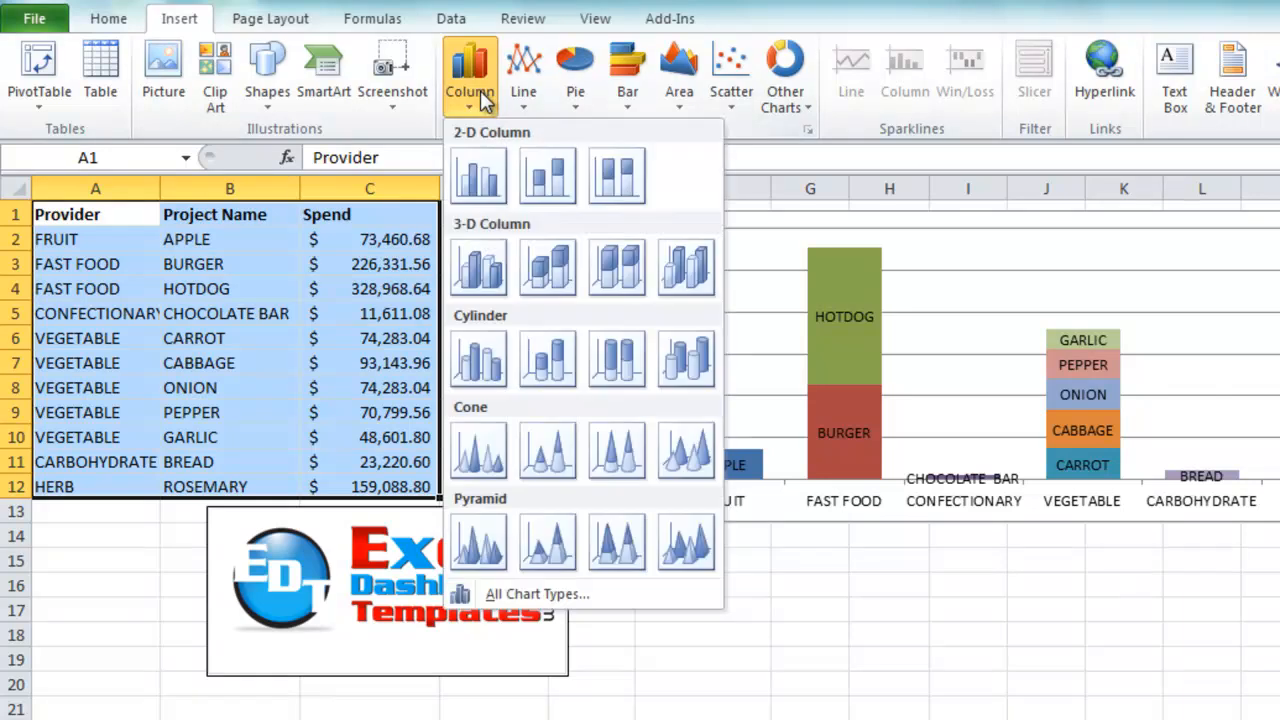
mouse_move(547, 177)
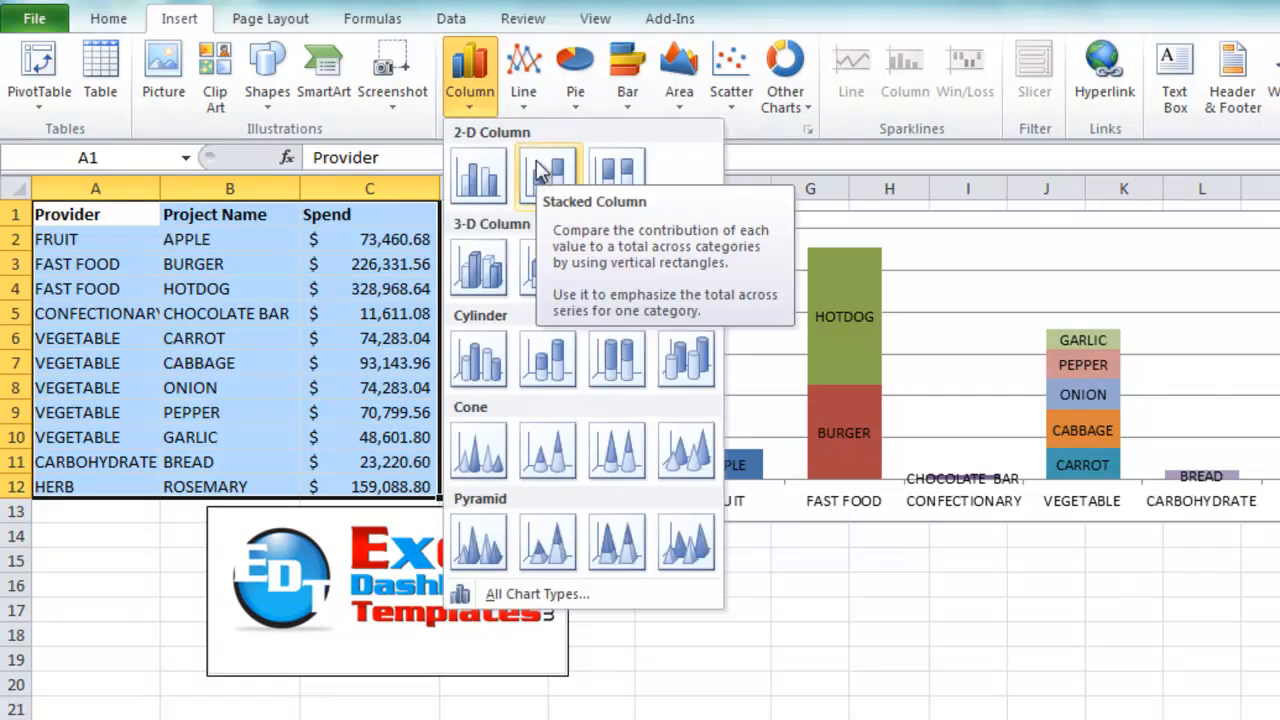
left_click(478, 170)
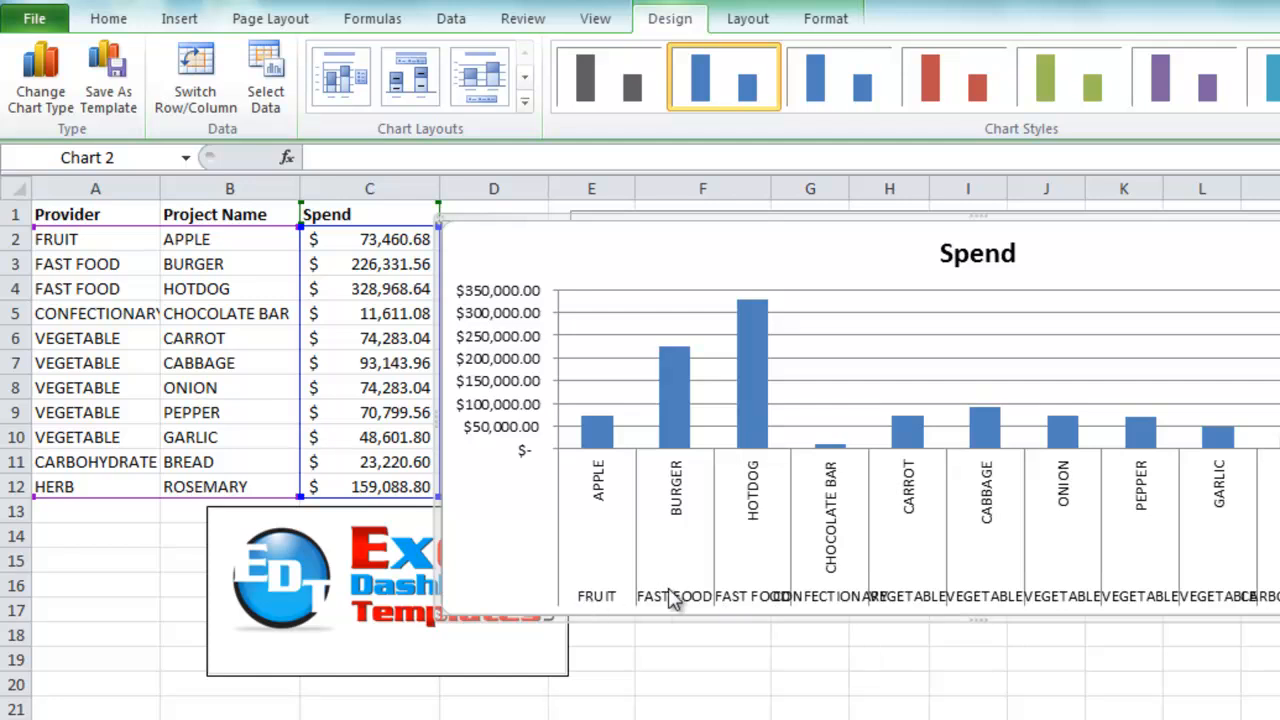
Clear the repeated FAST FOOD provider name and check the CABBAGE spend value.
left_click(95, 288)
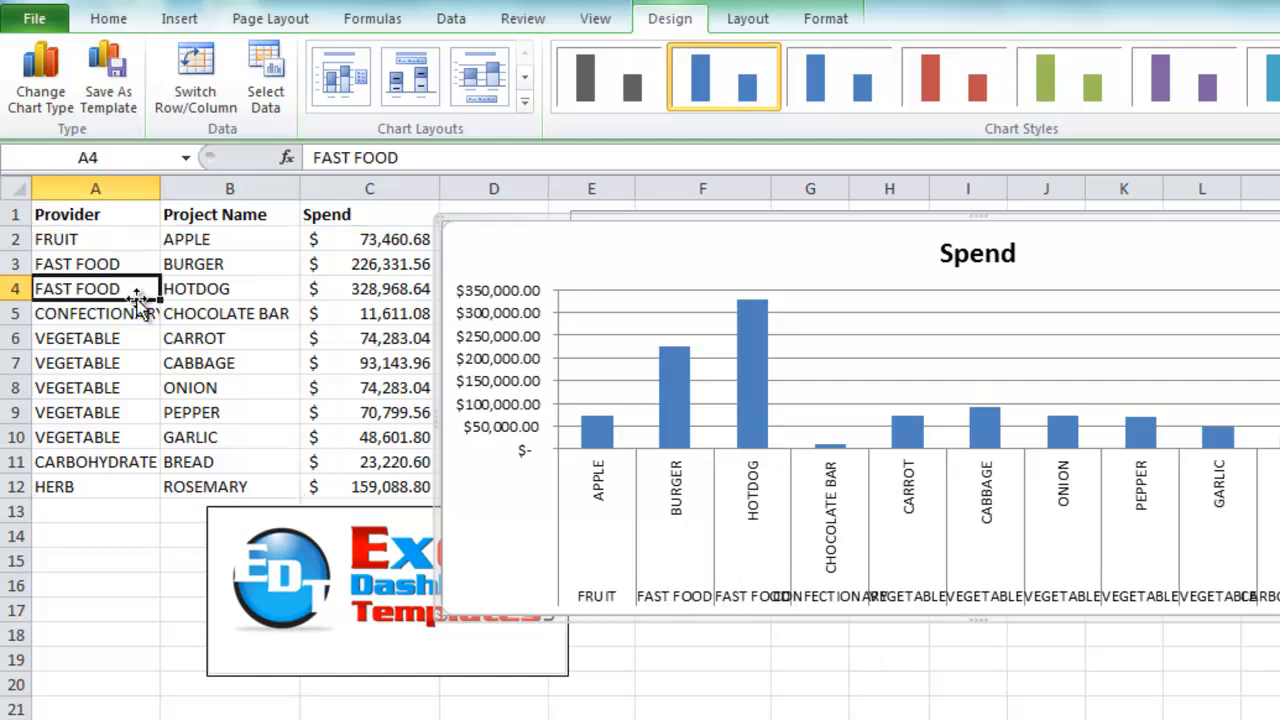
key("Delete")
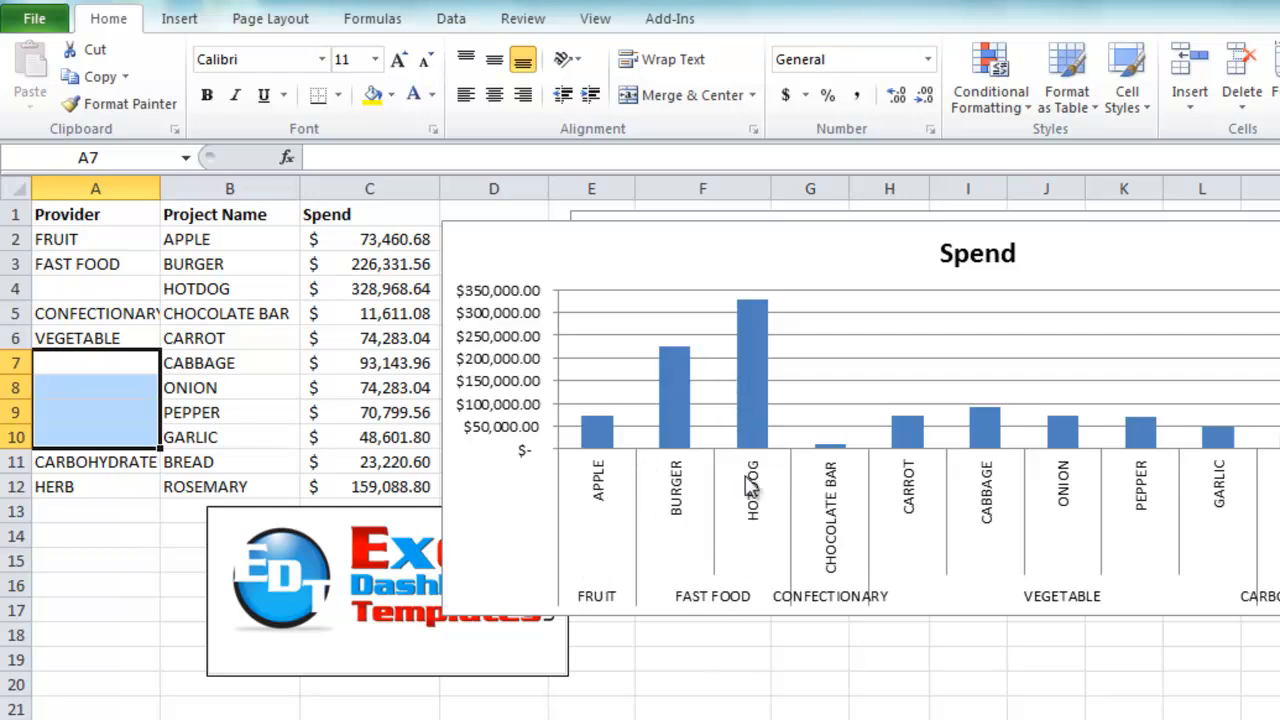
mouse_move(665, 498)
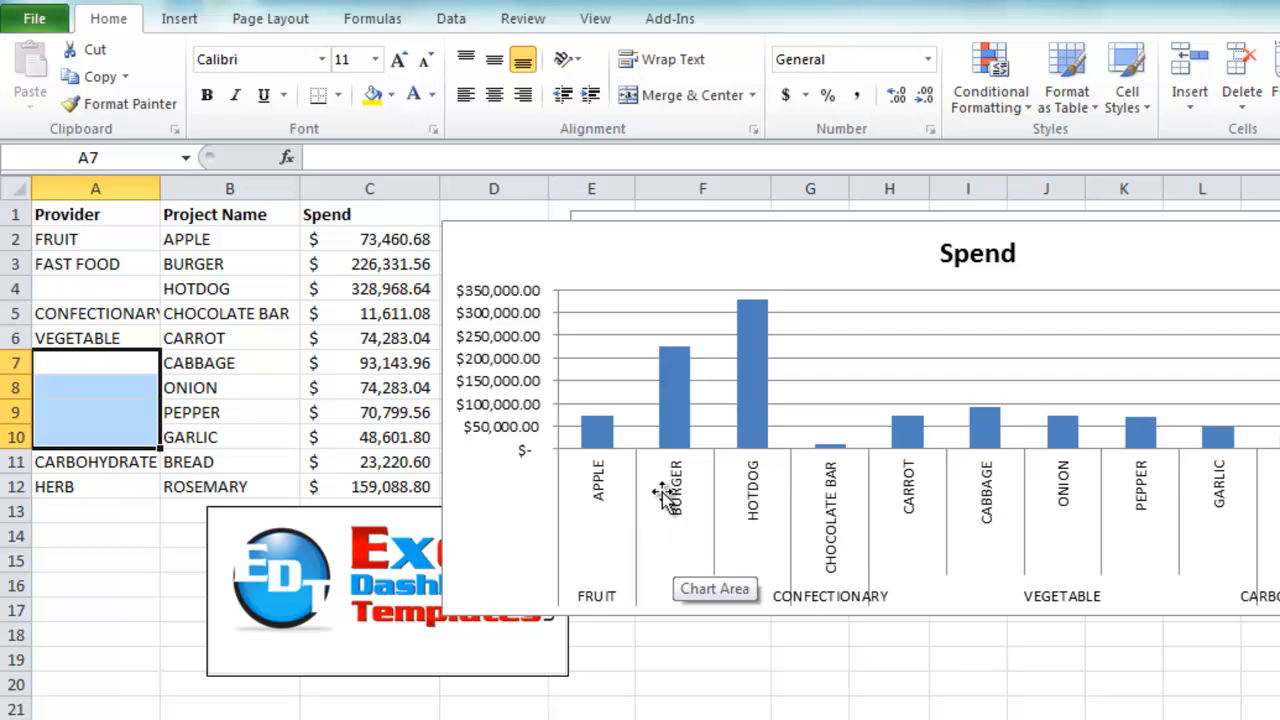
mouse_move(1070, 345)
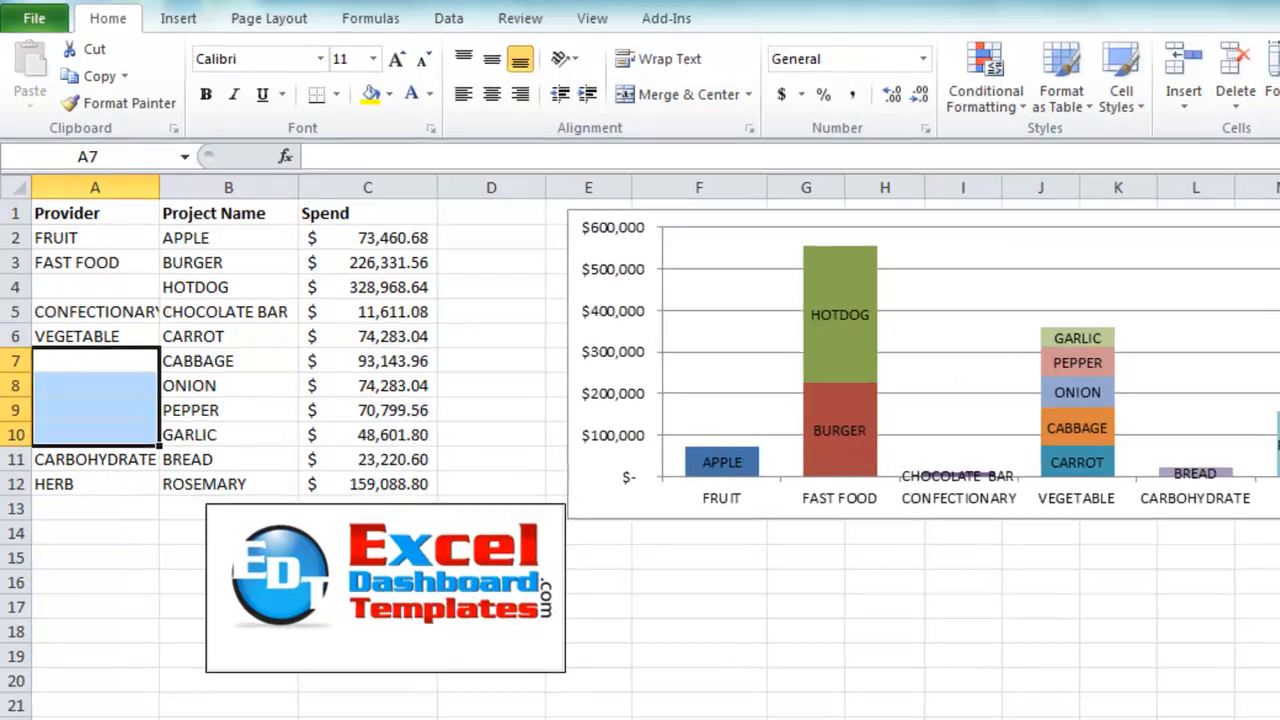
mouse_move(745, 290)
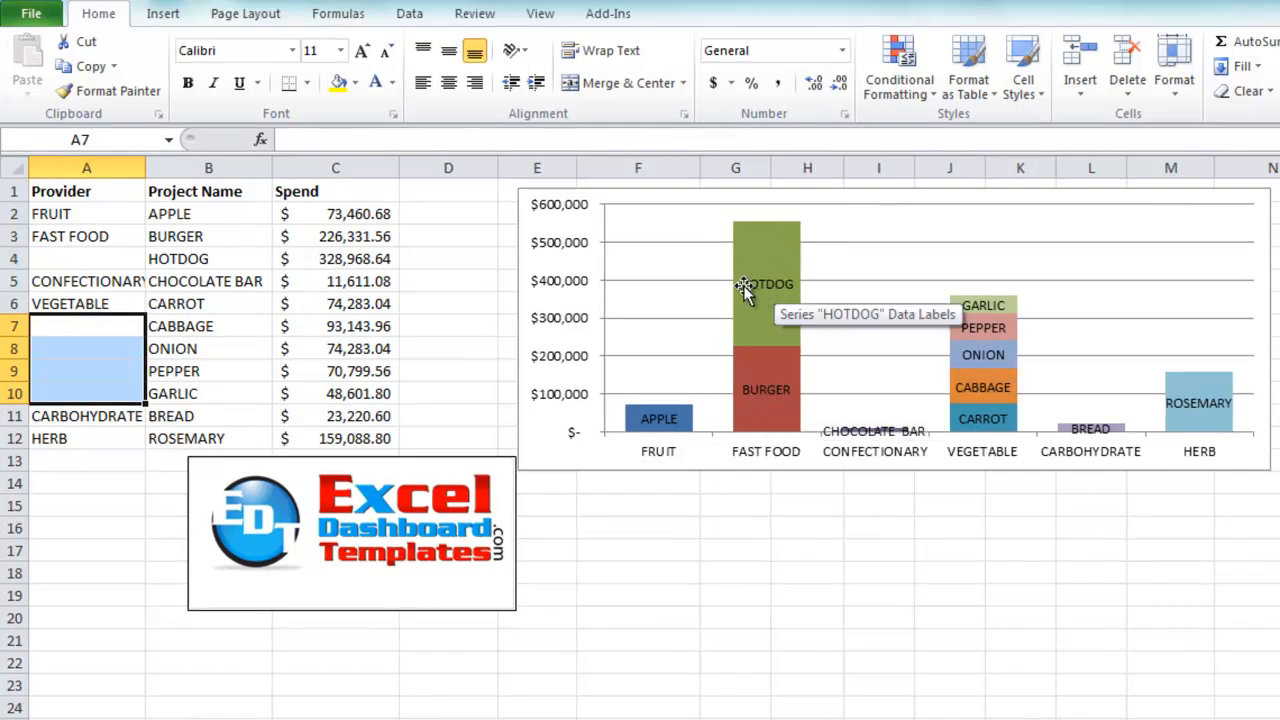
mouse_move(770, 455)
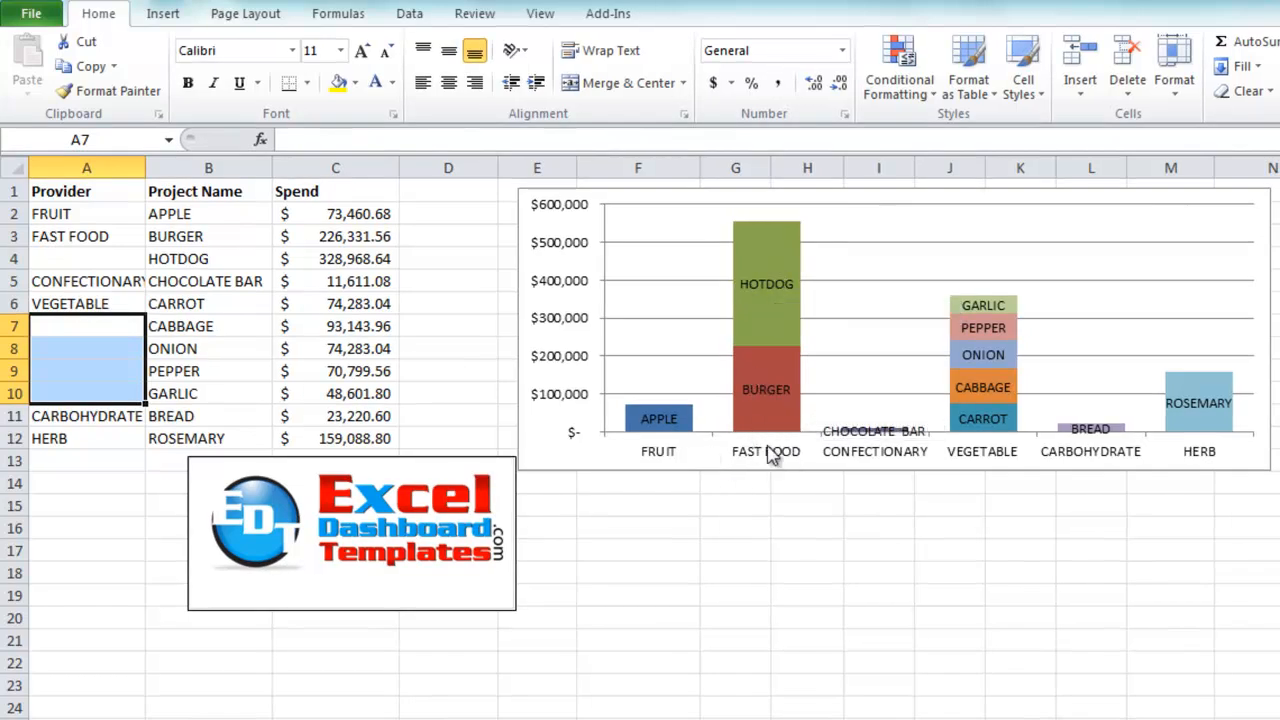
left_click(335, 326)
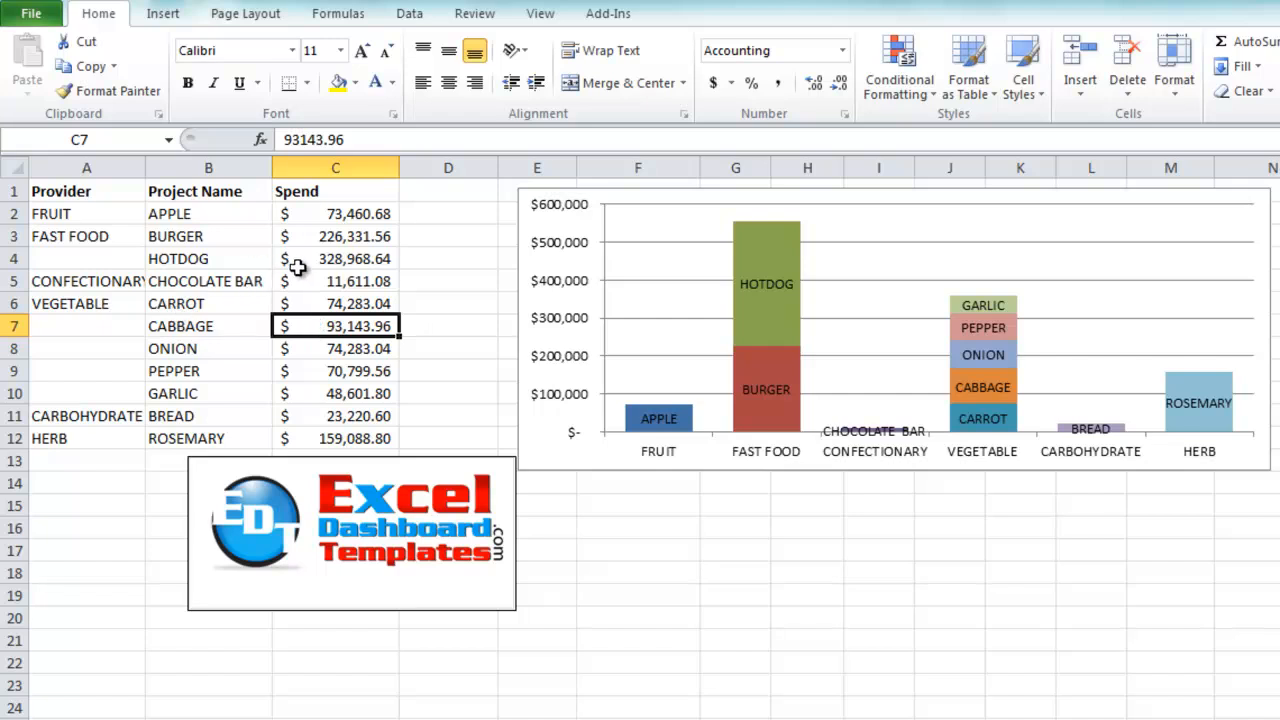
mouse_move(298, 268)
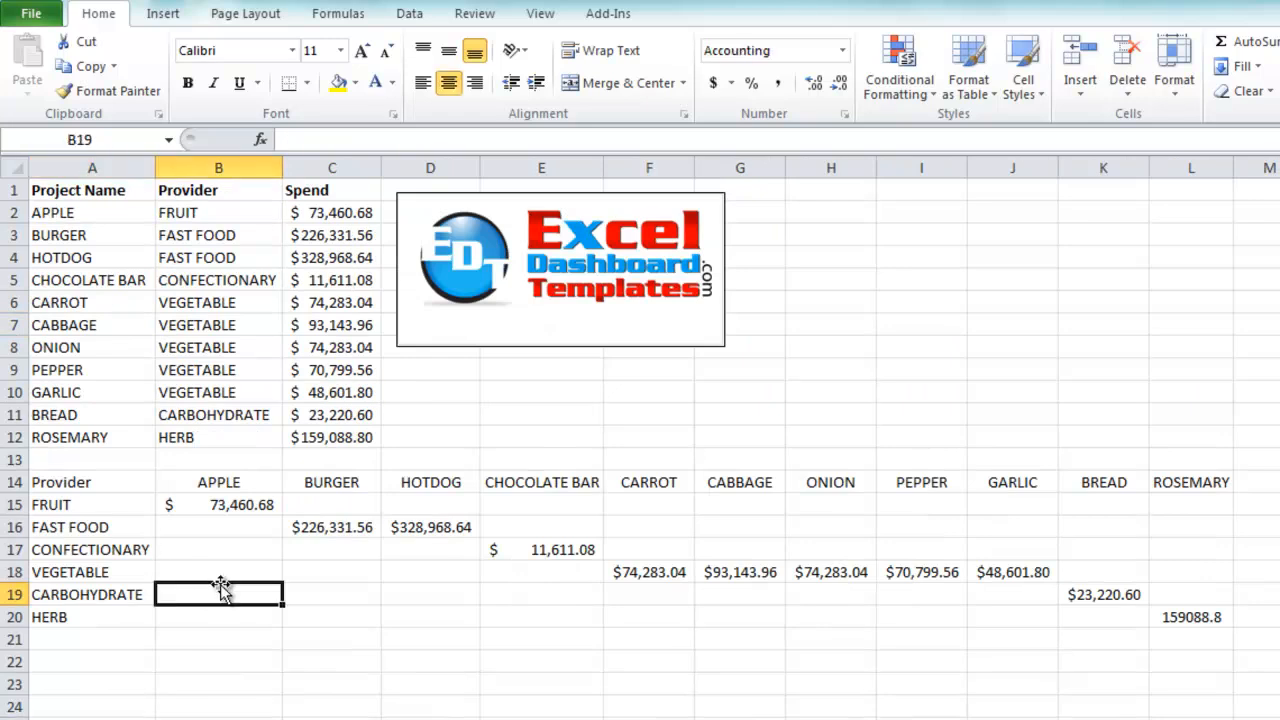
left_click_drag(78, 190, 331, 392)
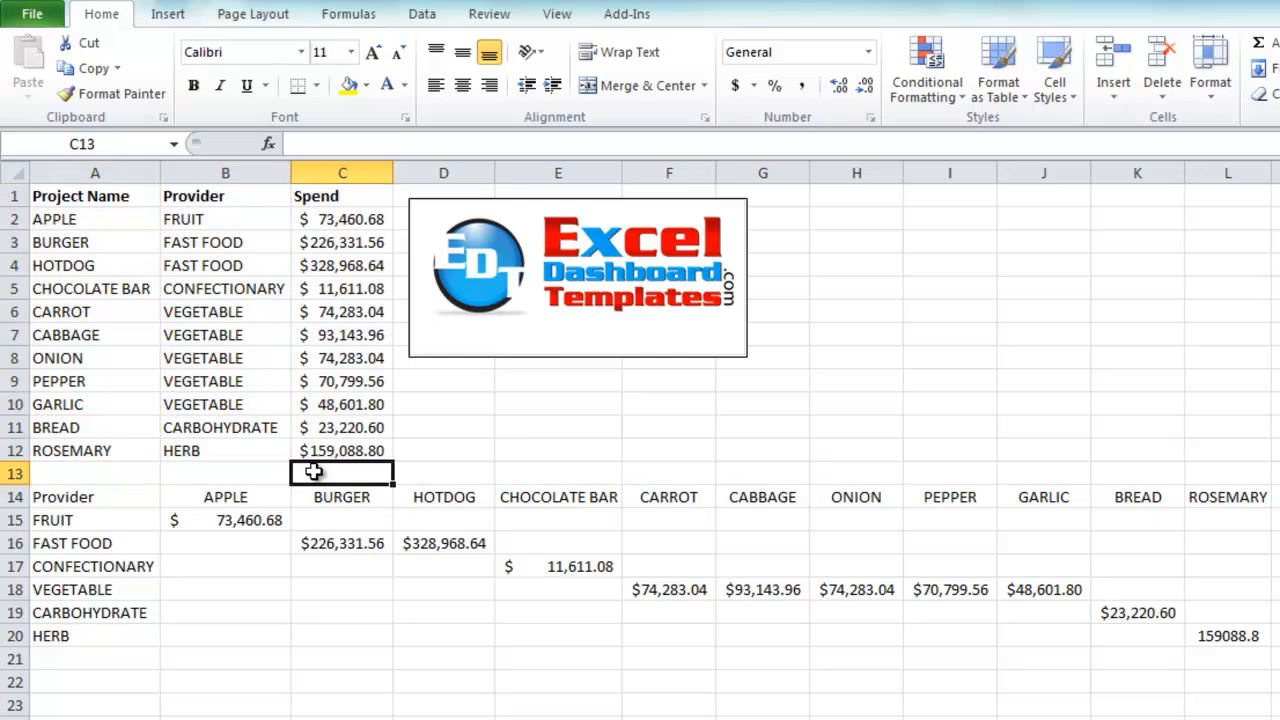
left_click_drag(63, 497, 225, 658)
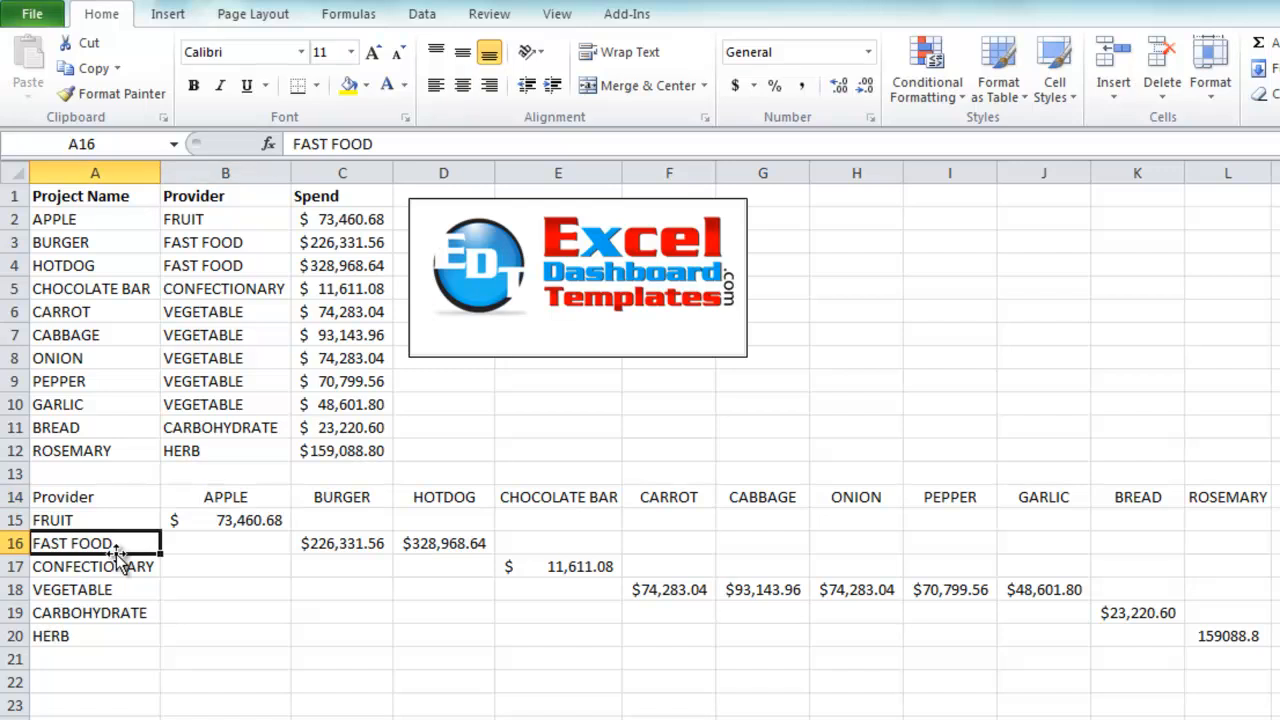
left_click(342, 543)
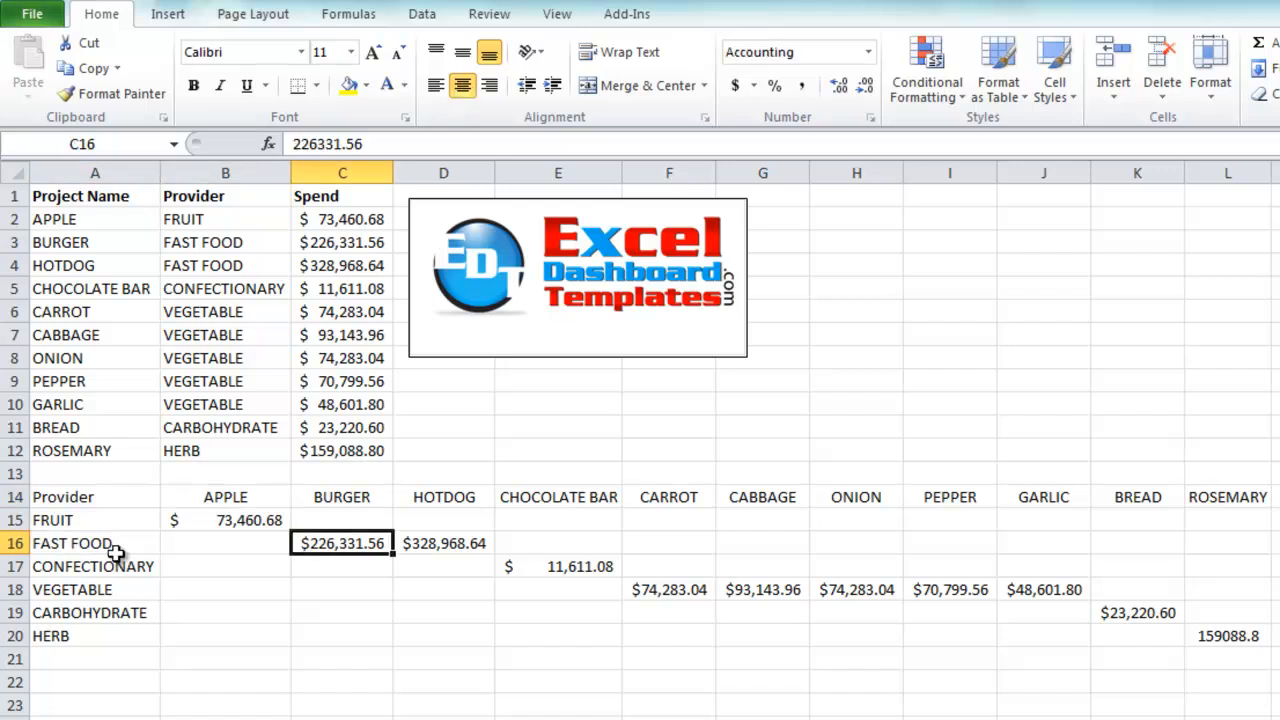
left_click(558, 589)
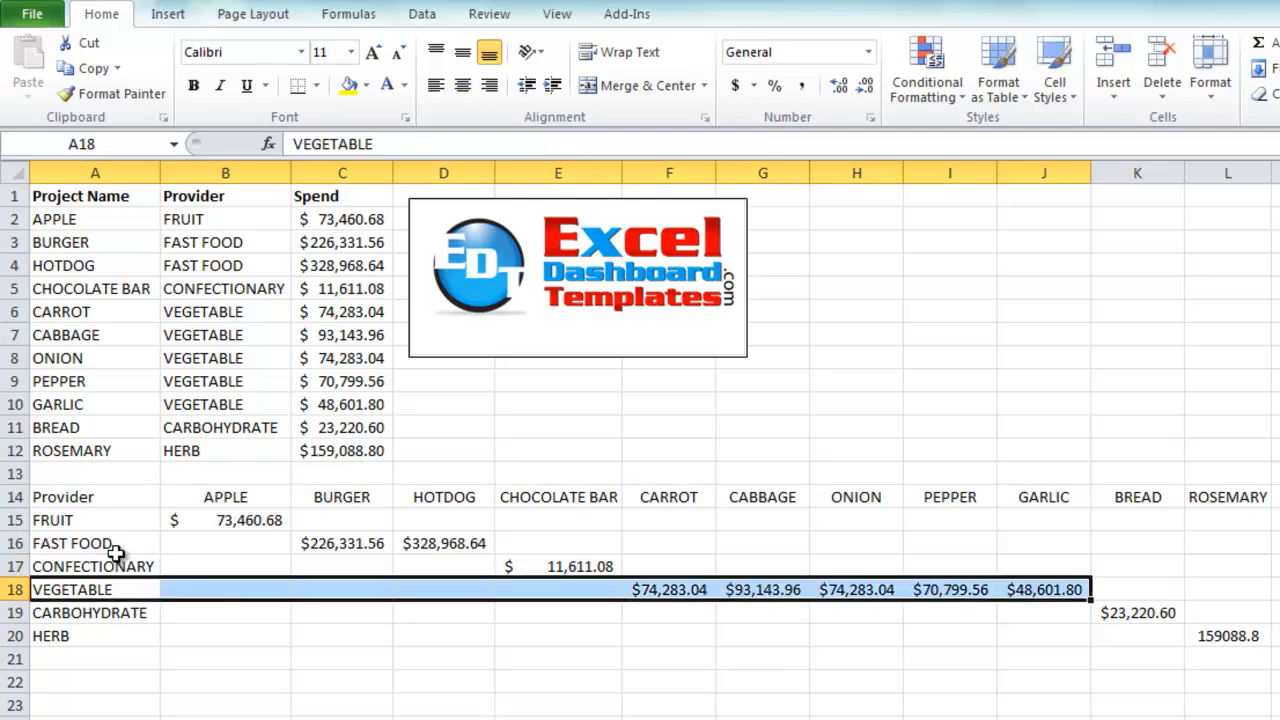
mouse_move(715, 491)
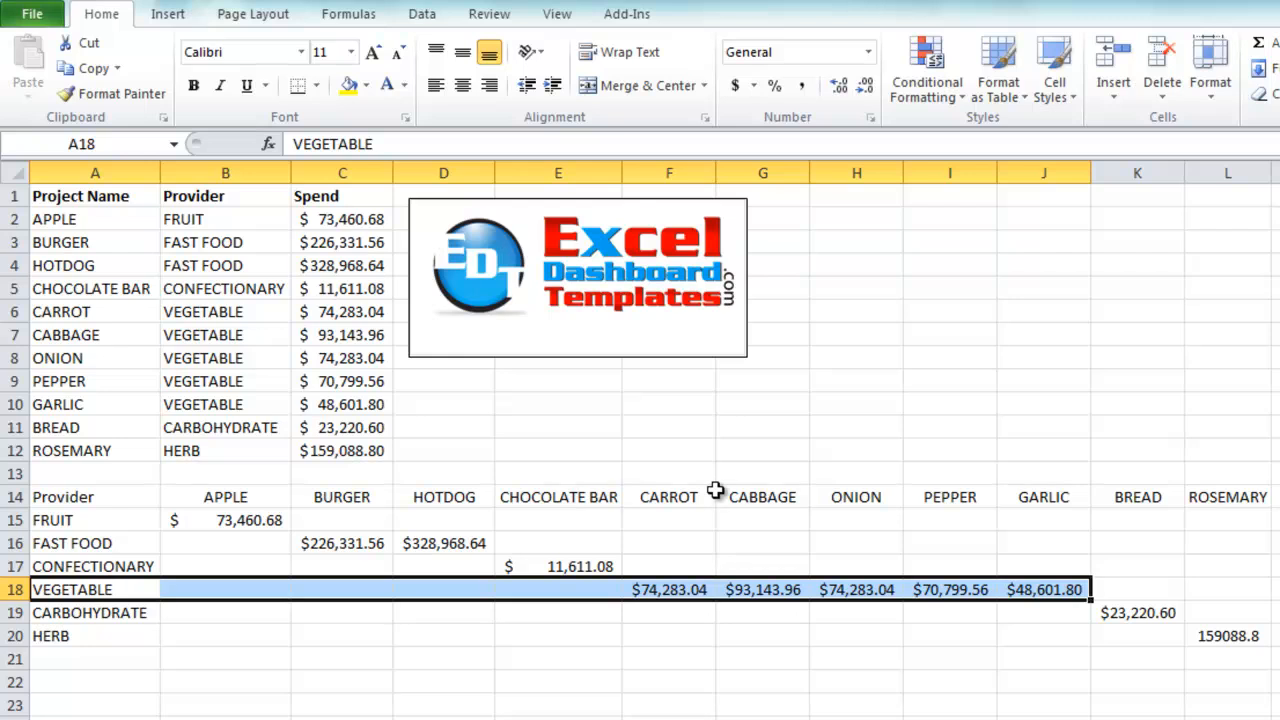
left_click(668, 497)
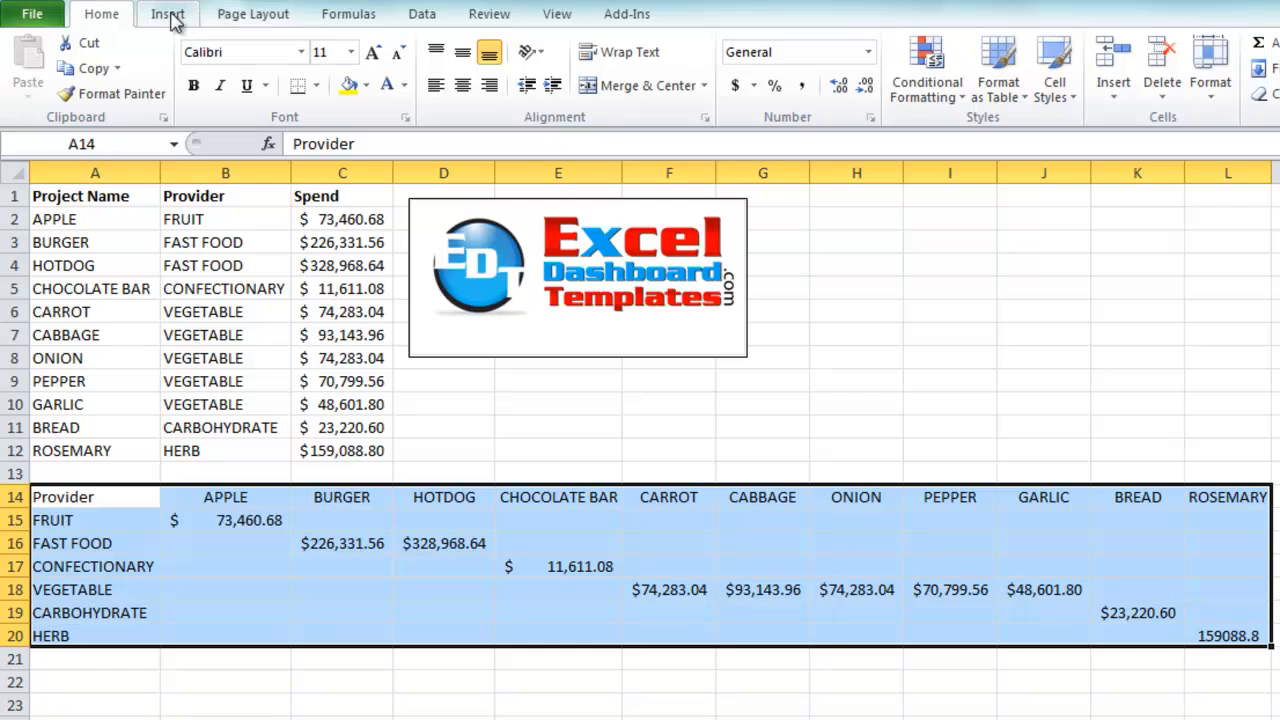
Insert a stacked column chart of the provider-by-project grid and switch rows and columns.
left_click(167, 13)
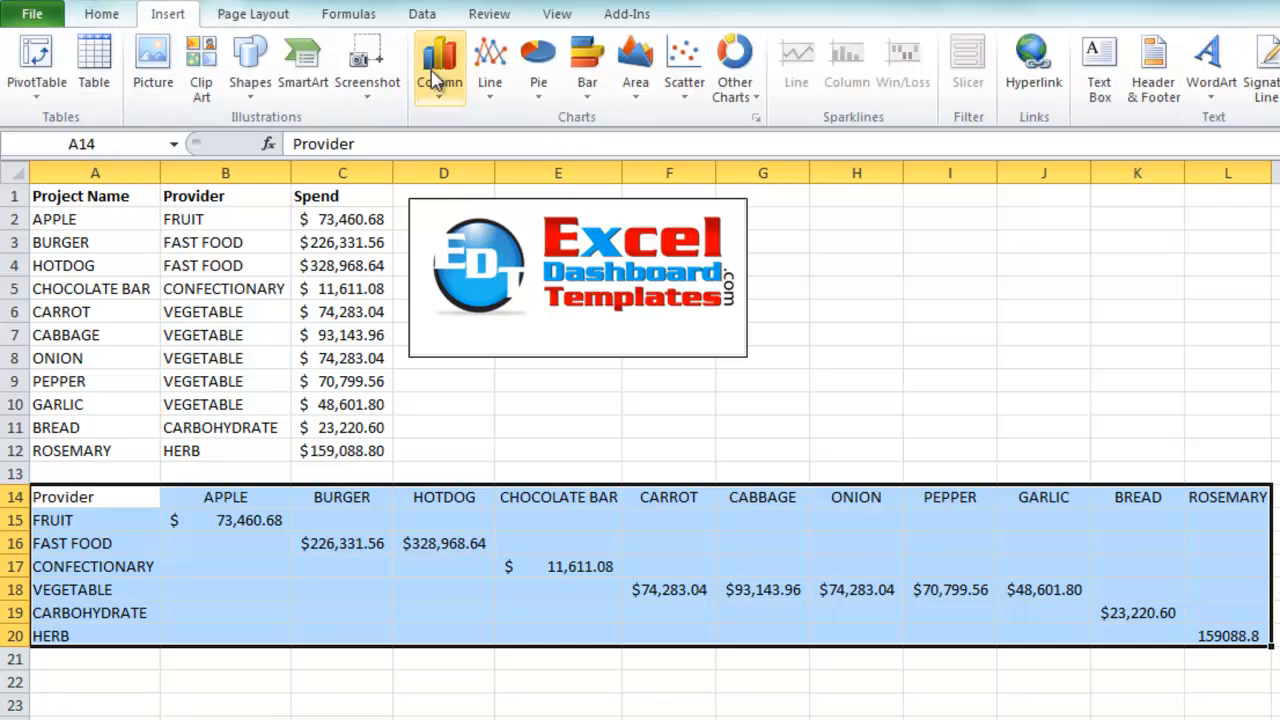
left_click(439, 65)
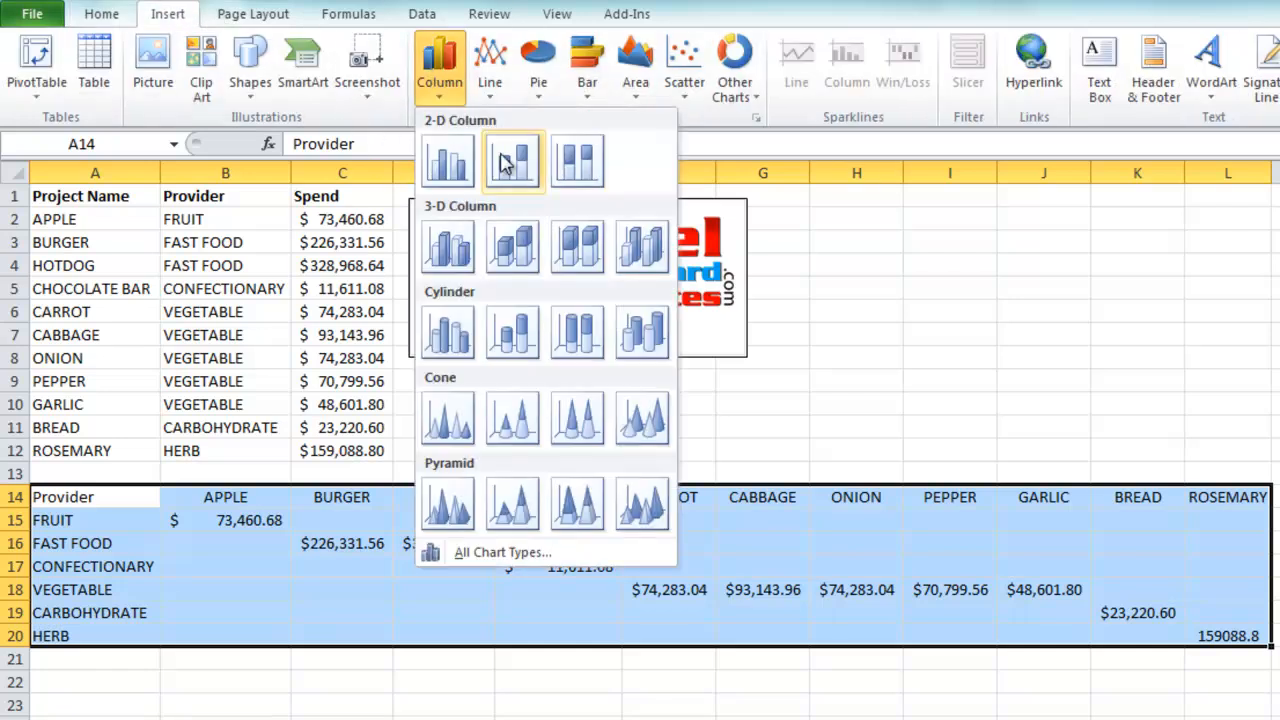
left_click(512, 161)
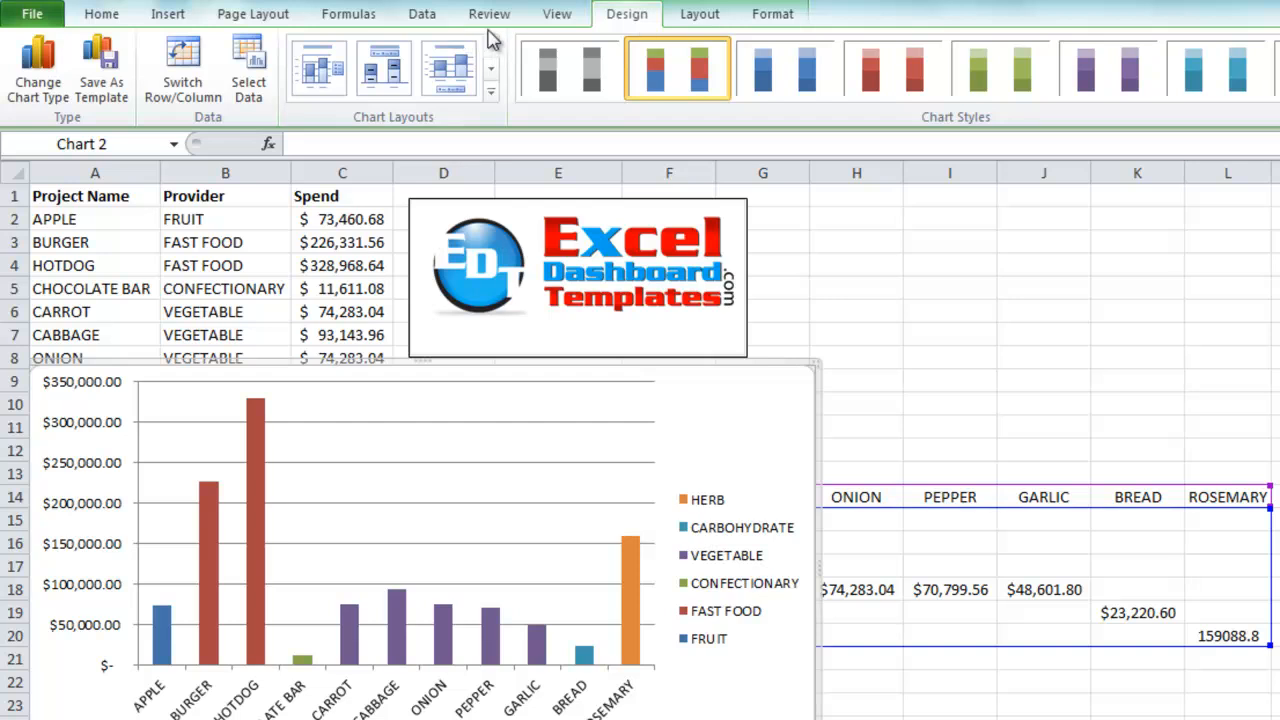
mouse_move(183, 70)
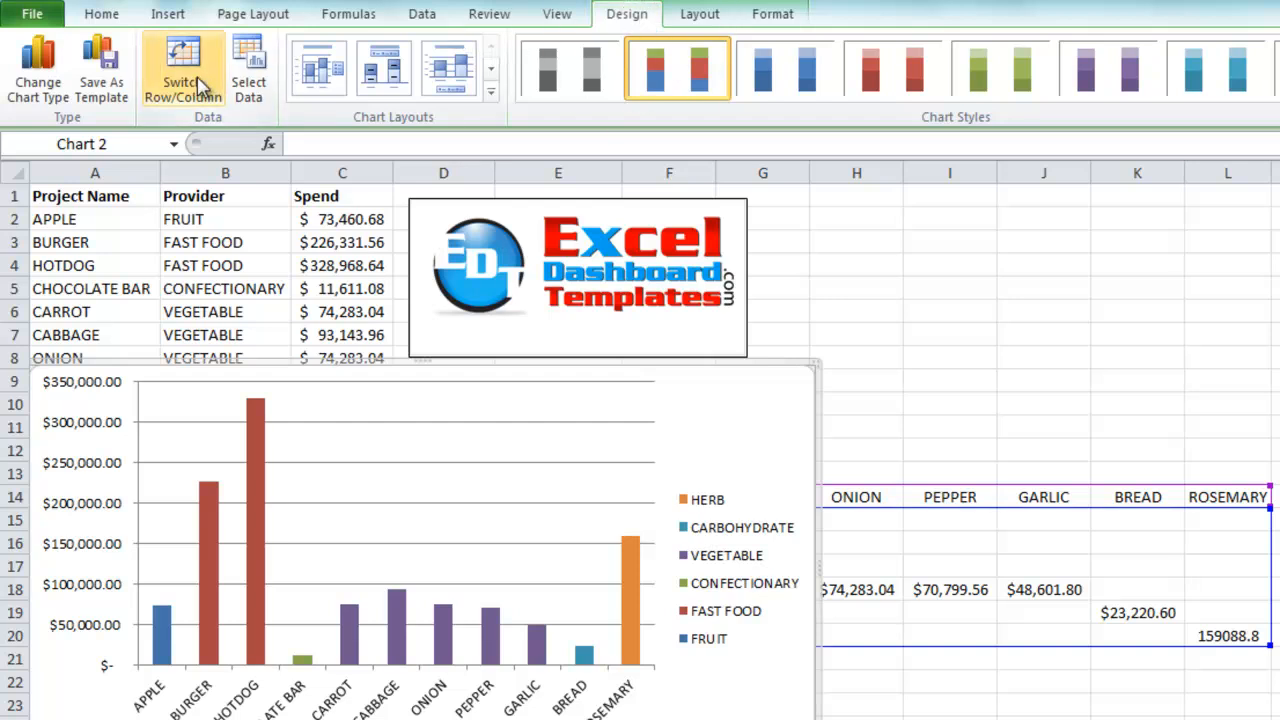
left_click(183, 68)
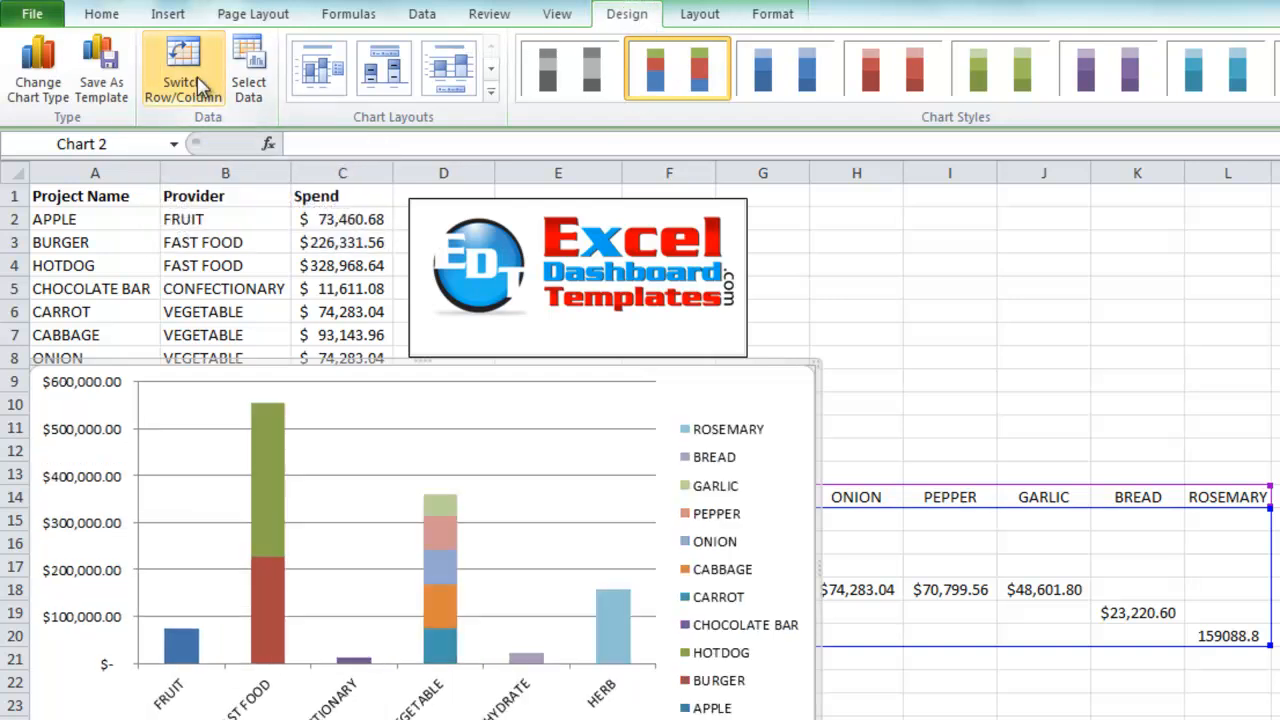
mouse_move(275, 535)
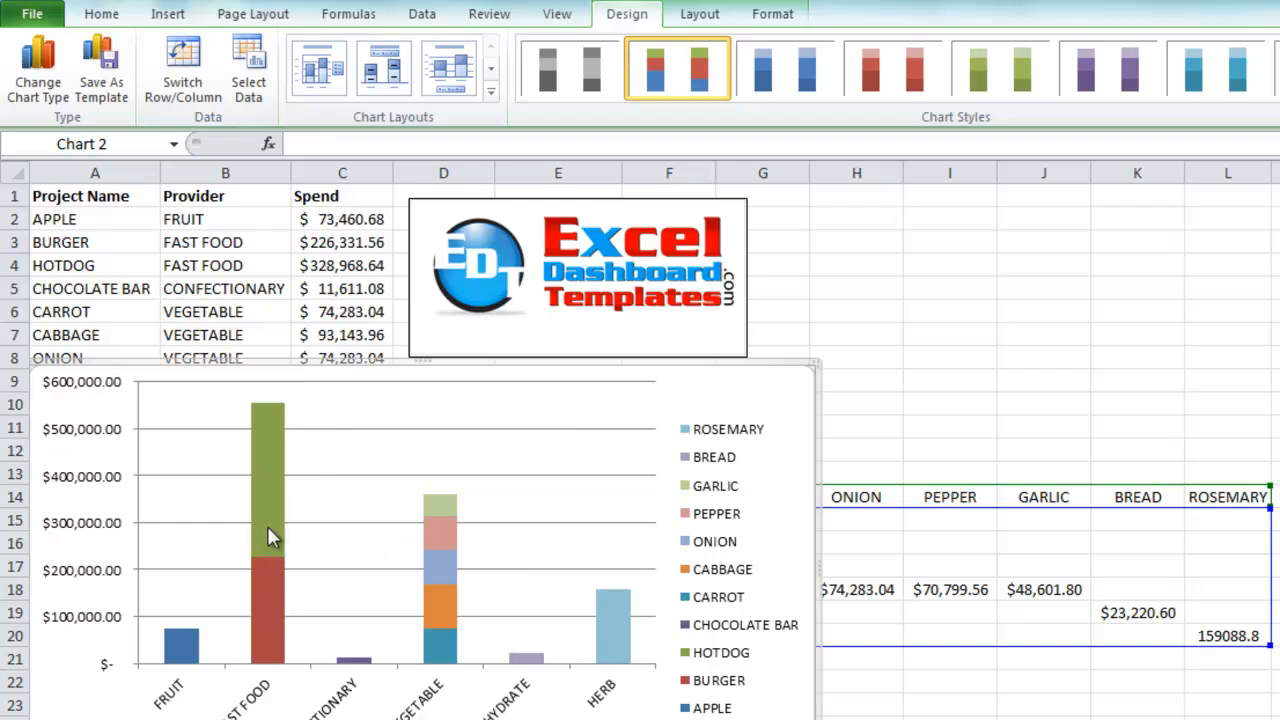
mouse_move(280, 610)
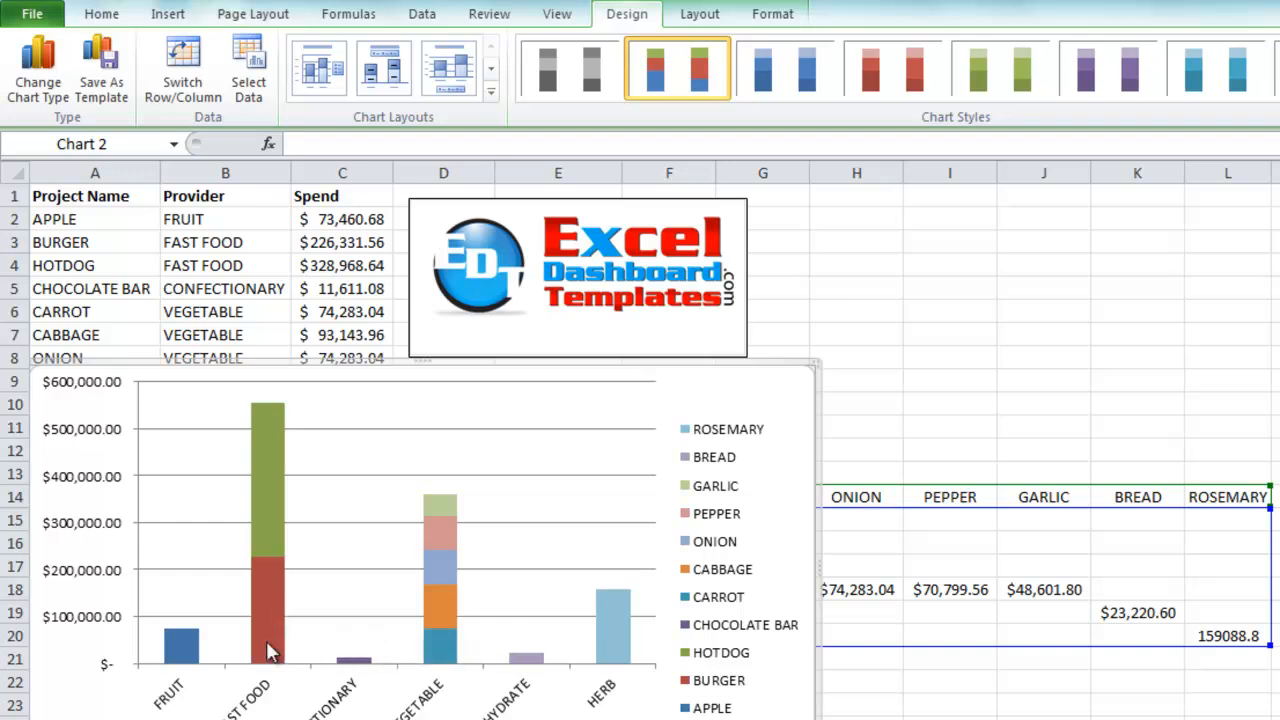
mouse_move(818, 372)
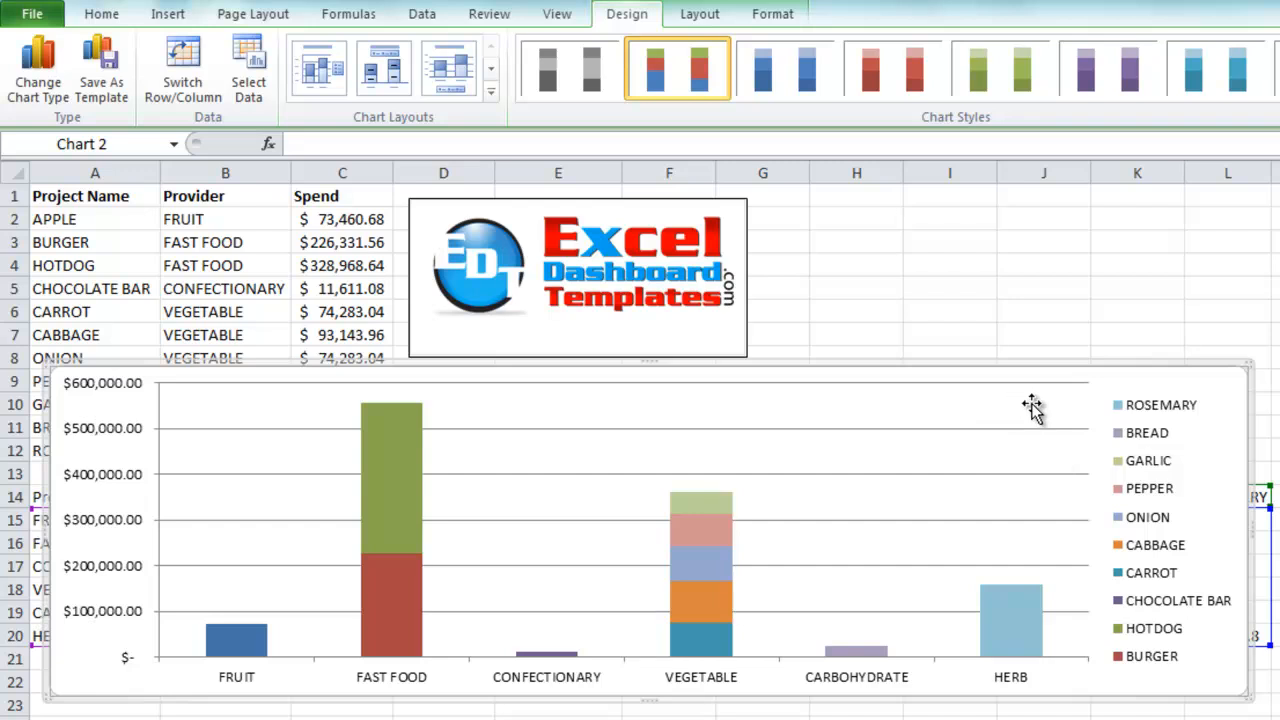
mouse_move(1225, 490)
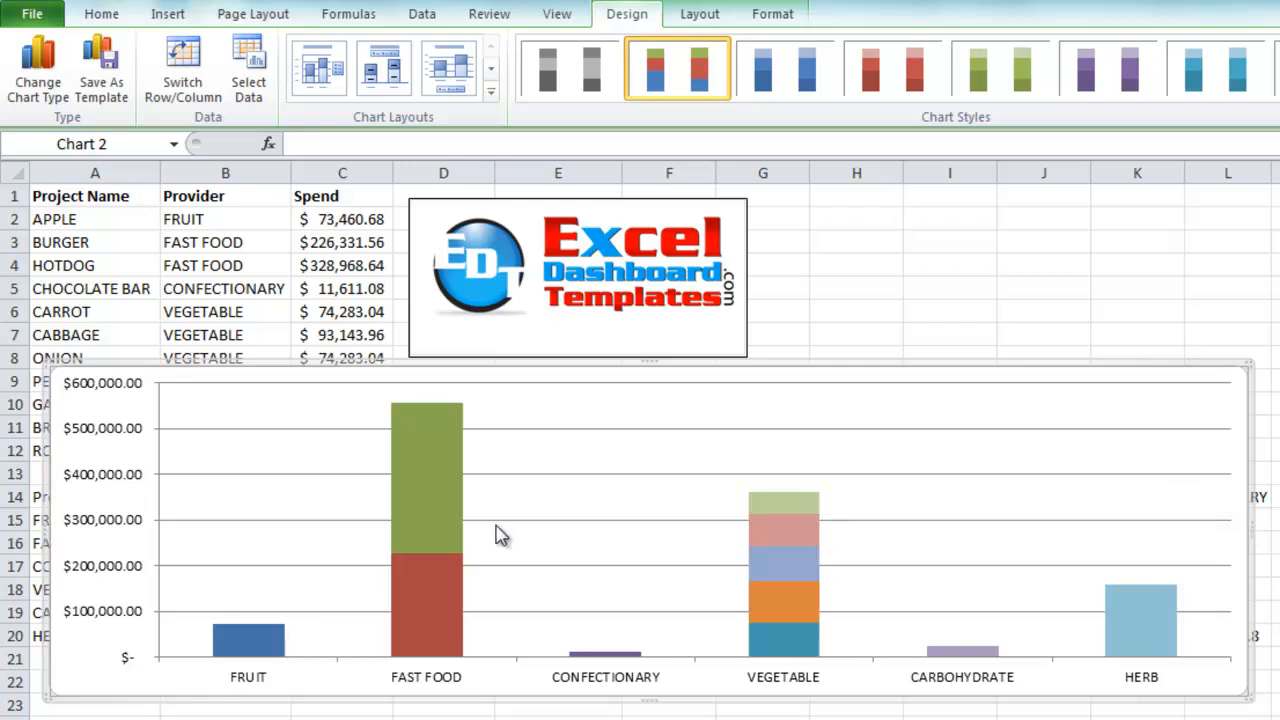
mouse_move(450, 455)
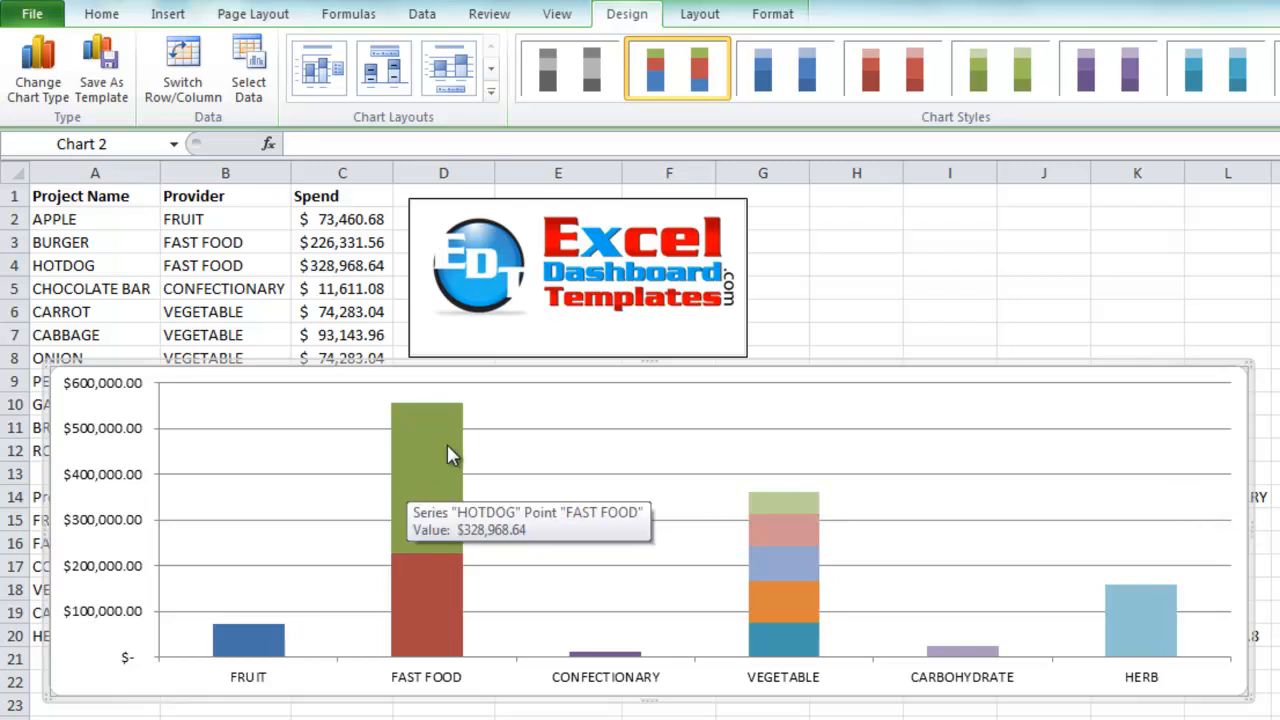
mouse_move(698, 14)
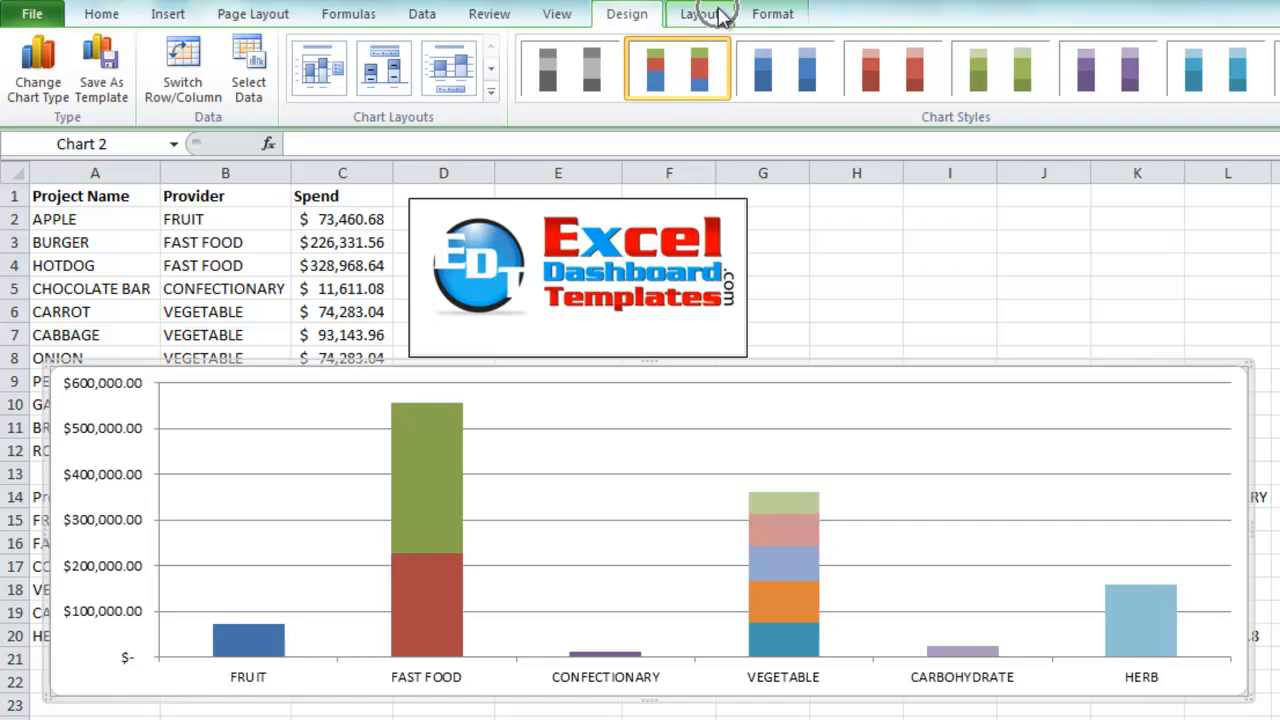
left_click(699, 13)
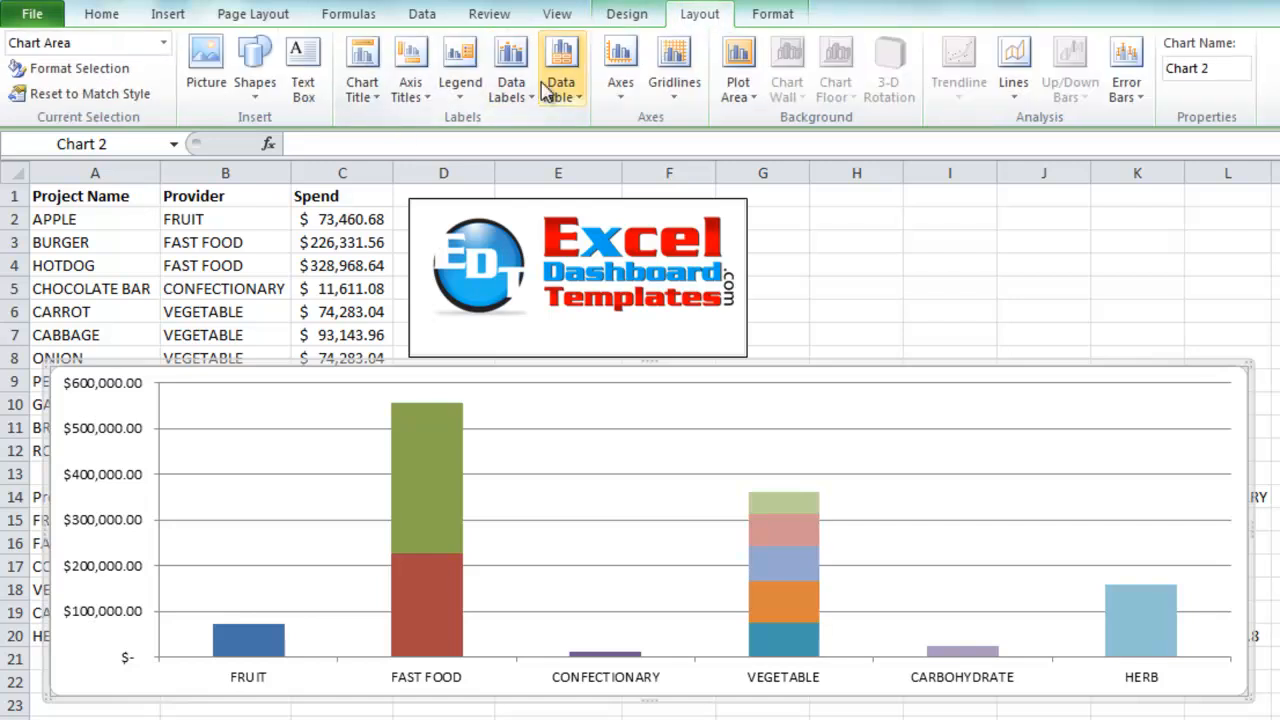
left_click(510, 68)
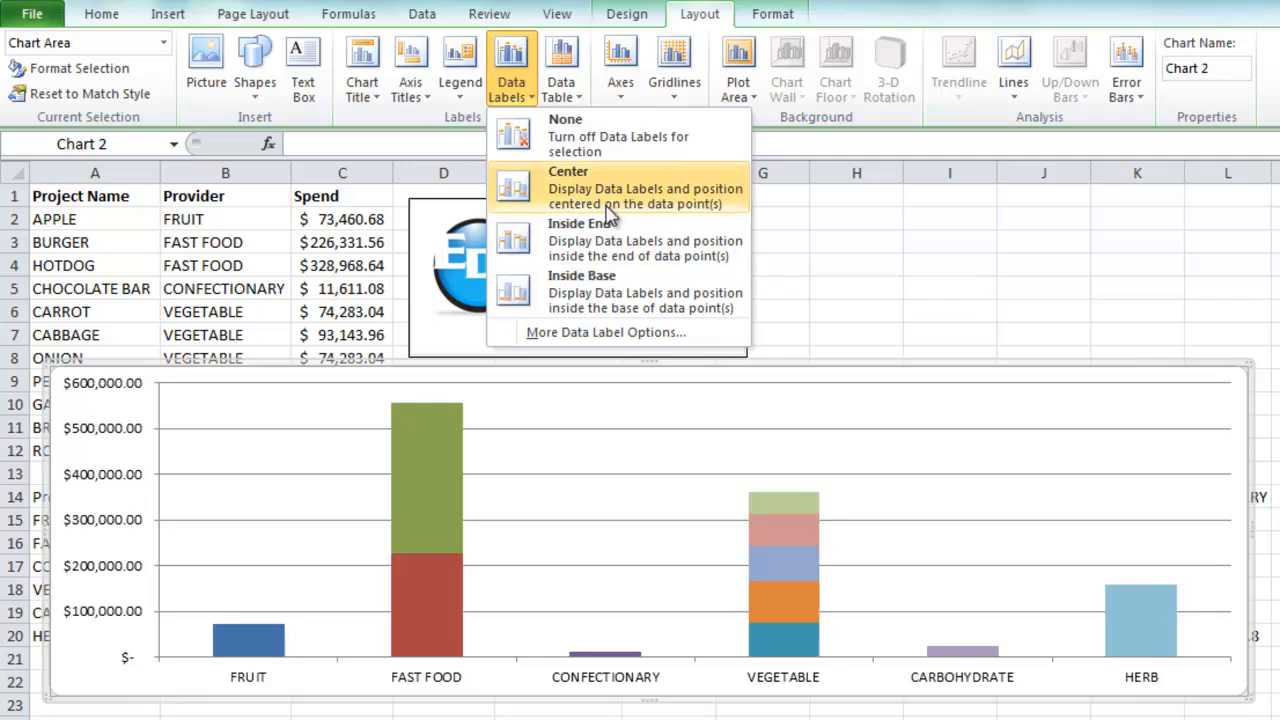
left_click(568, 187)
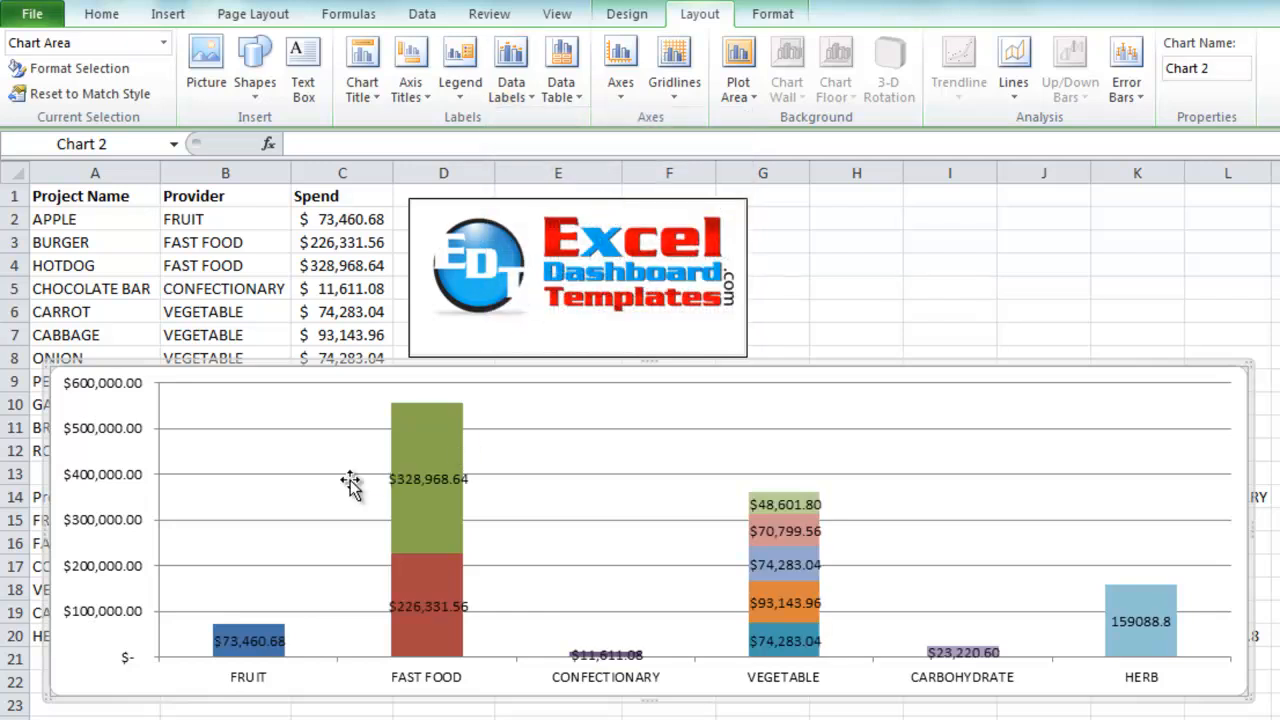
left_click(248, 641)
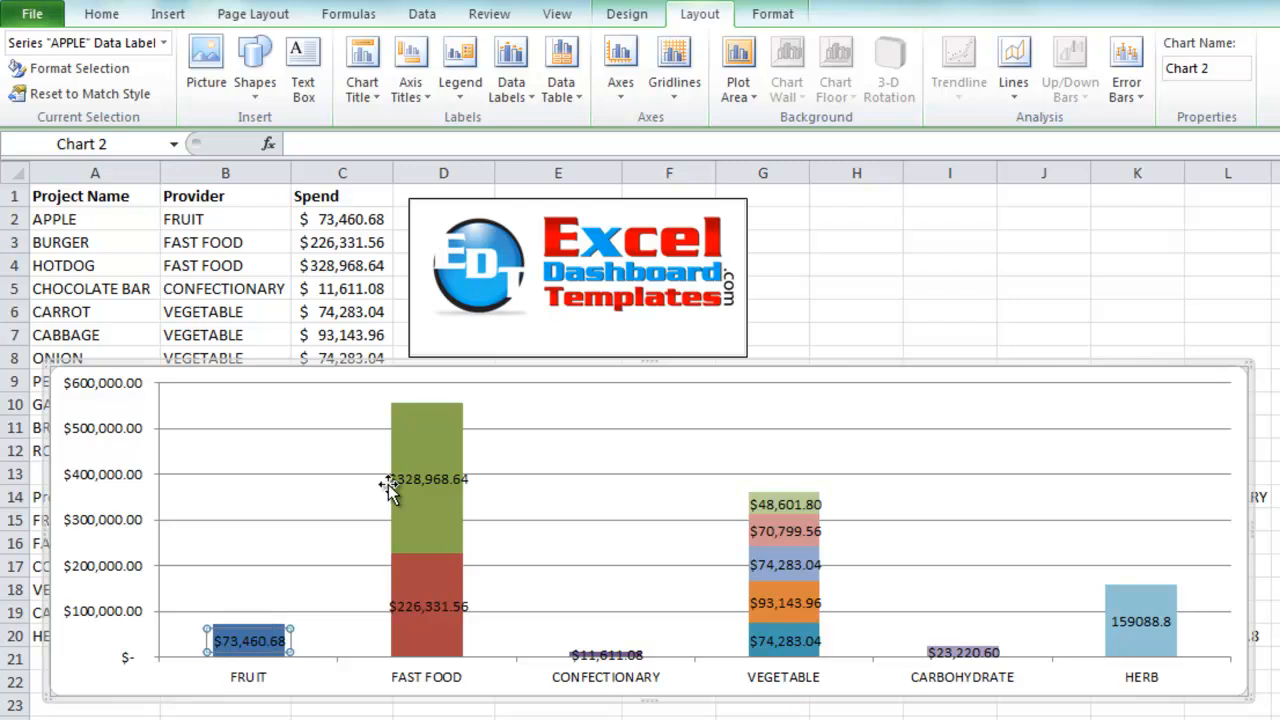
left_click(428, 606)
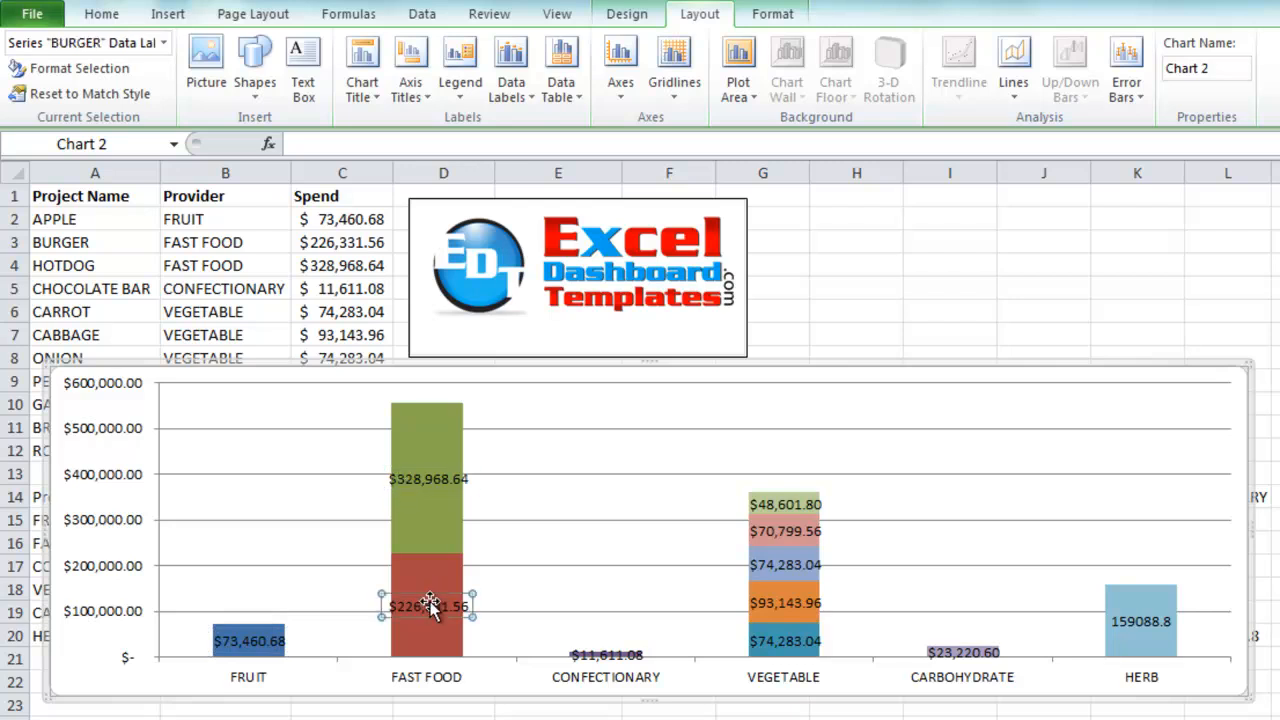
mouse_move(438, 478)
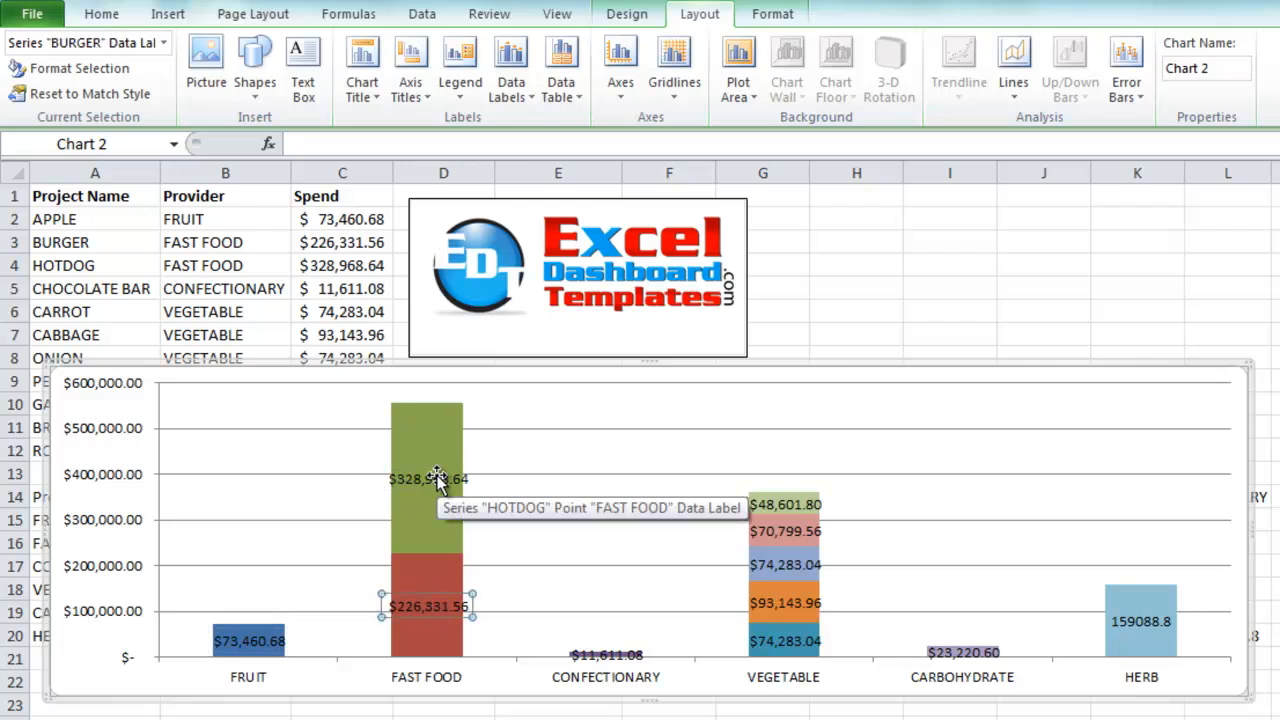
Format the HOTDOG data label to show the series name instead of the value.
right_click(428, 479)
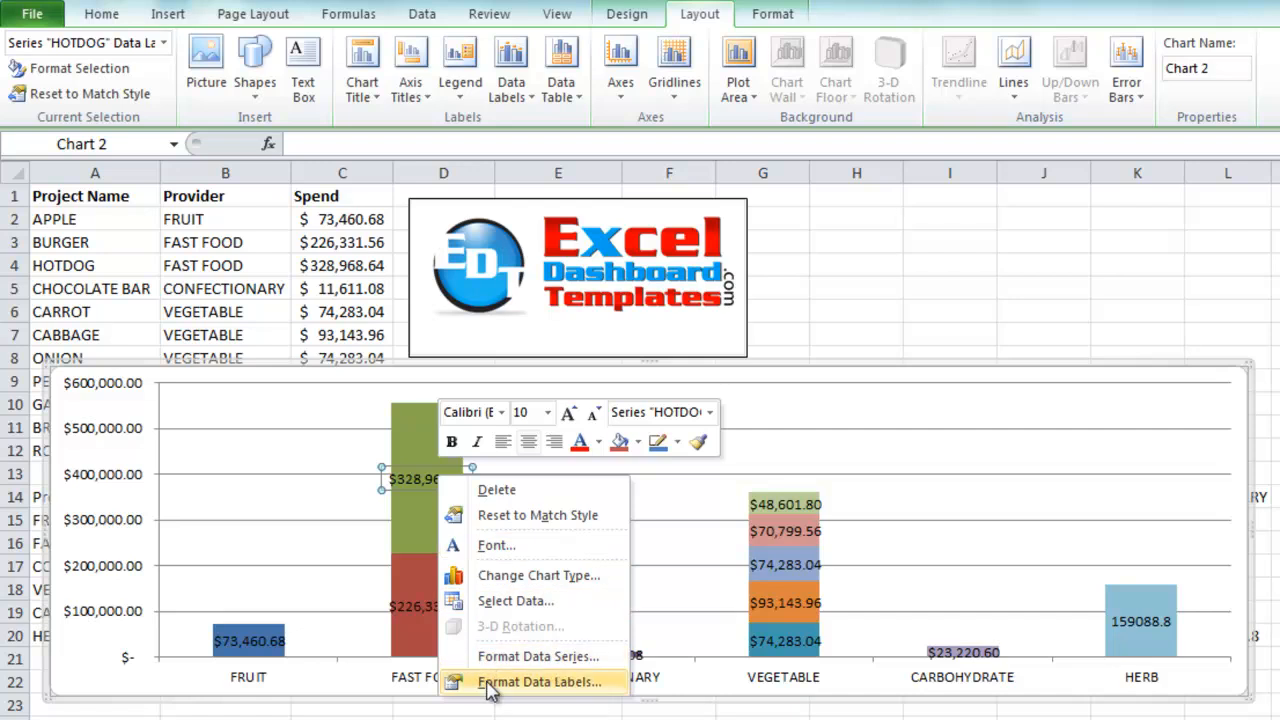
left_click(540, 681)
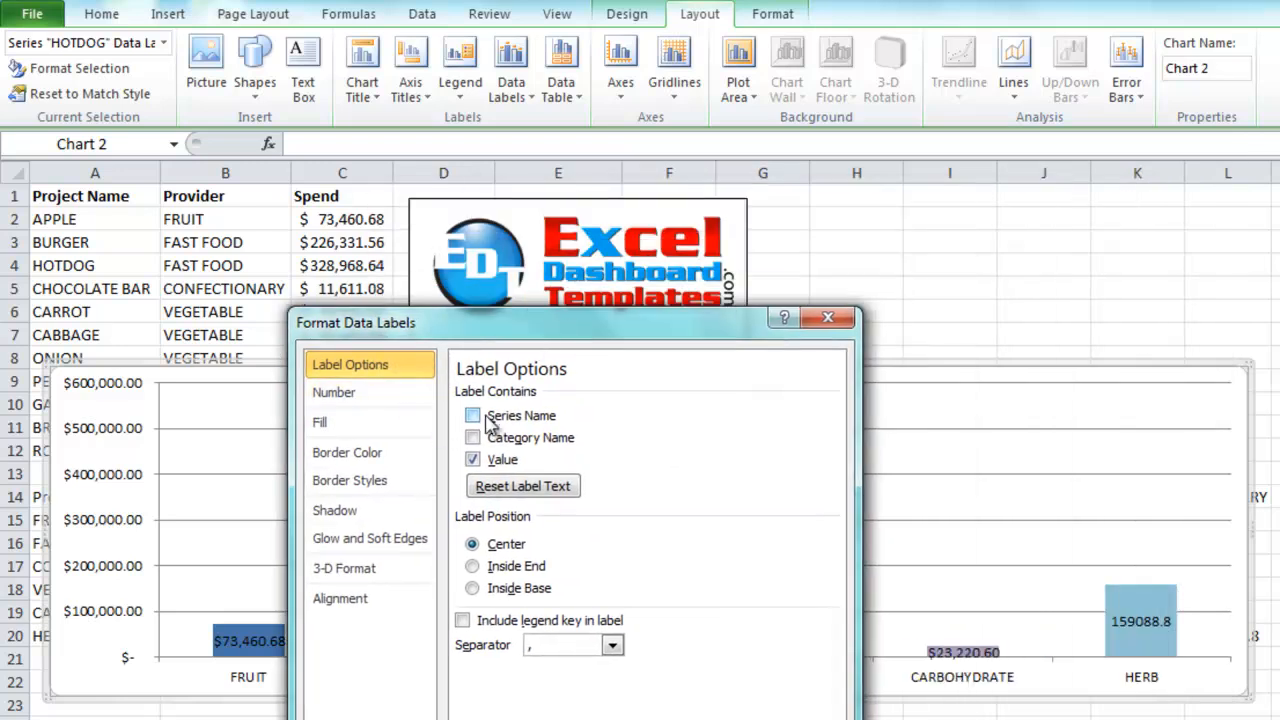
left_click(472, 415)
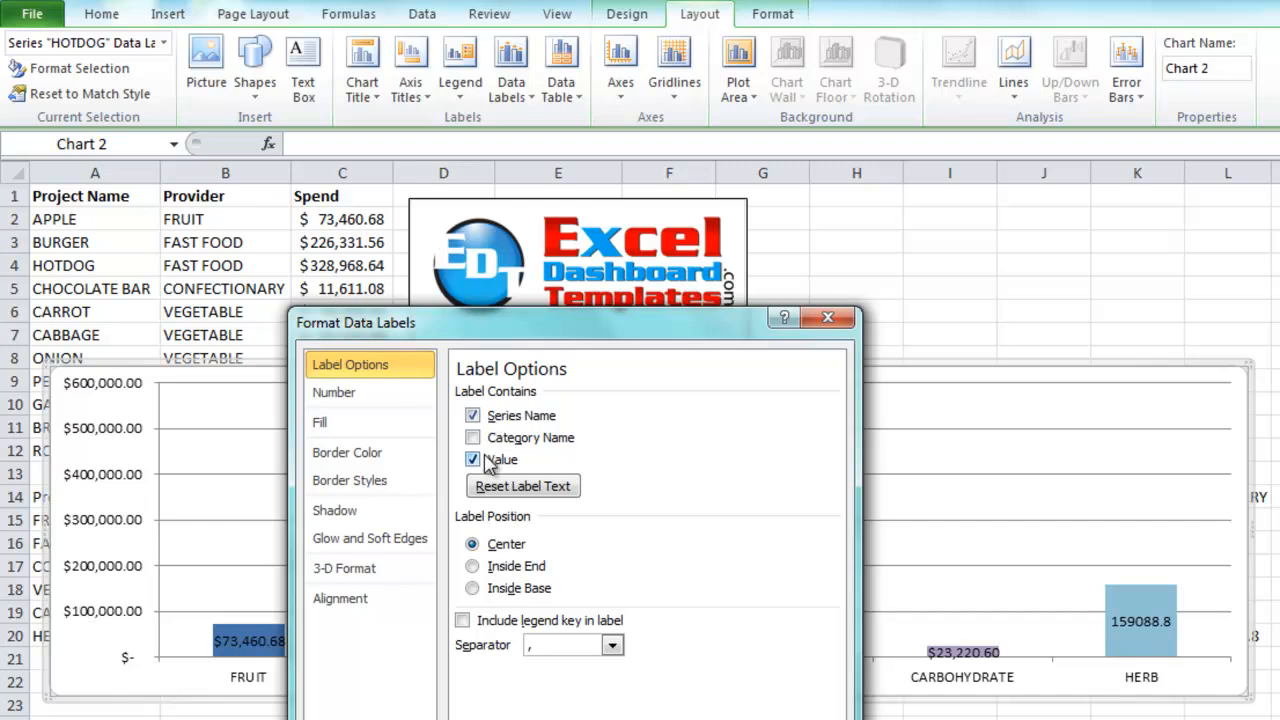
left_click(472, 459)
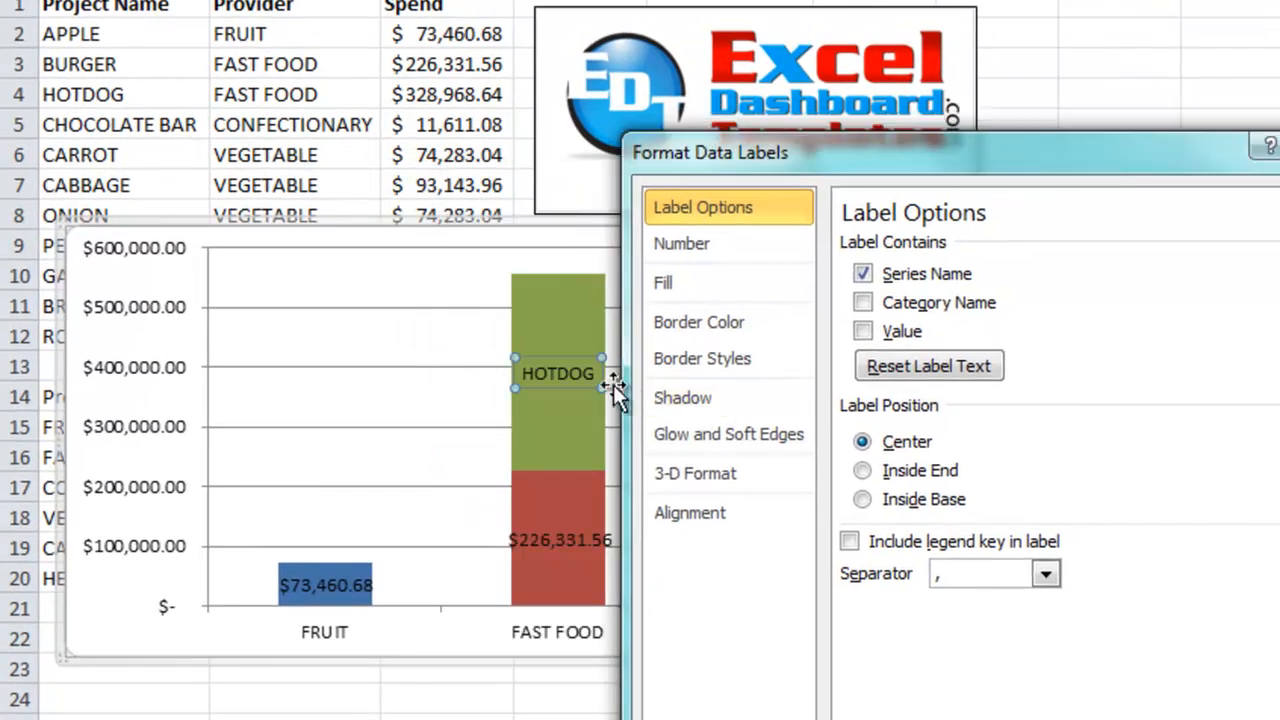
mouse_move(565, 525)
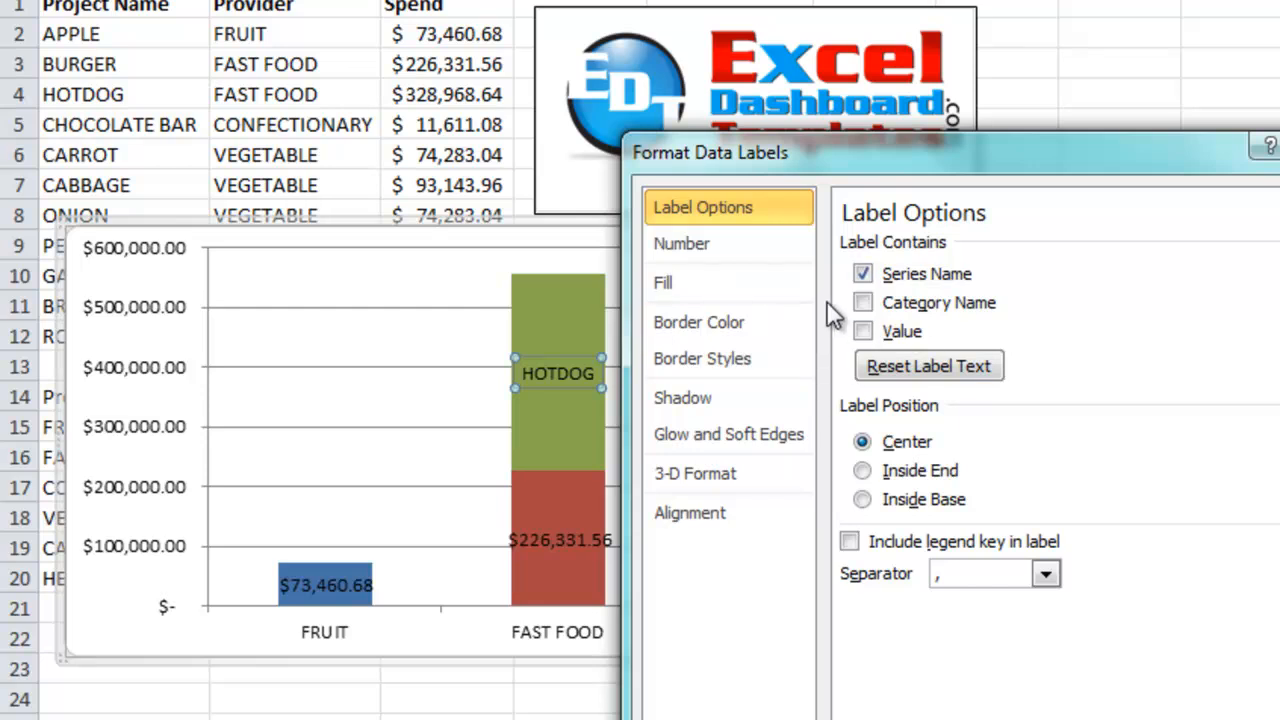
mouse_move(565, 540)
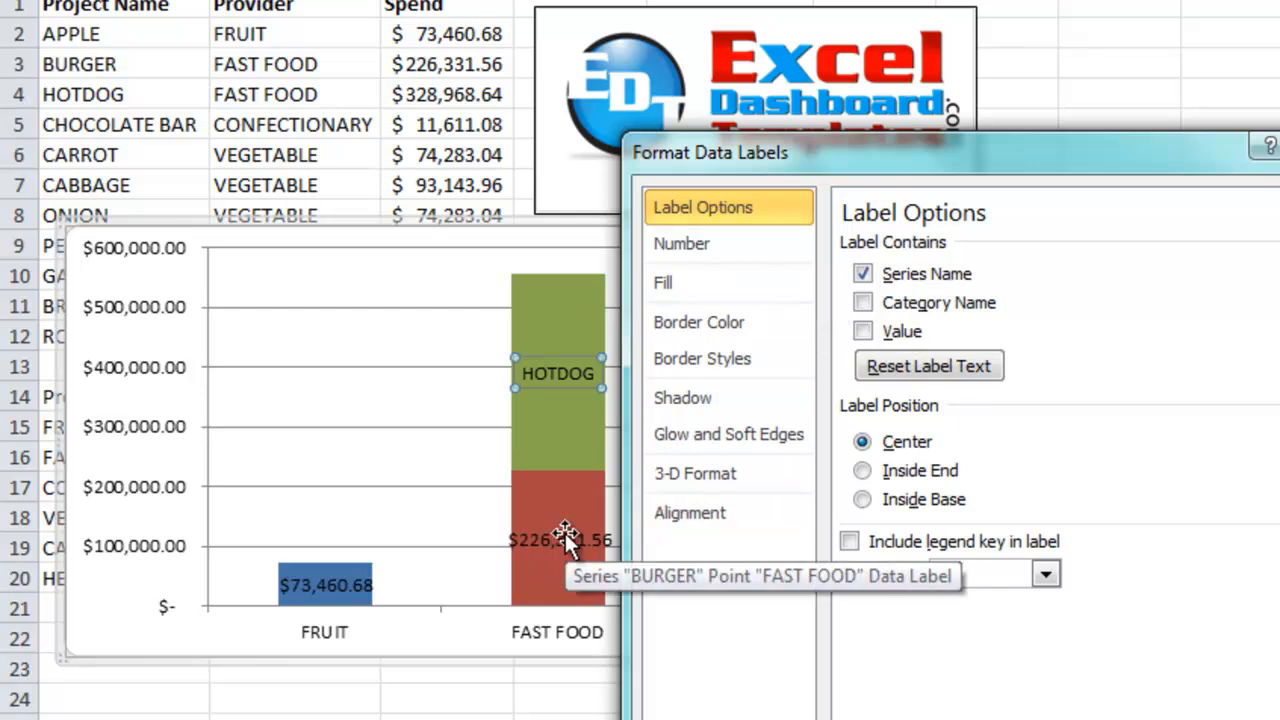
Change the BURGER and APPLE labels to show project names instead of values.
left_click(862, 331)
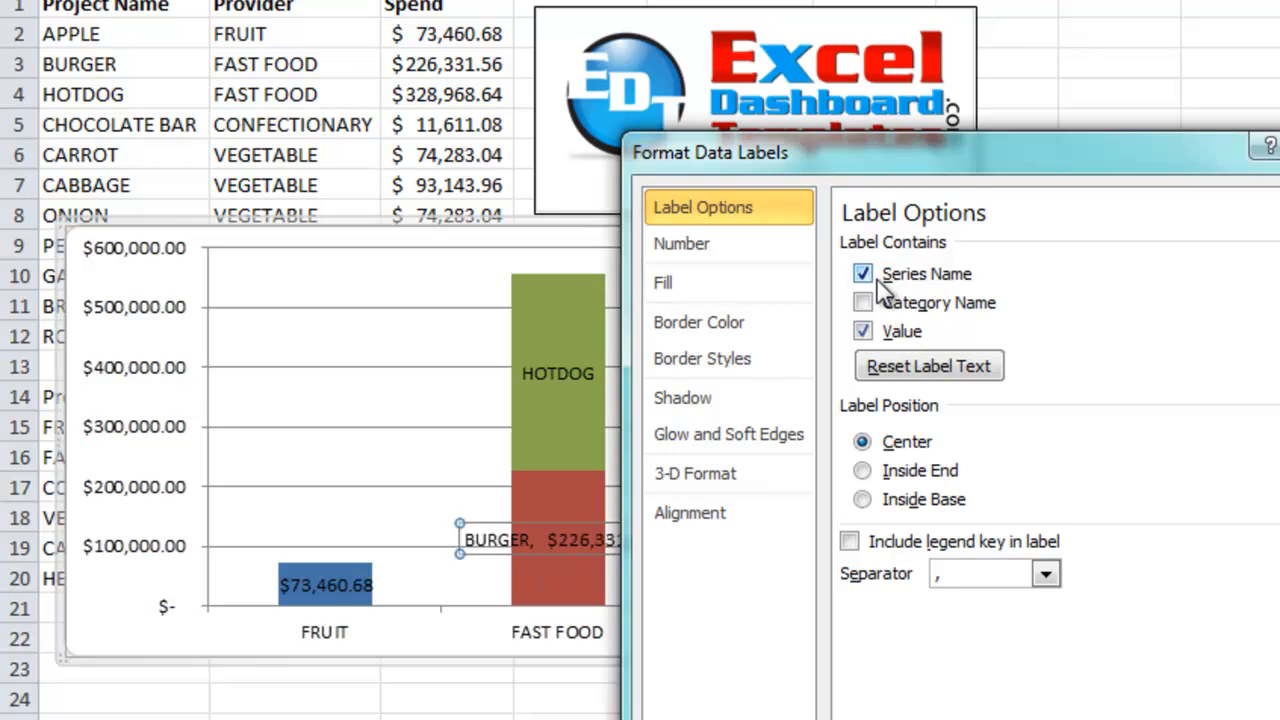
left_click(863, 331)
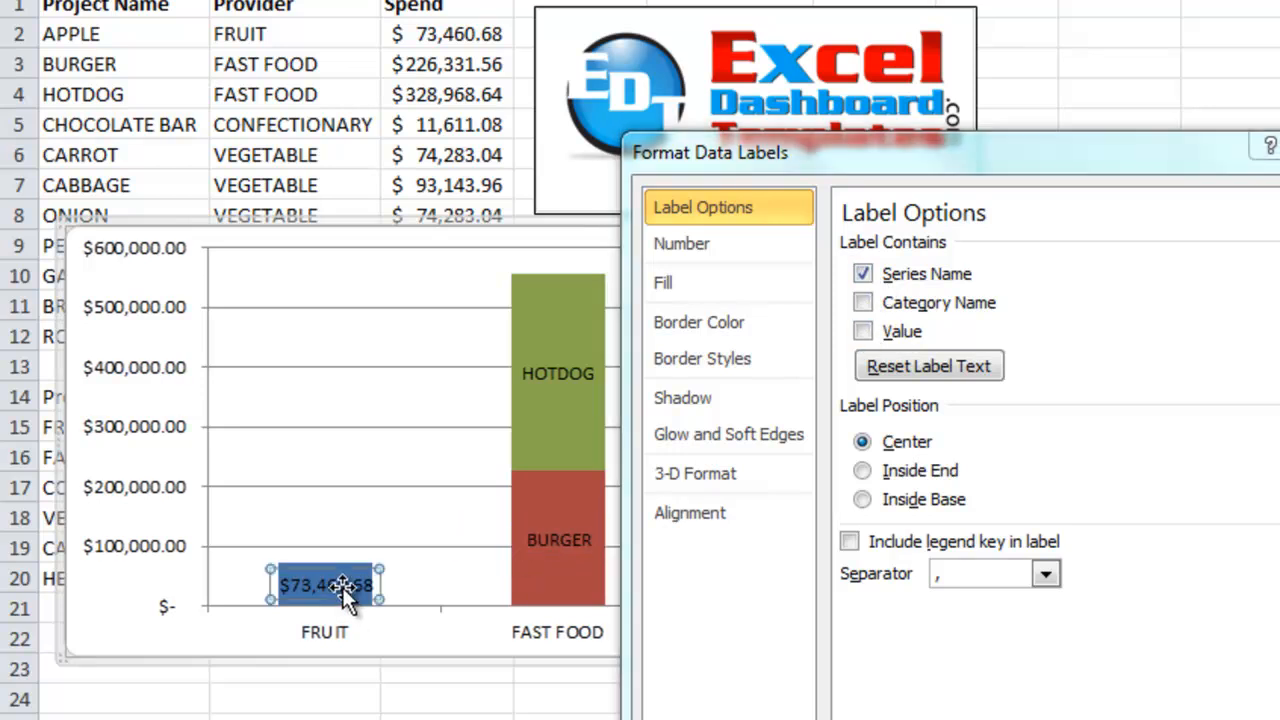
left_click(862, 331)
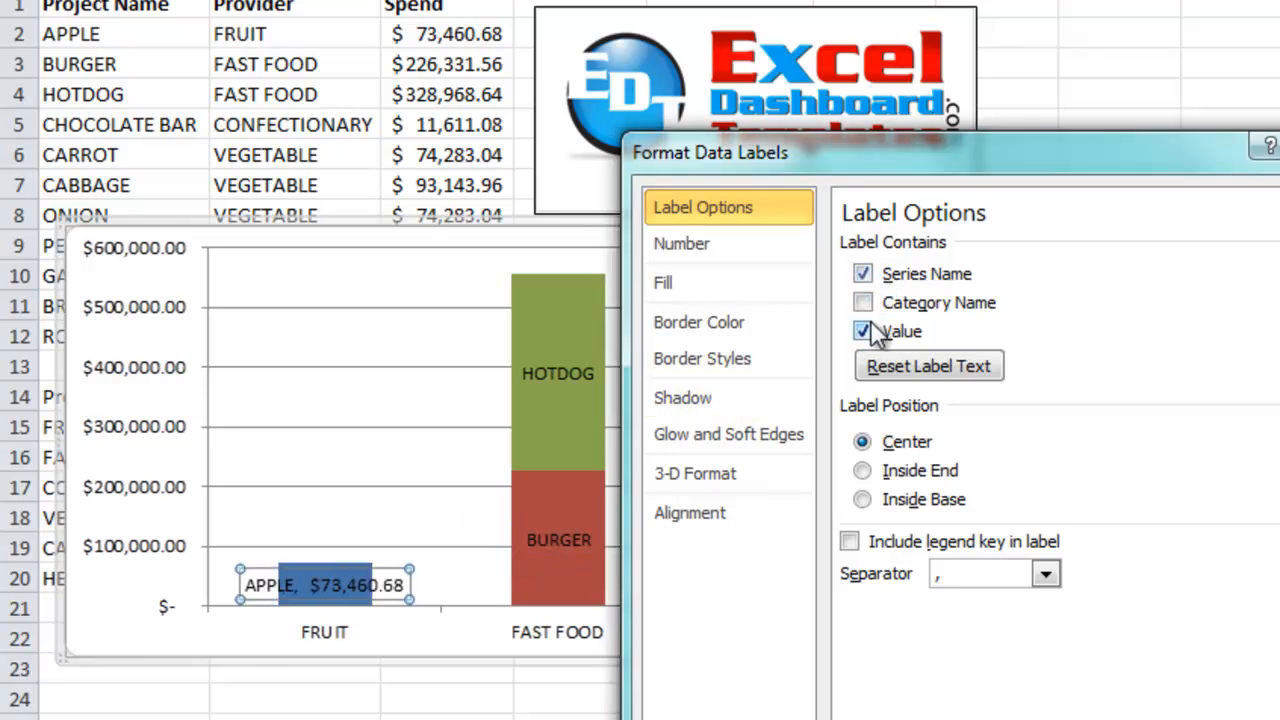
left_click(862, 331)
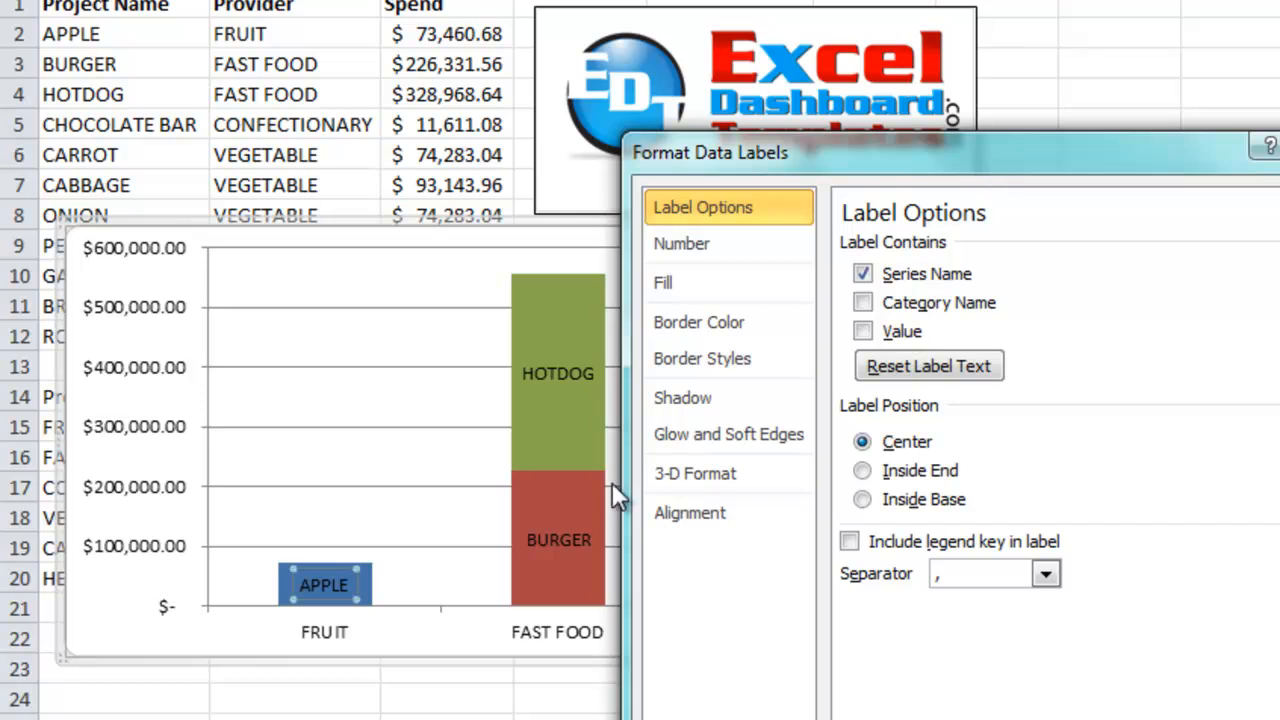
mouse_move(980, 165)
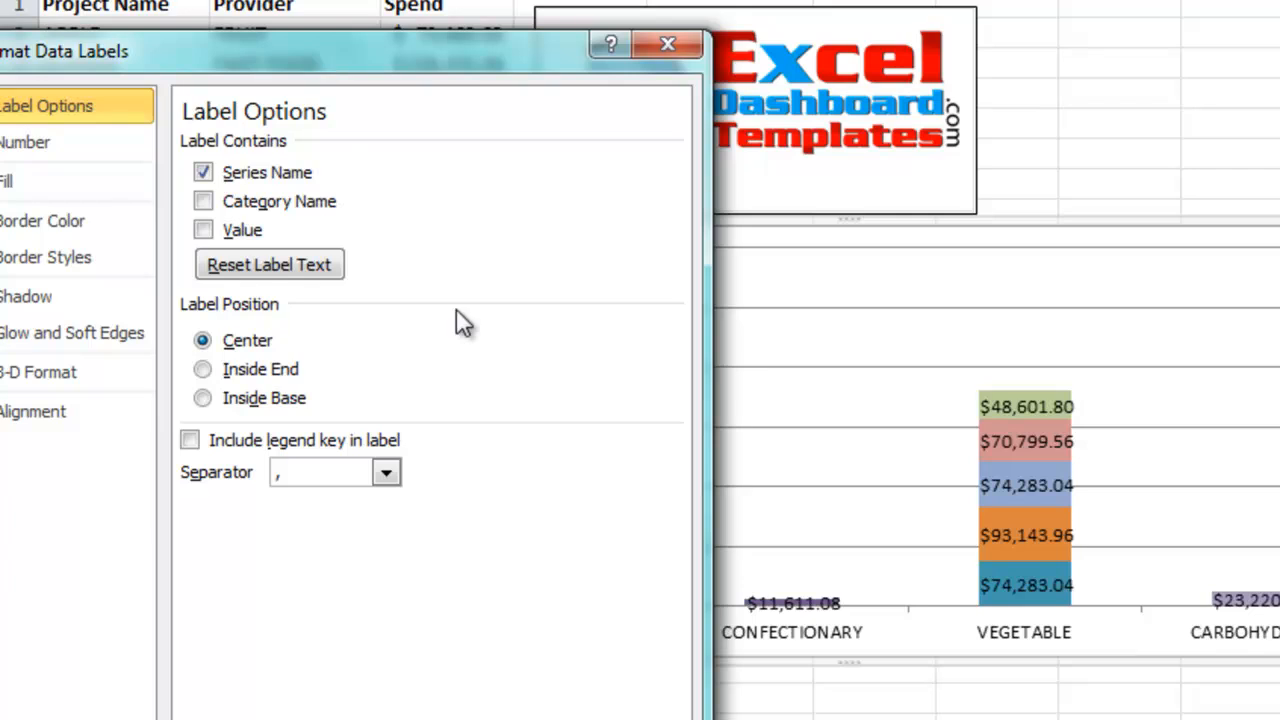
Label the GARLIC, PEPPER and ONION vegetable segments with project names instead of values.
left_click(203, 172)
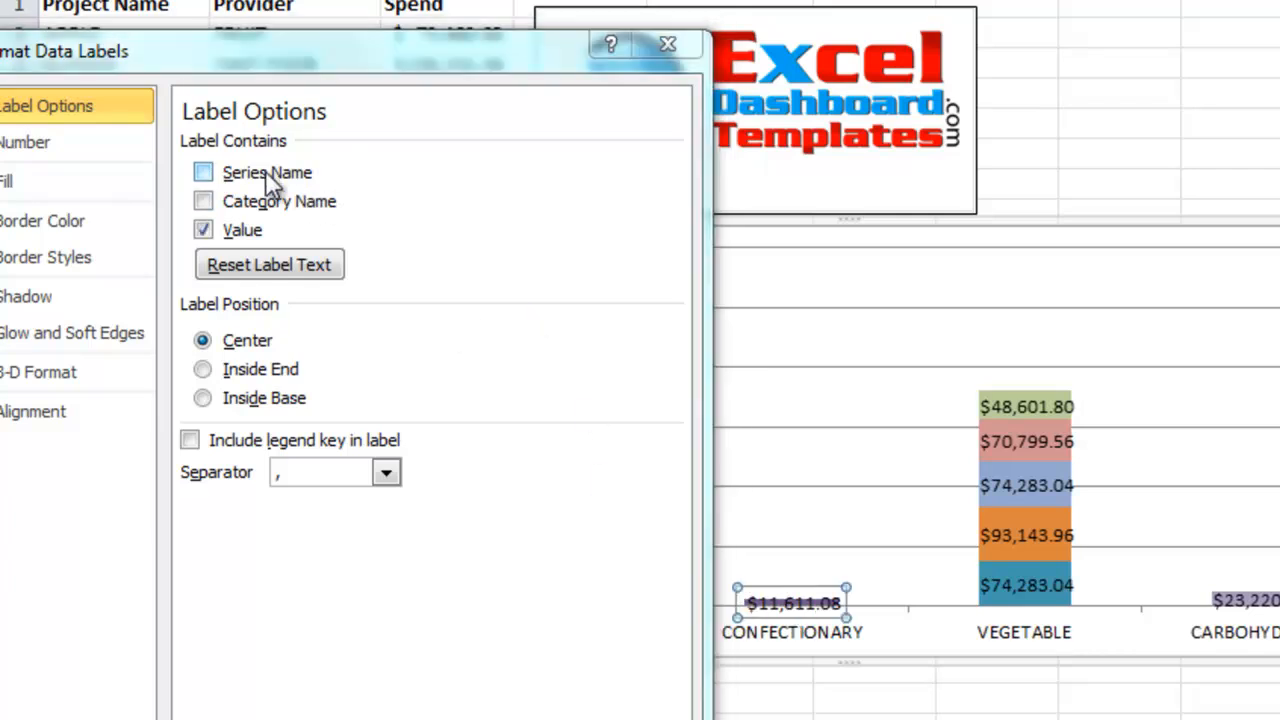
left_click(203, 172)
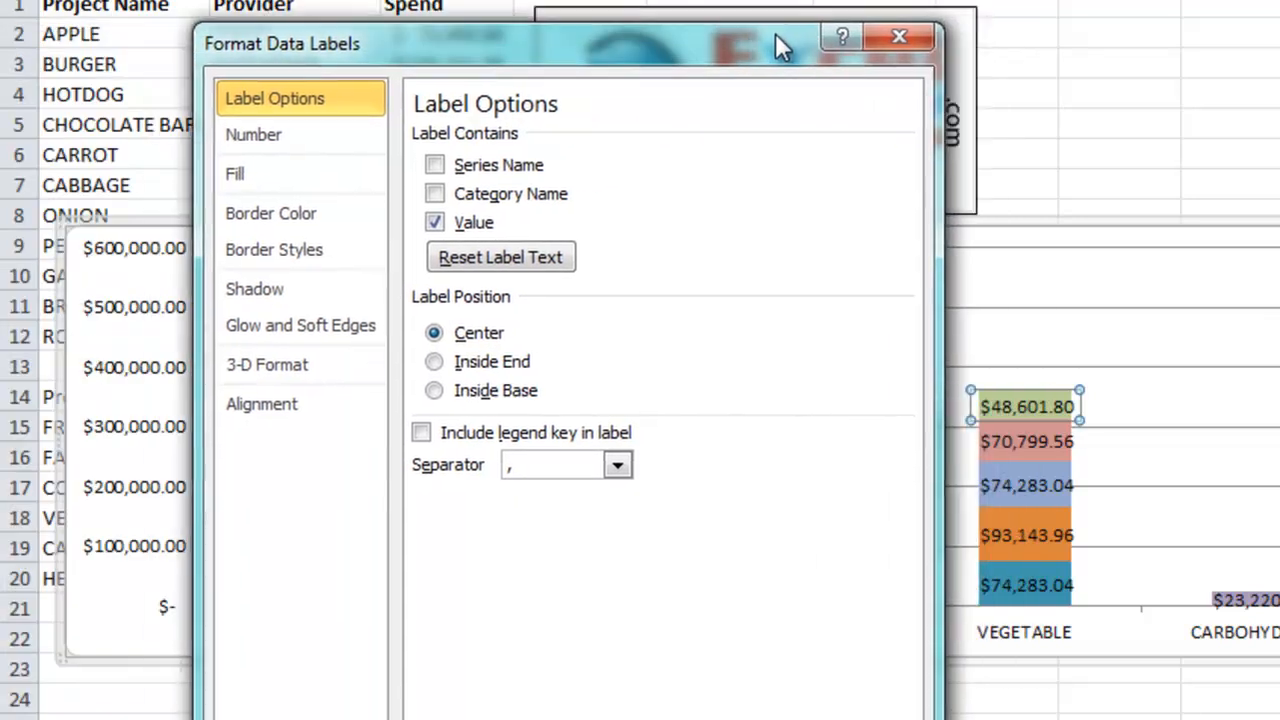
left_click(434, 164)
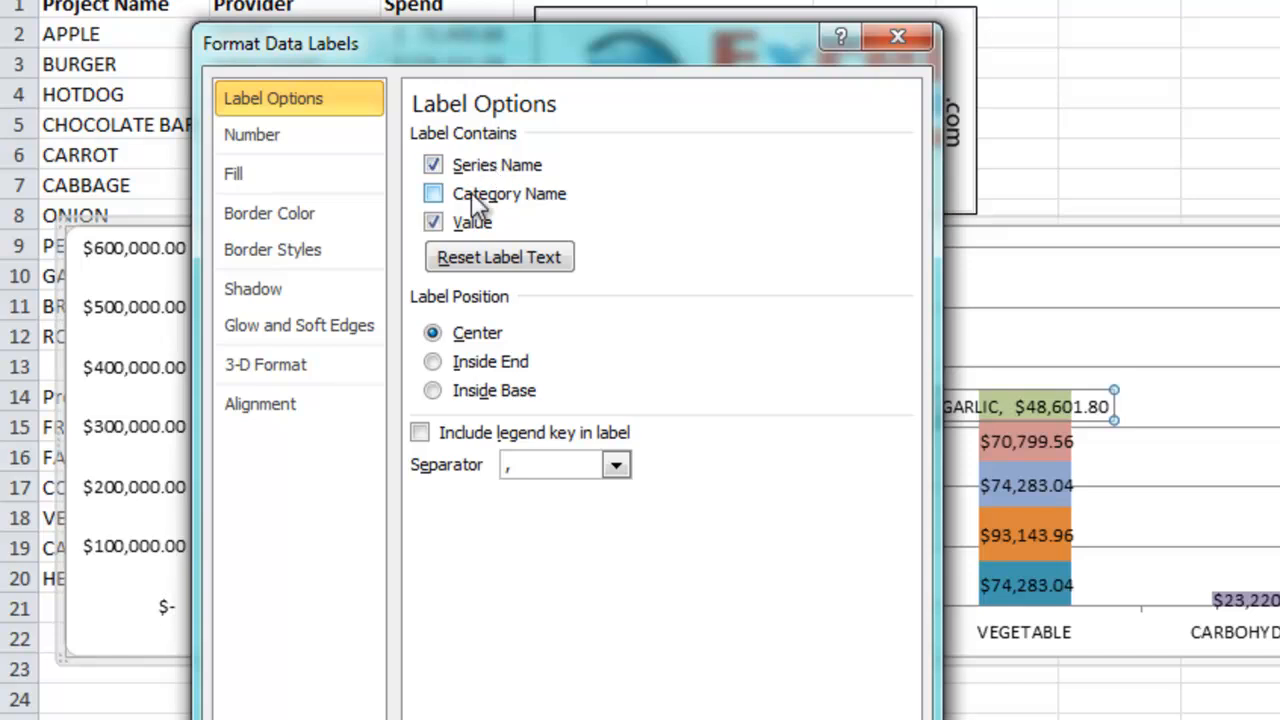
left_click(433, 222)
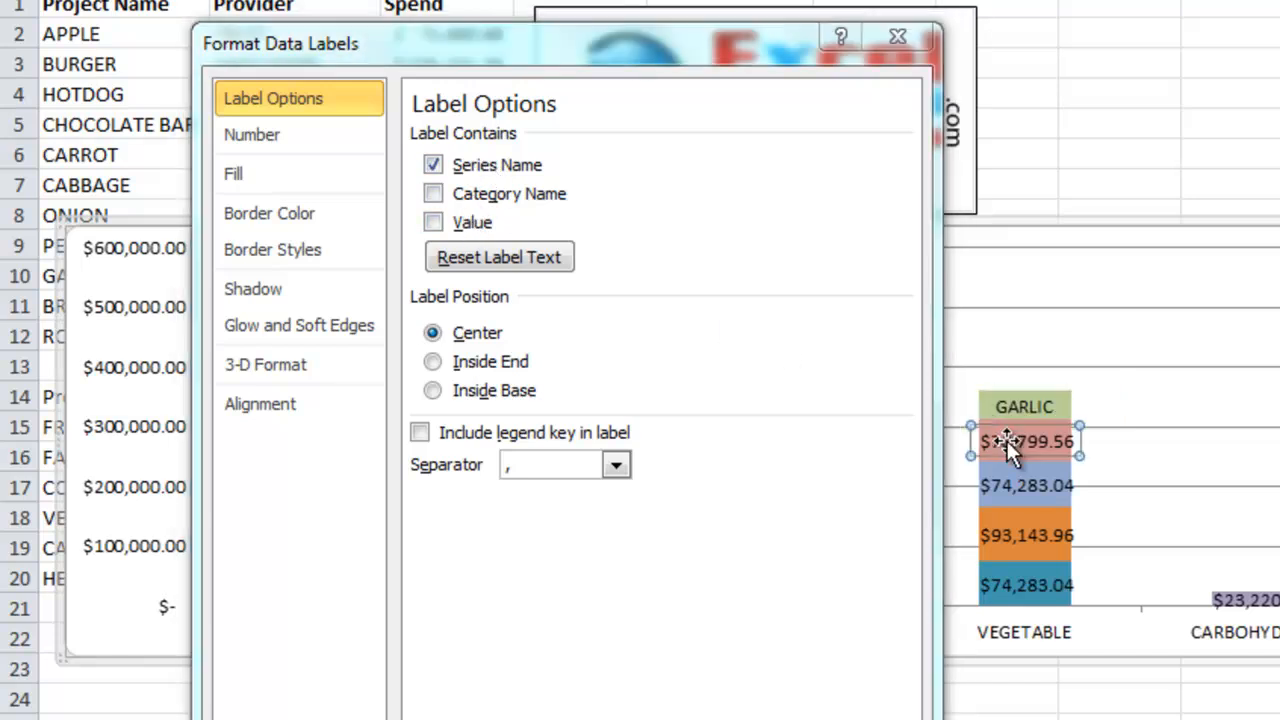
left_click(433, 222)
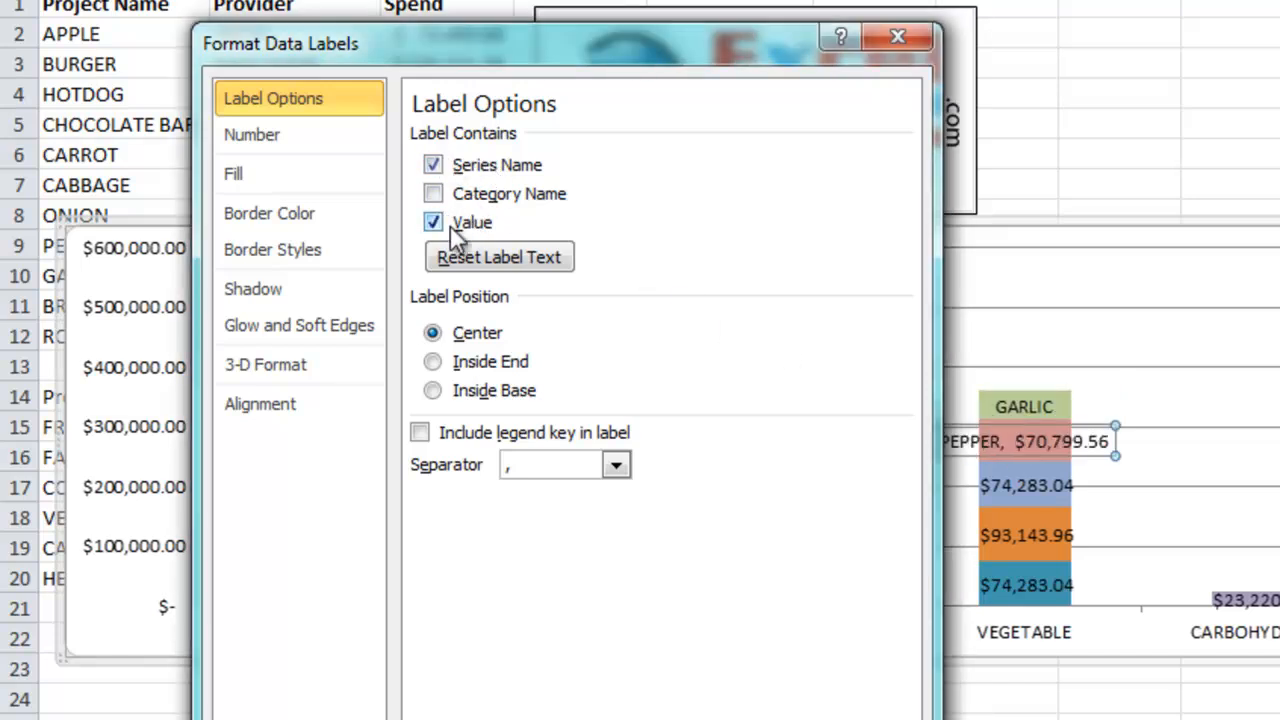
left_click(433, 165)
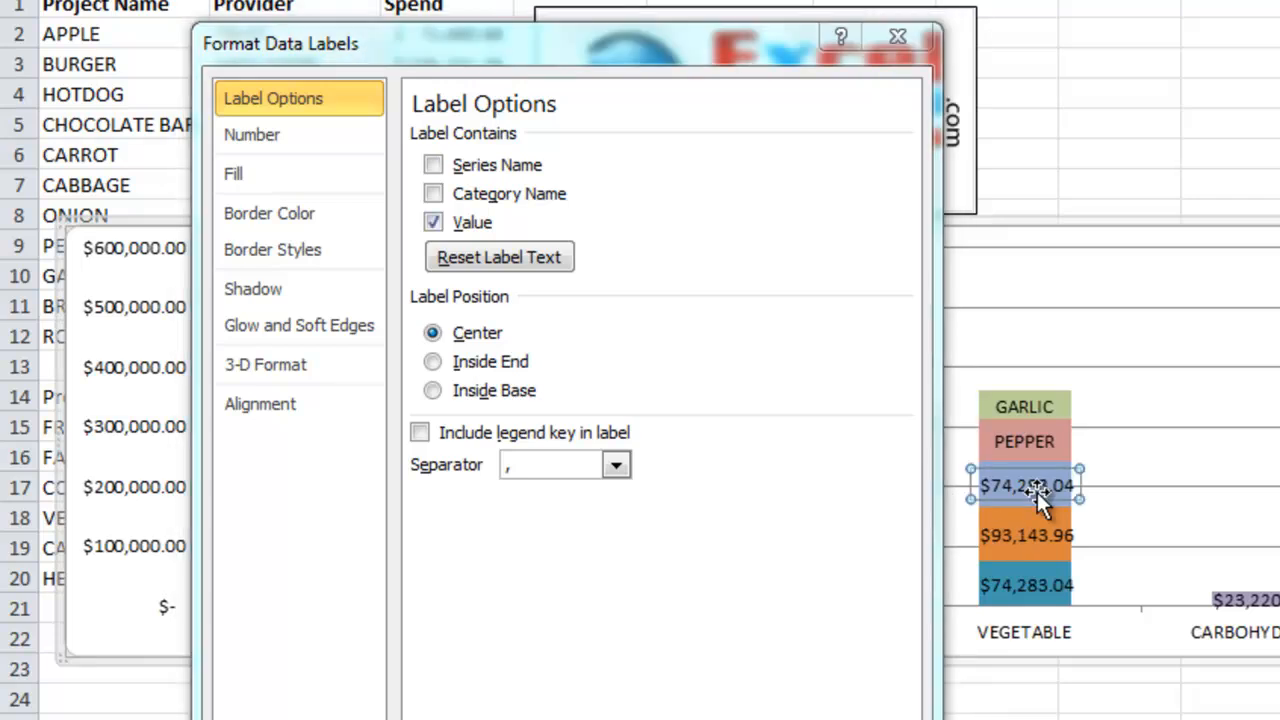
left_click(433, 165)
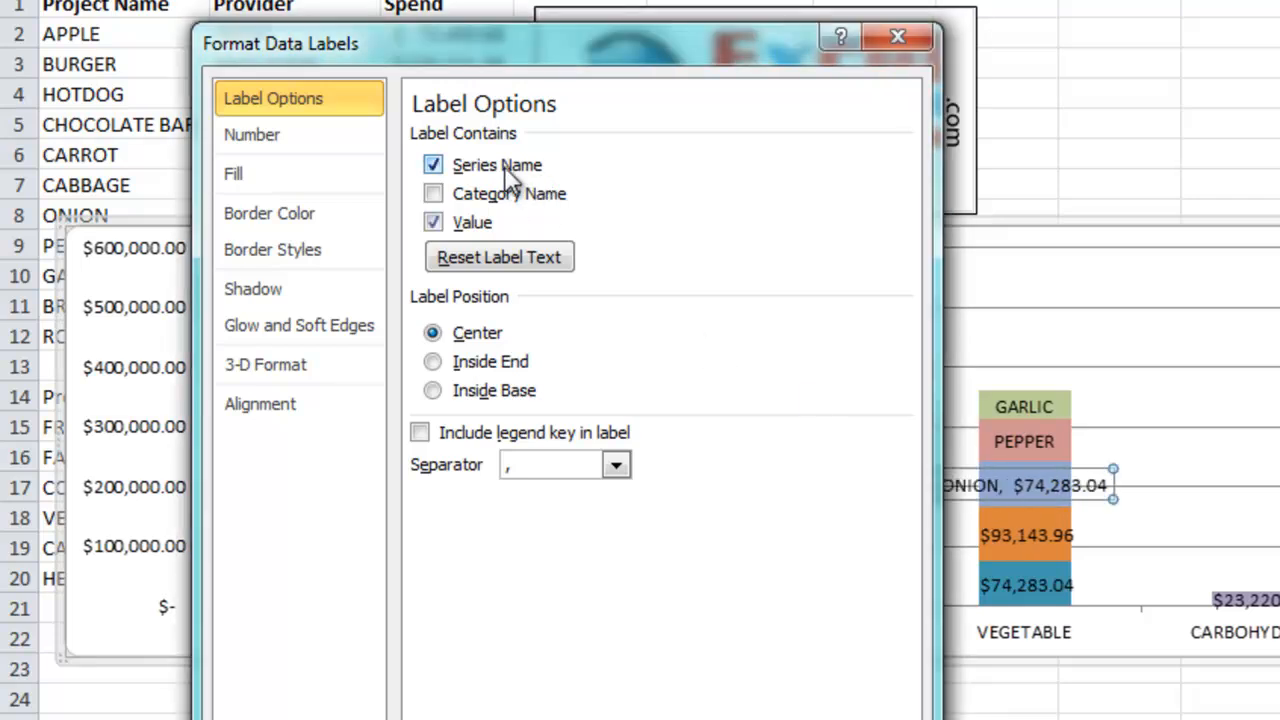
left_click(433, 222)
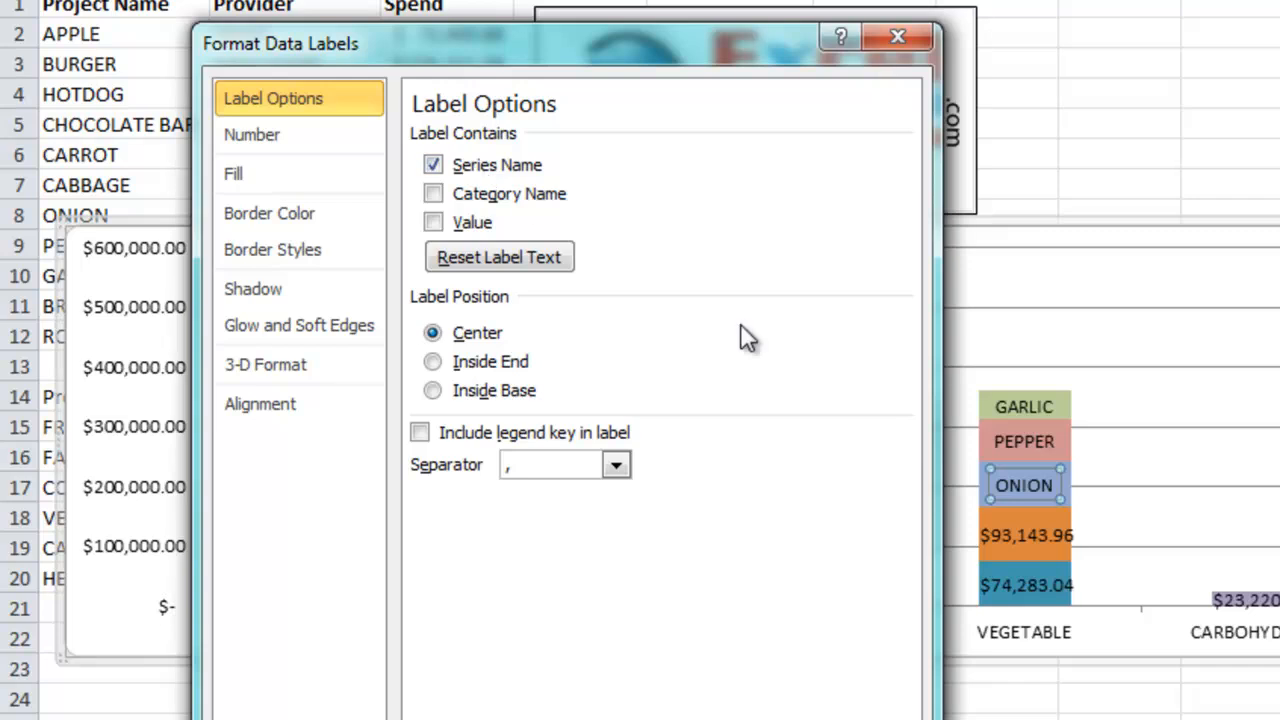
Label the CABBAGE, CARROT, CARBOHYDRATE and remaining segments with project names instead of values.
left_click(433, 222)
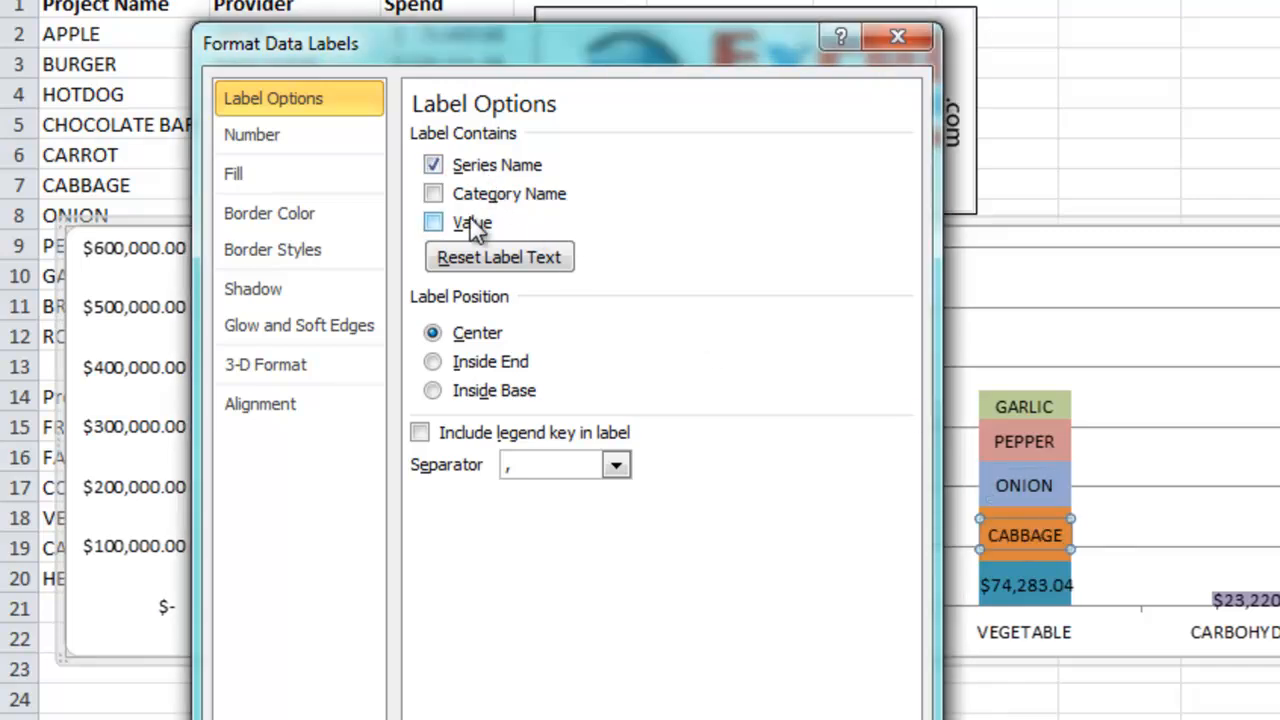
left_click(433, 222)
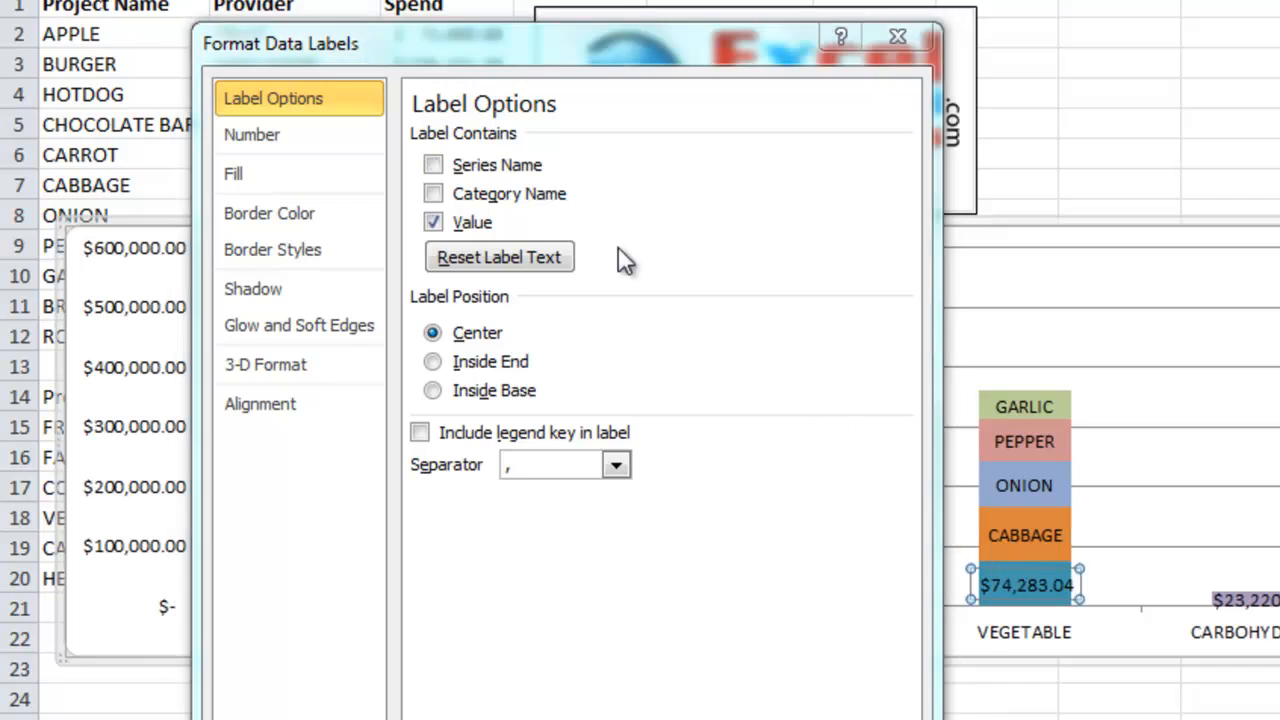
left_click(433, 165)
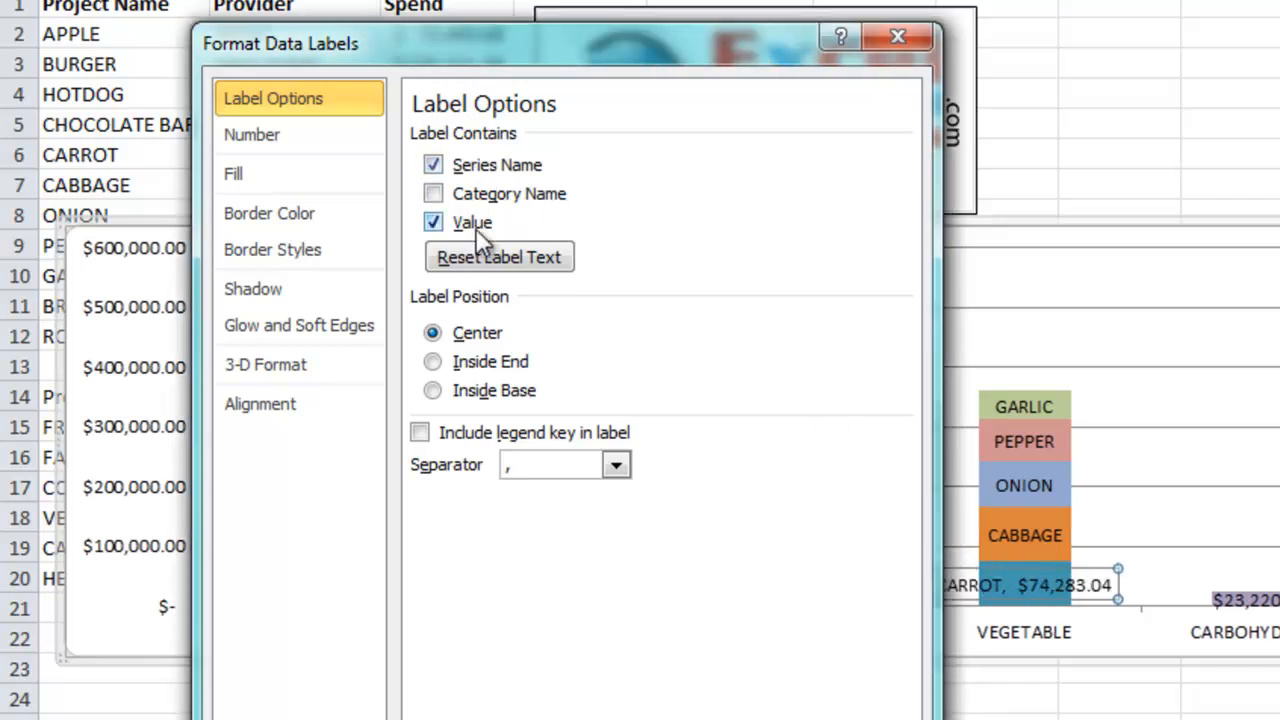
left_click(433, 164)
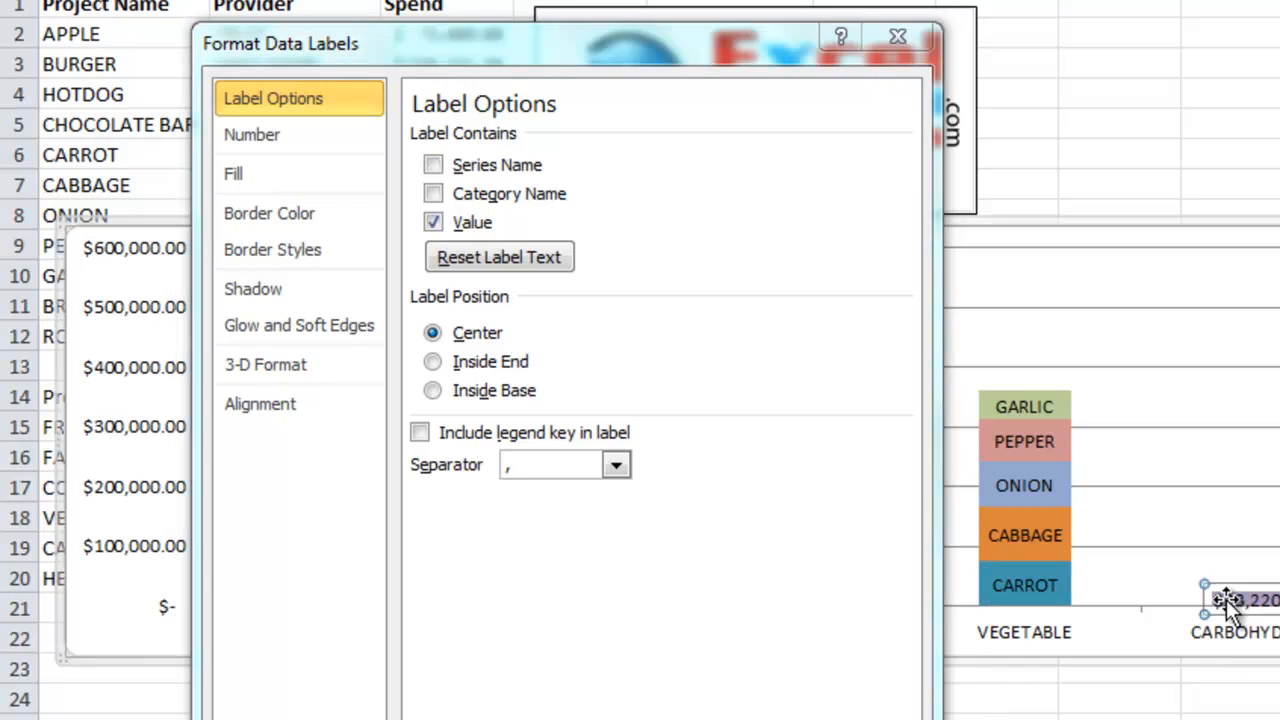
left_click(433, 193)
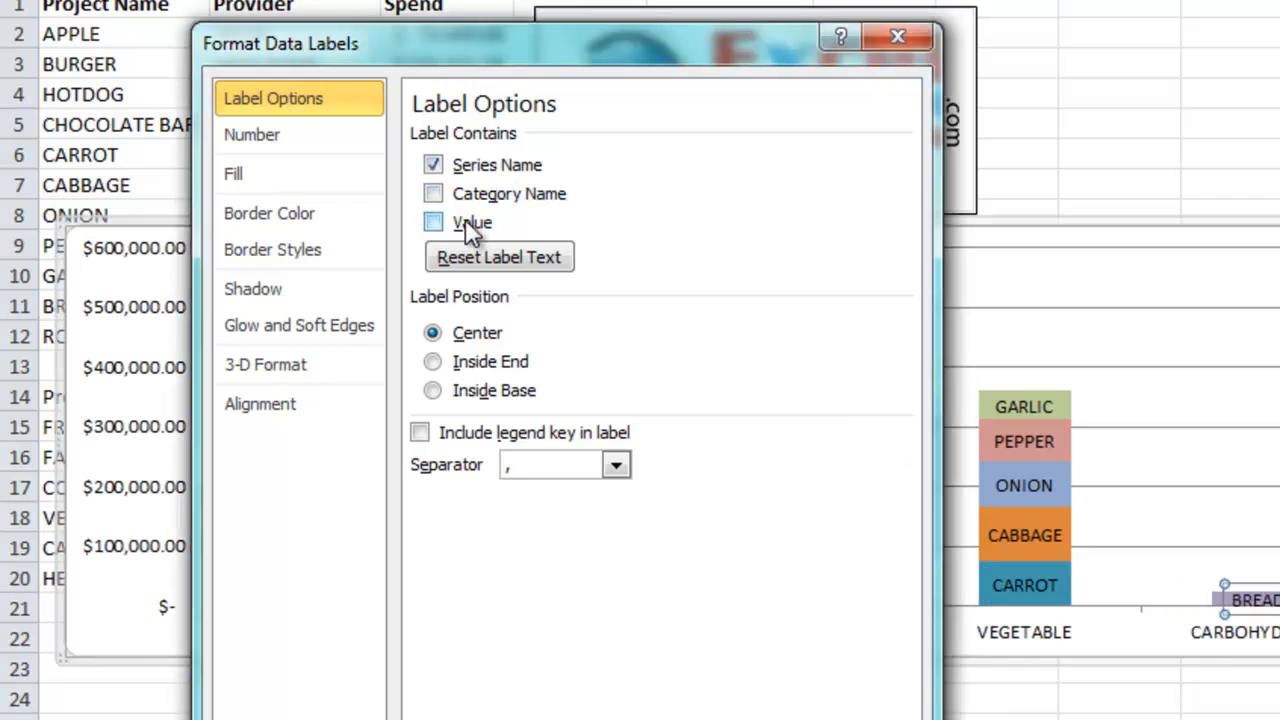
left_click(433, 222)
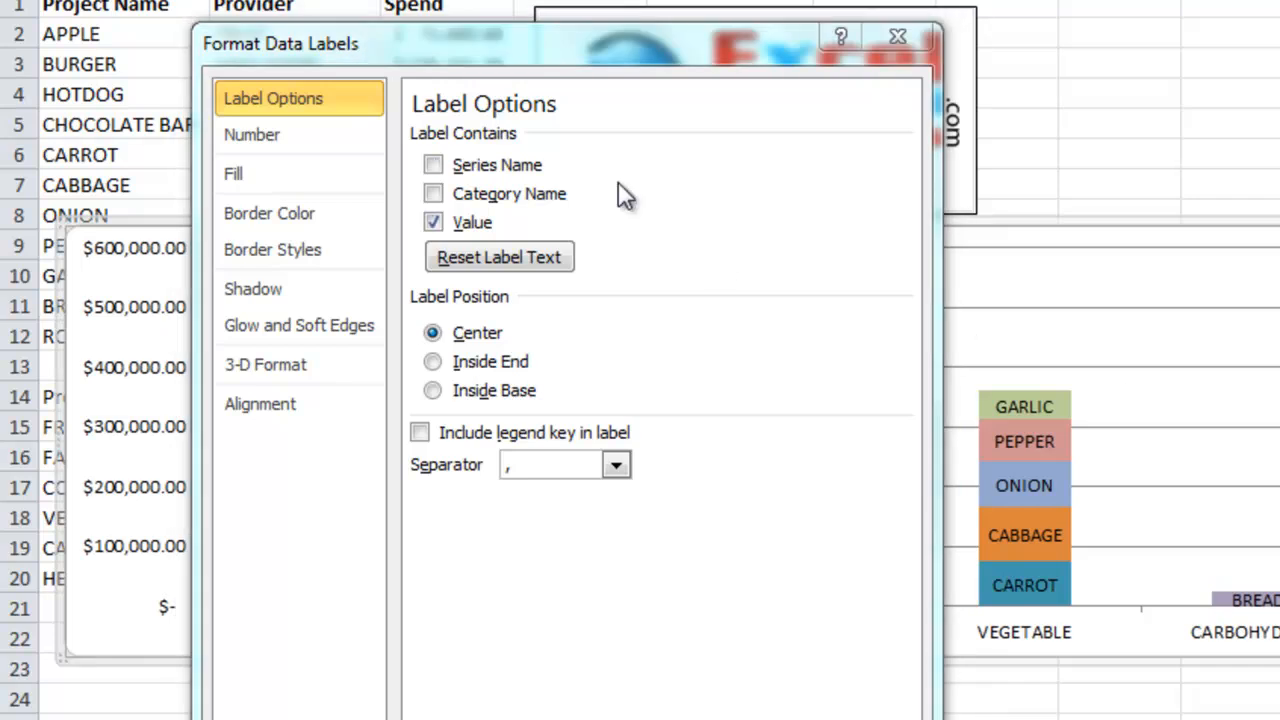
left_click(433, 165)
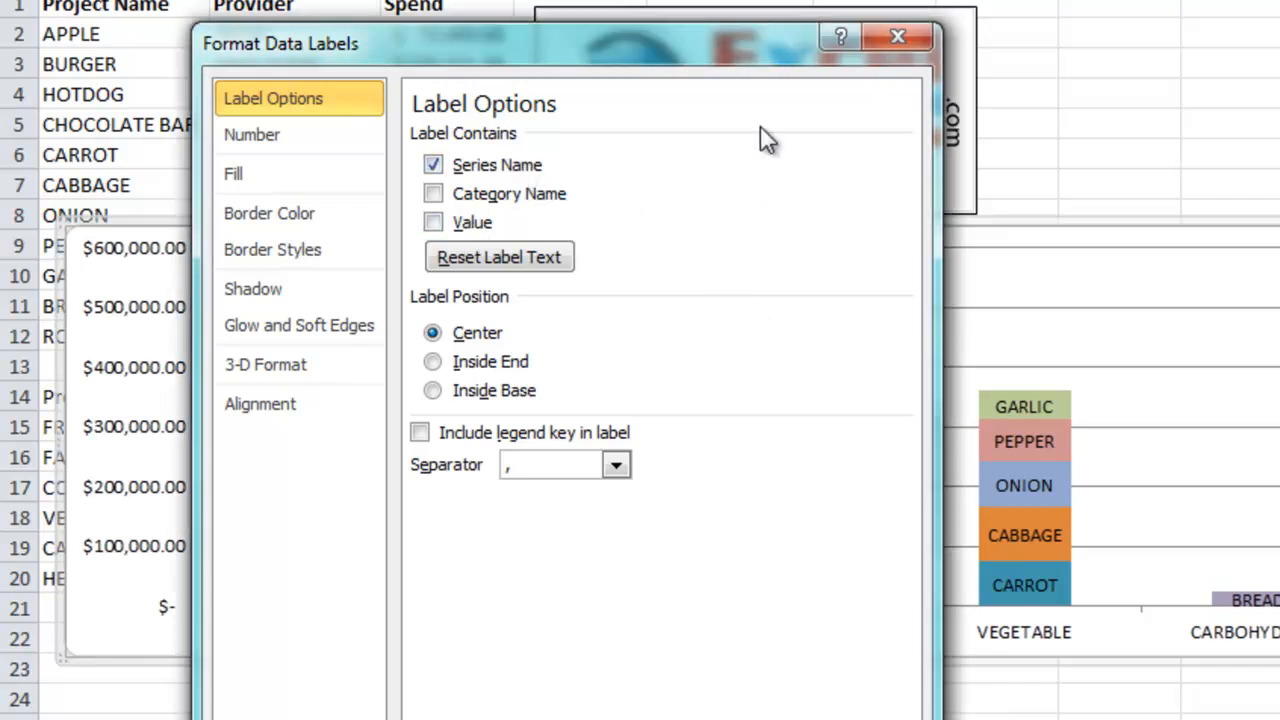
left_click(897, 37)
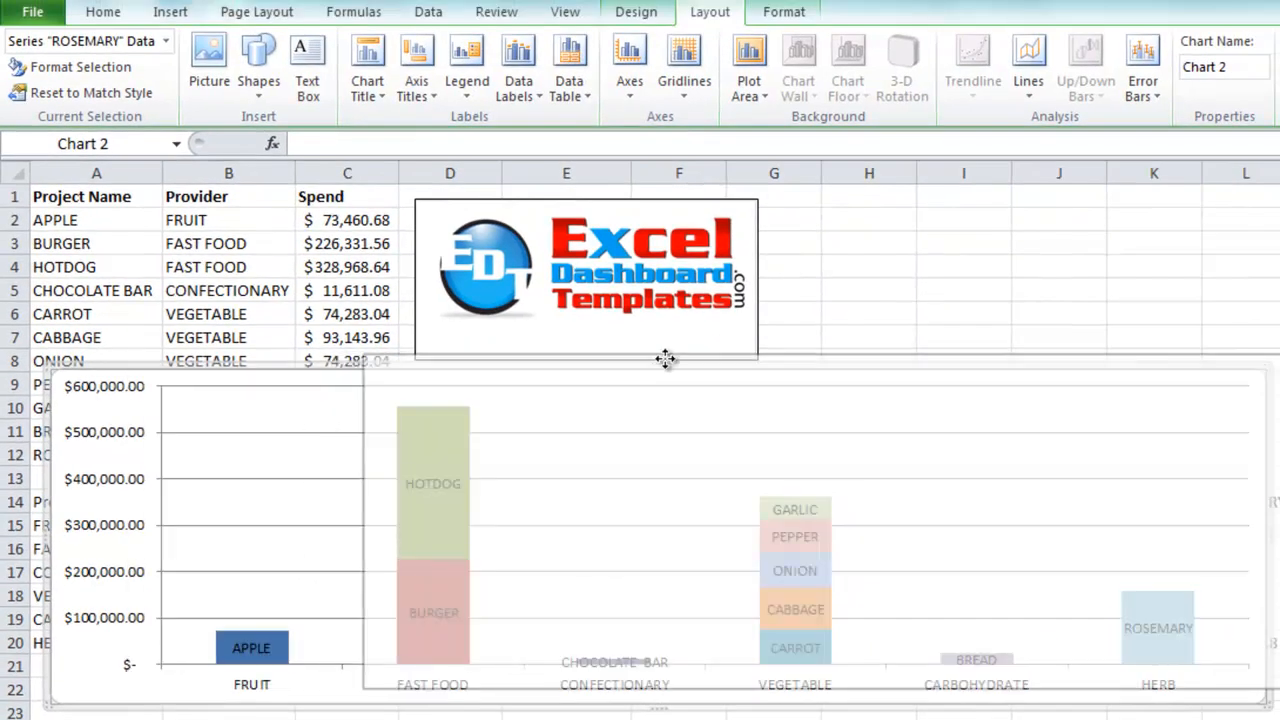
Switch to a blank new worksheet.
left_click(96, 196)
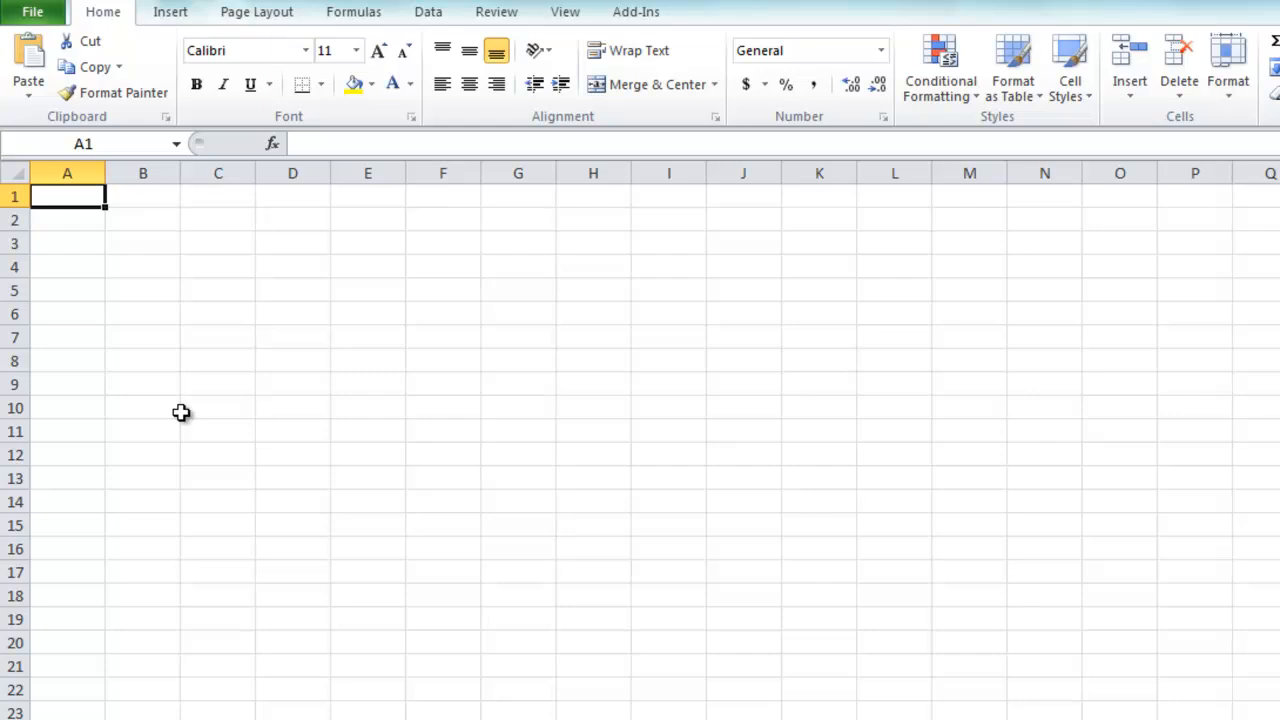
Paste the Project Name, Provider and Spend table and AutoFit its column widths.
key("ctrl+v")
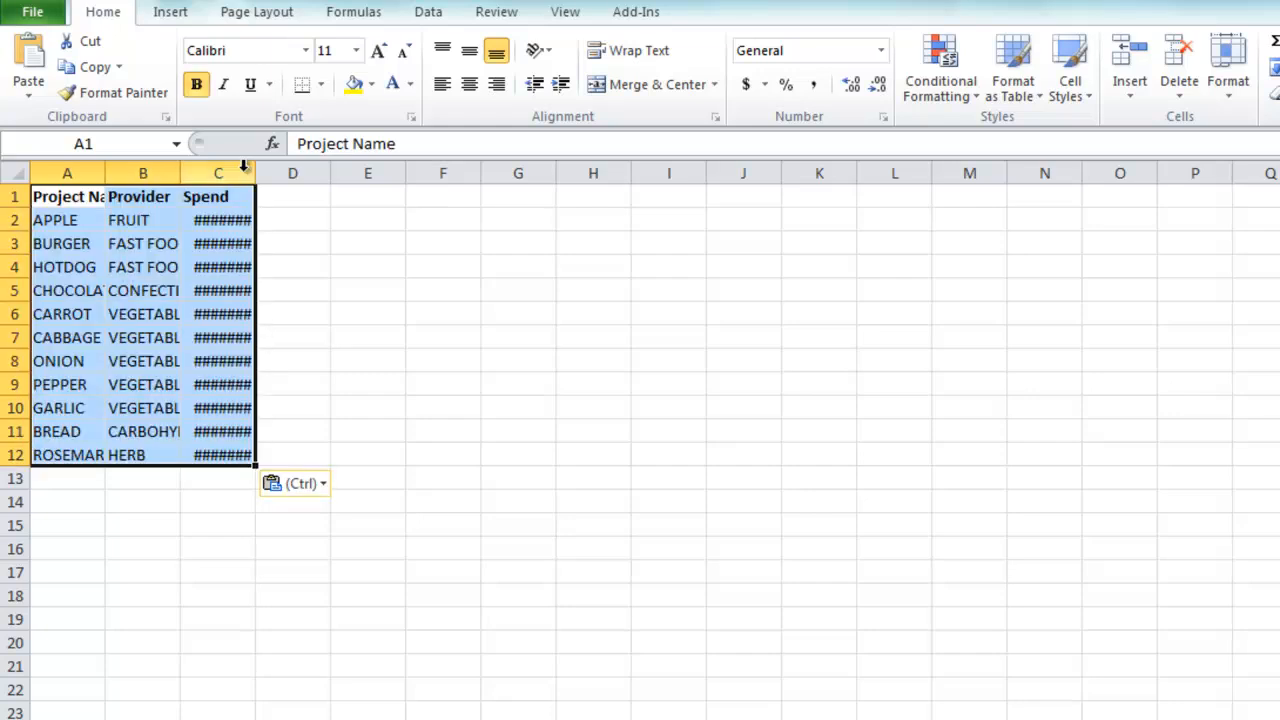
left_click(217, 196)
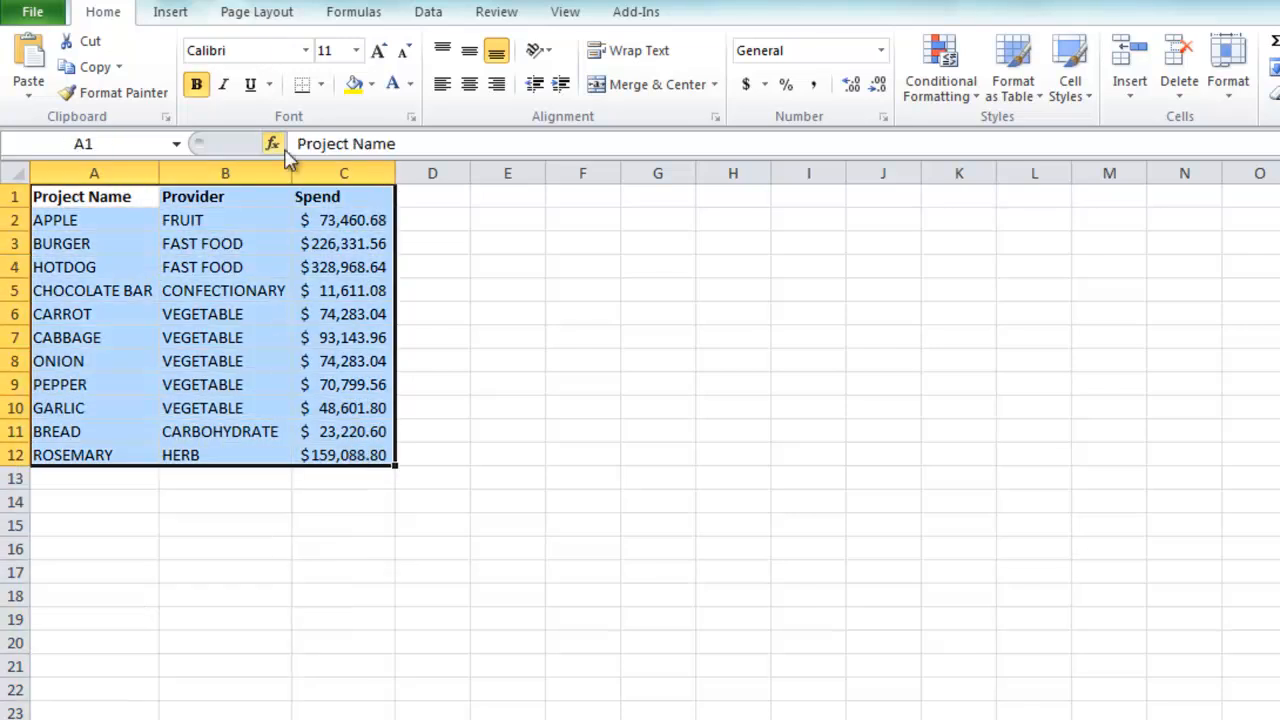
left_click(170, 11)
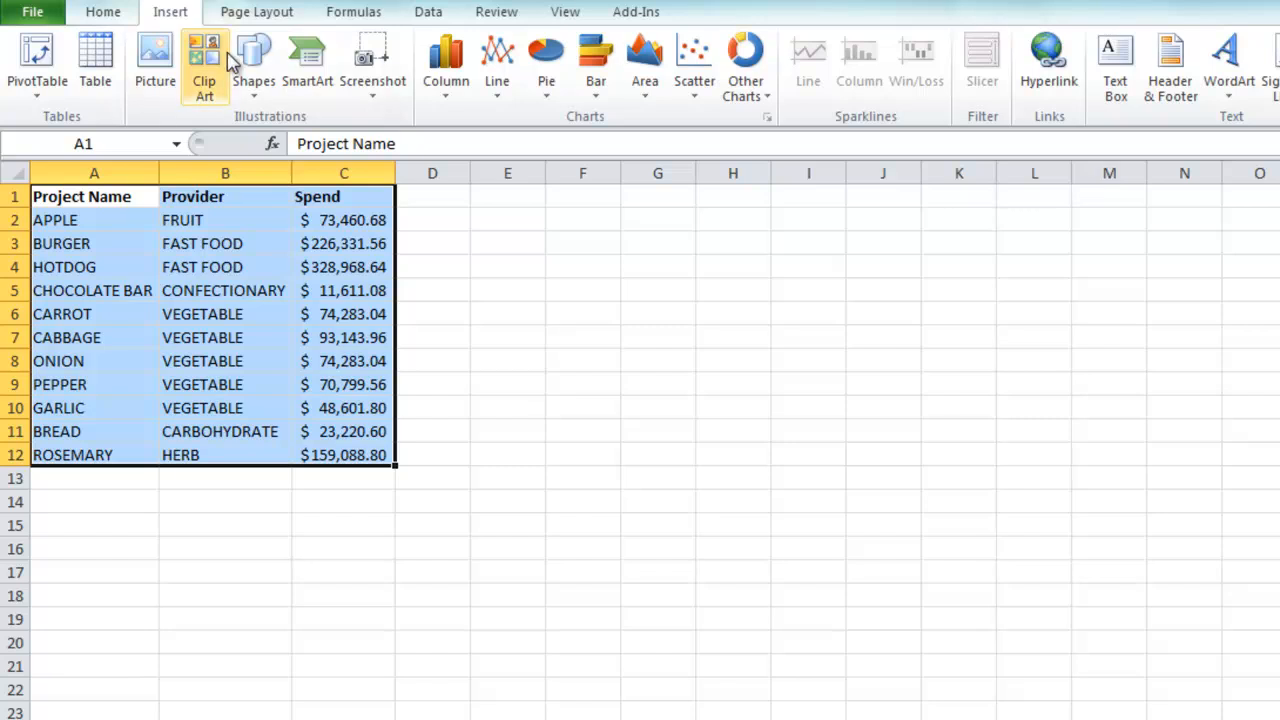
mouse_move(37, 60)
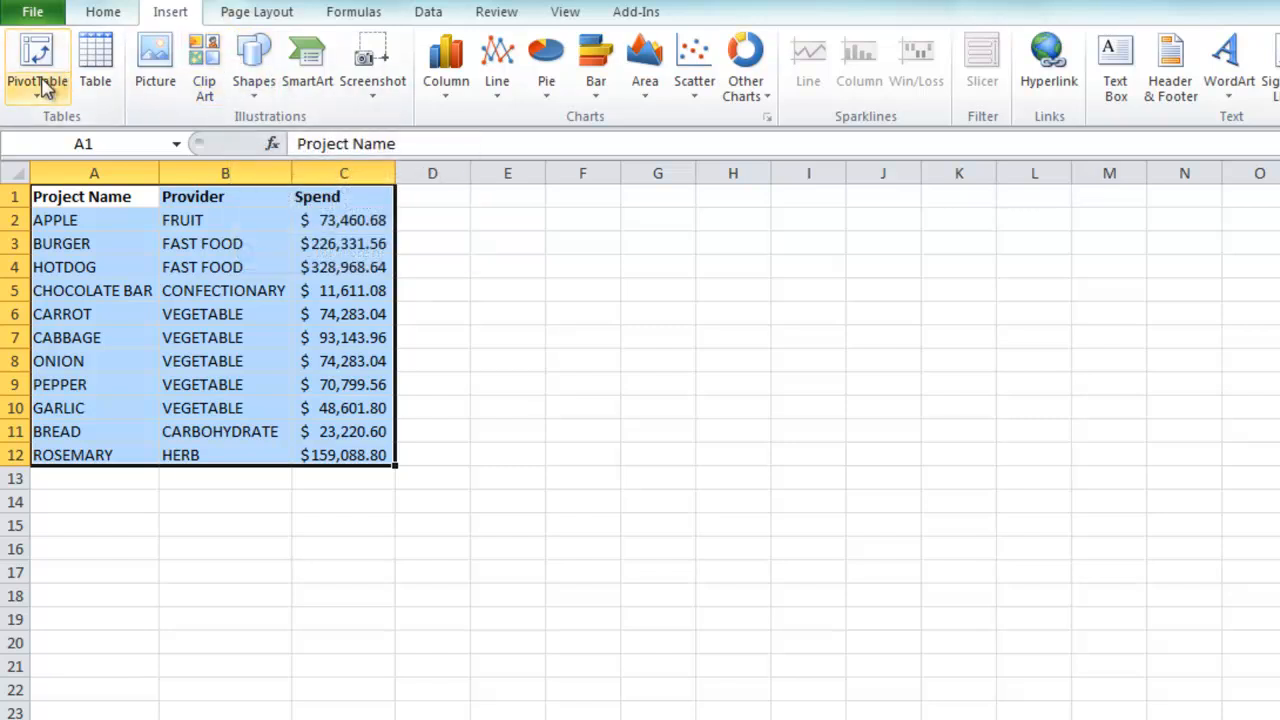
mouse_move(37, 65)
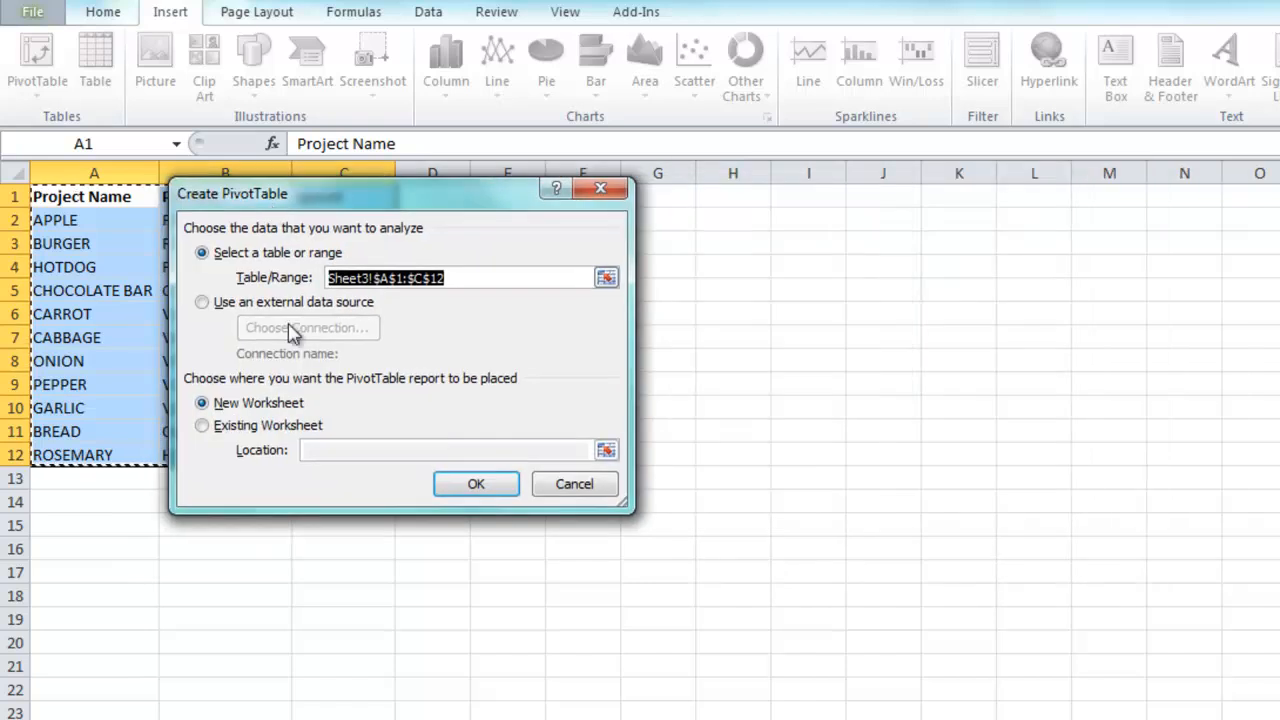
Create a PivotTable with Provider rows, Project Name columns and summed Spend values.
left_click(476, 484)
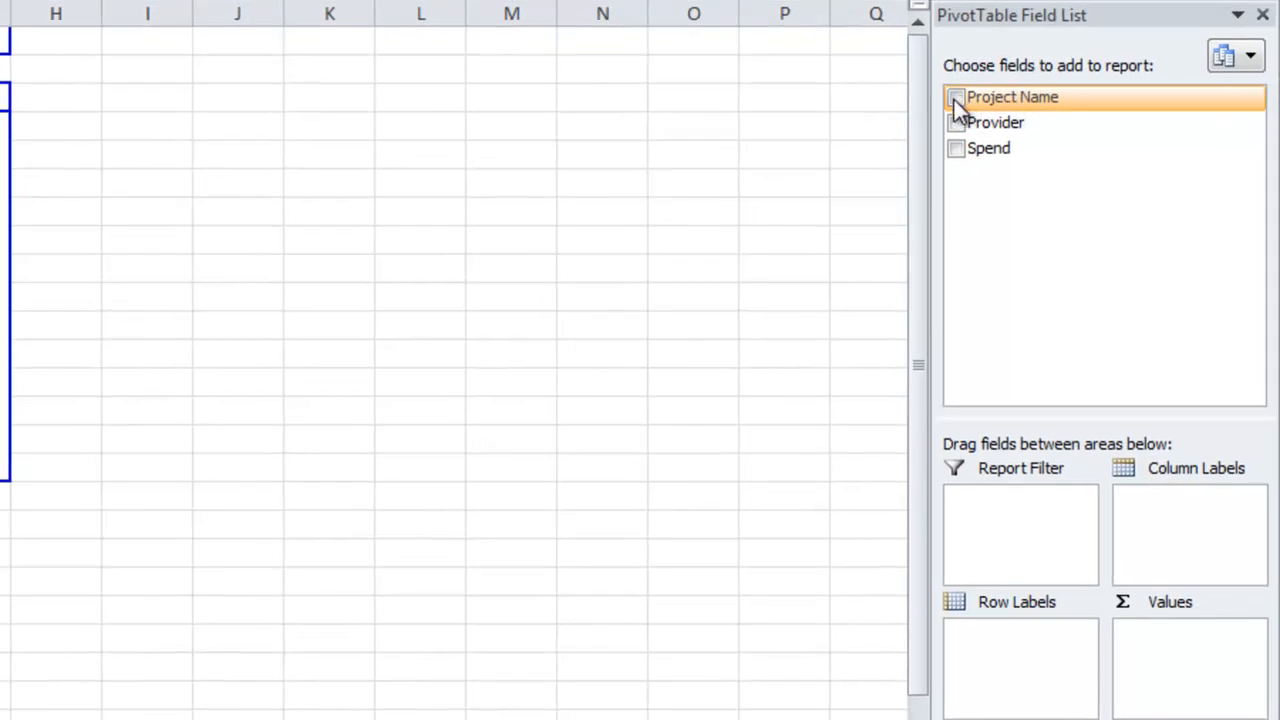
left_click(955, 97)
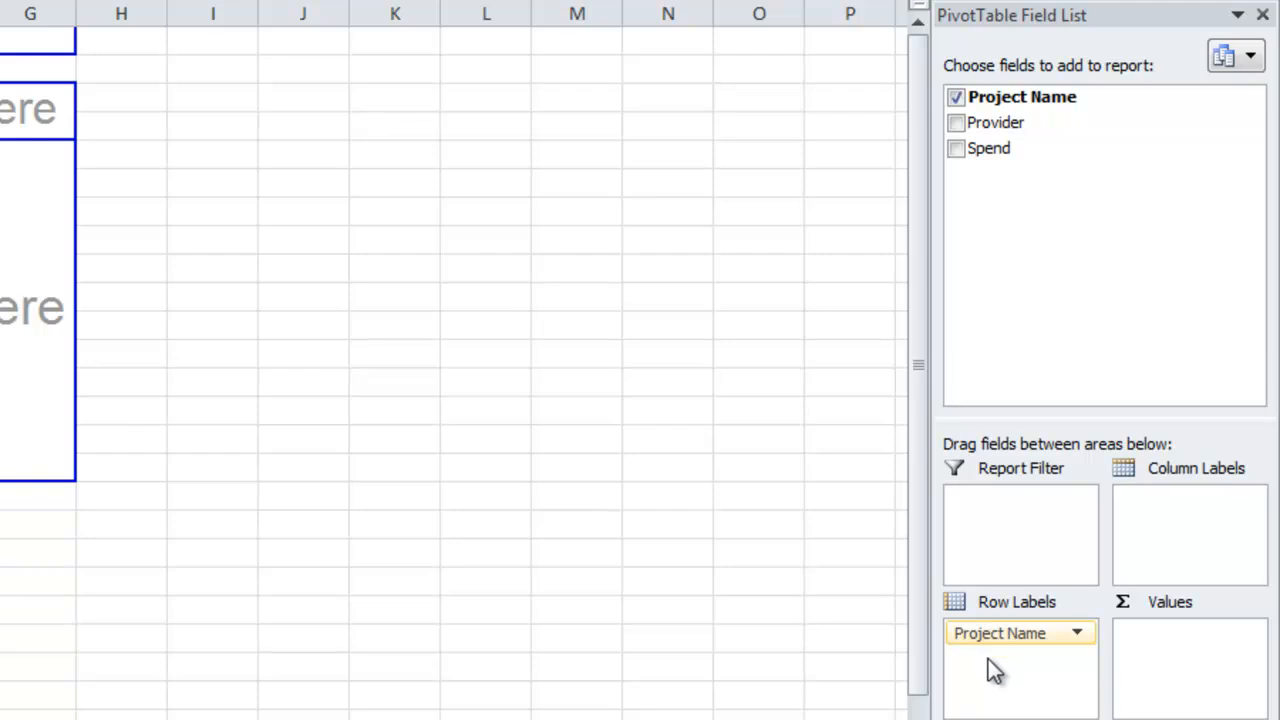
left_click_drag(1000, 633, 1189, 499)
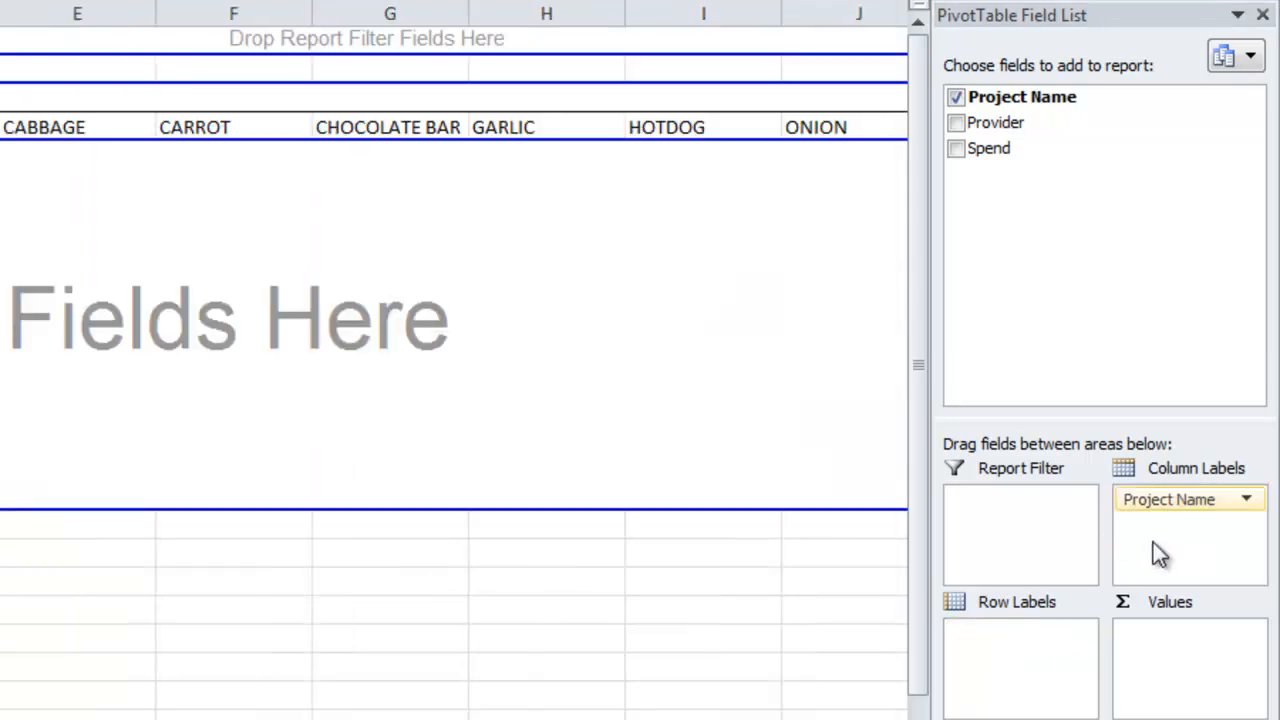
left_click_drag(995, 122, 975, 490)
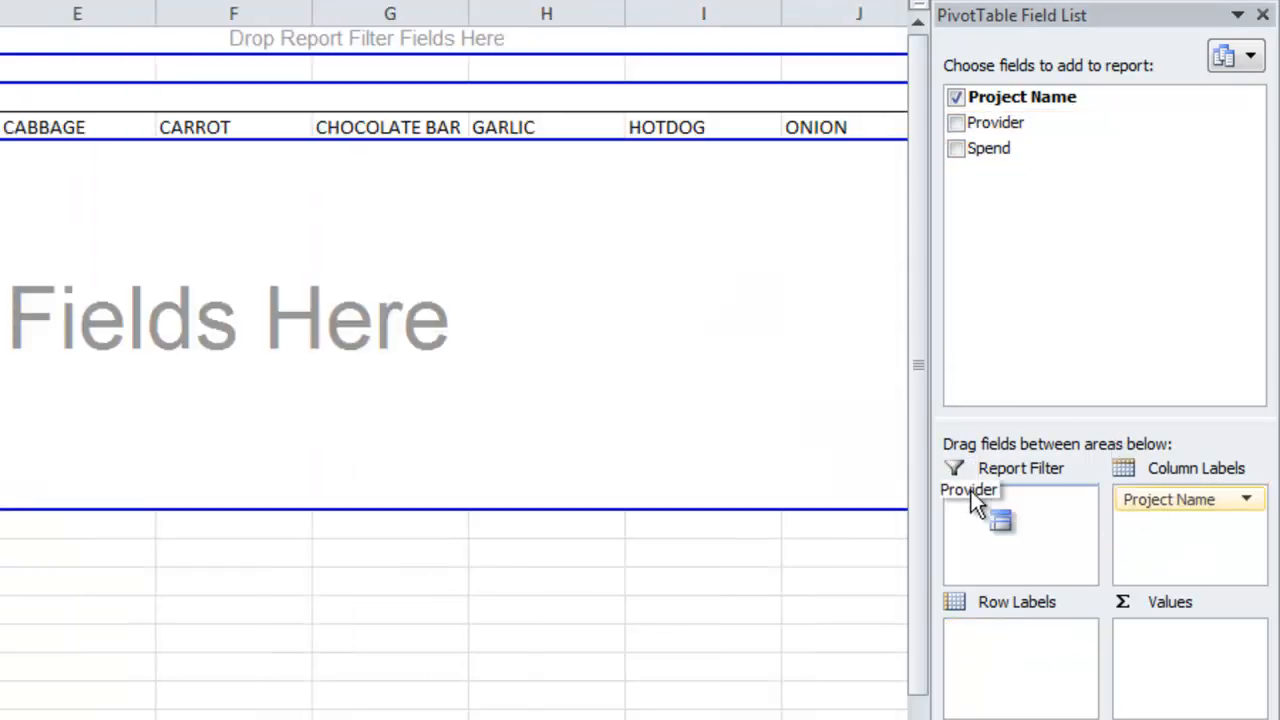
left_click(956, 122)
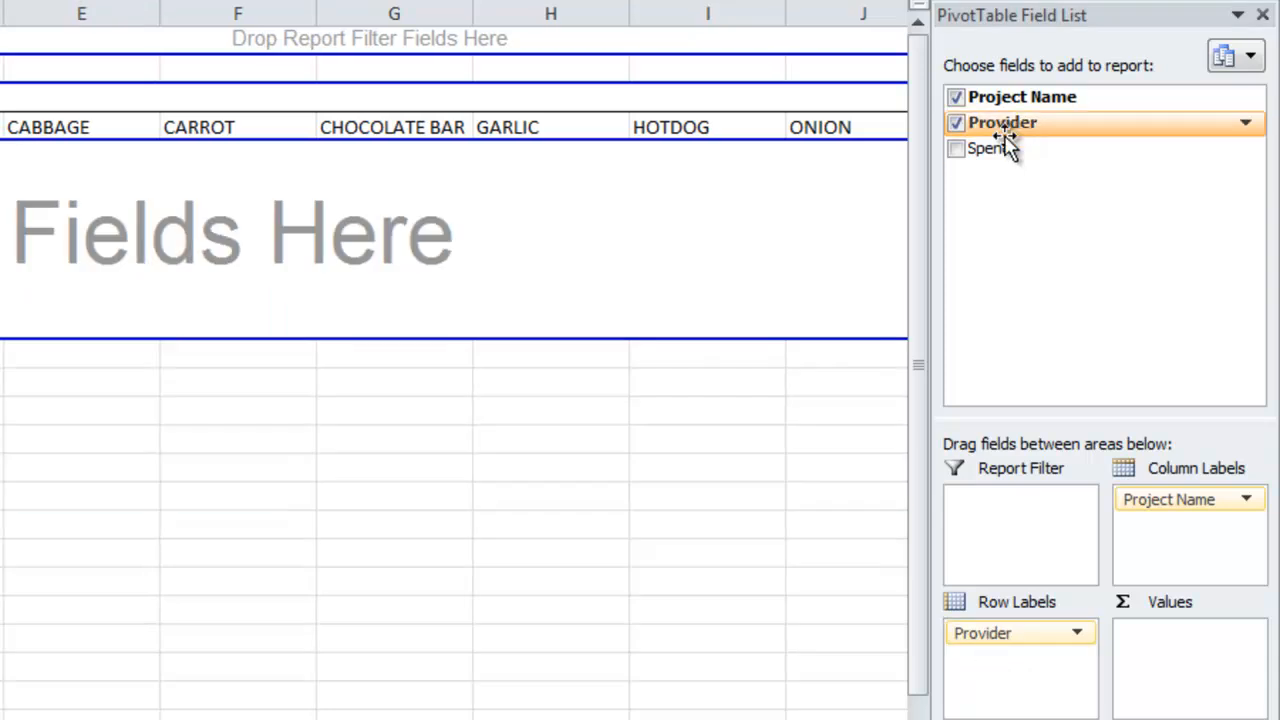
left_click(956, 148)
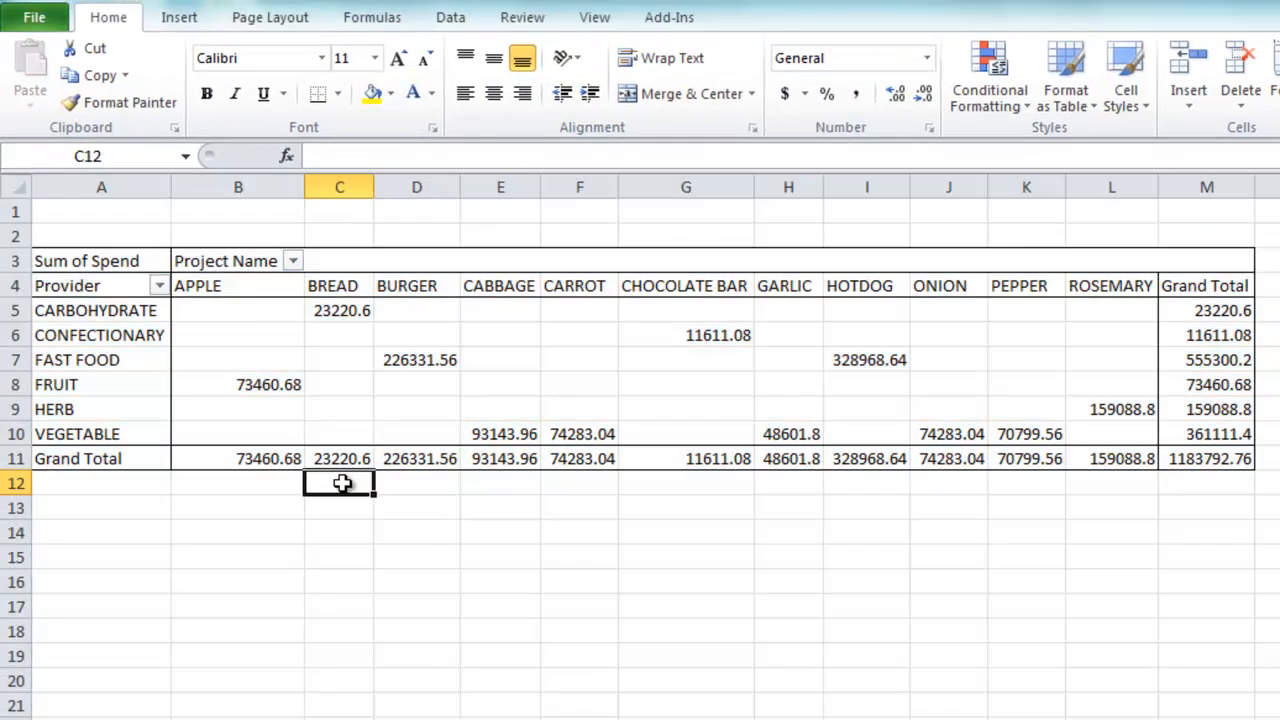
left_click(95, 310)
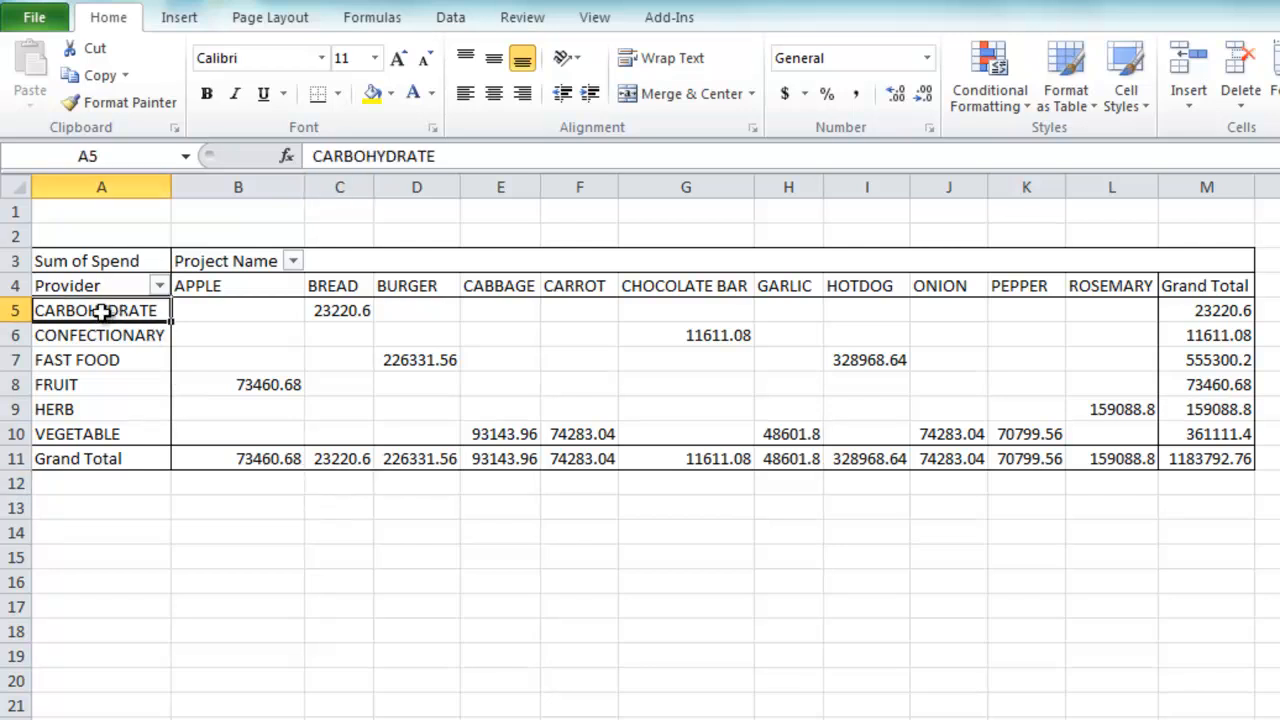
left_click(238, 384)
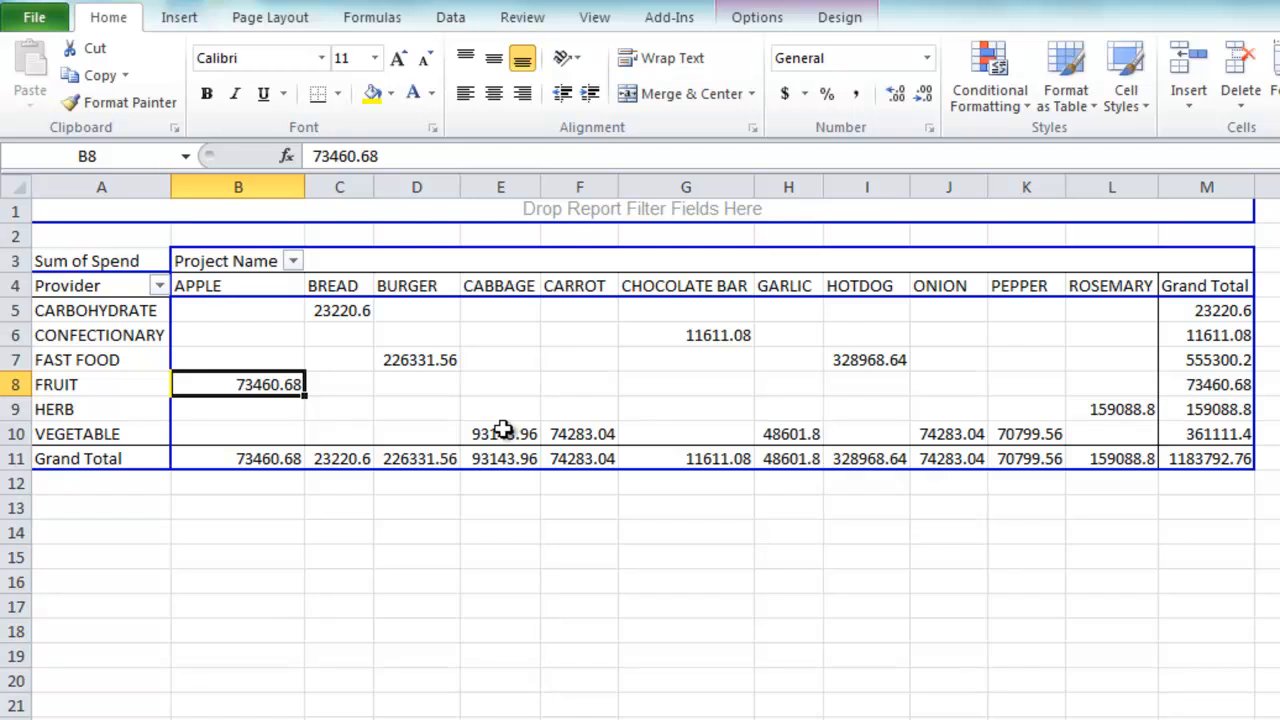
left_click(500, 433)
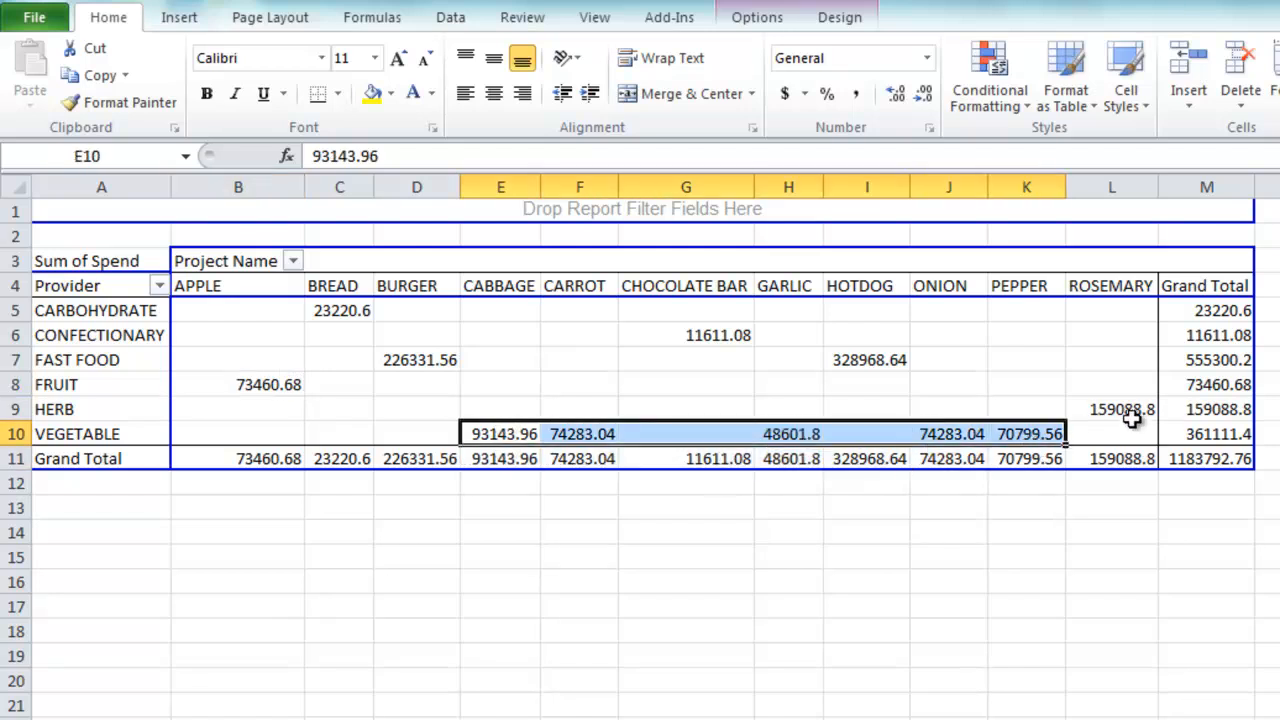
left_click(1112, 409)
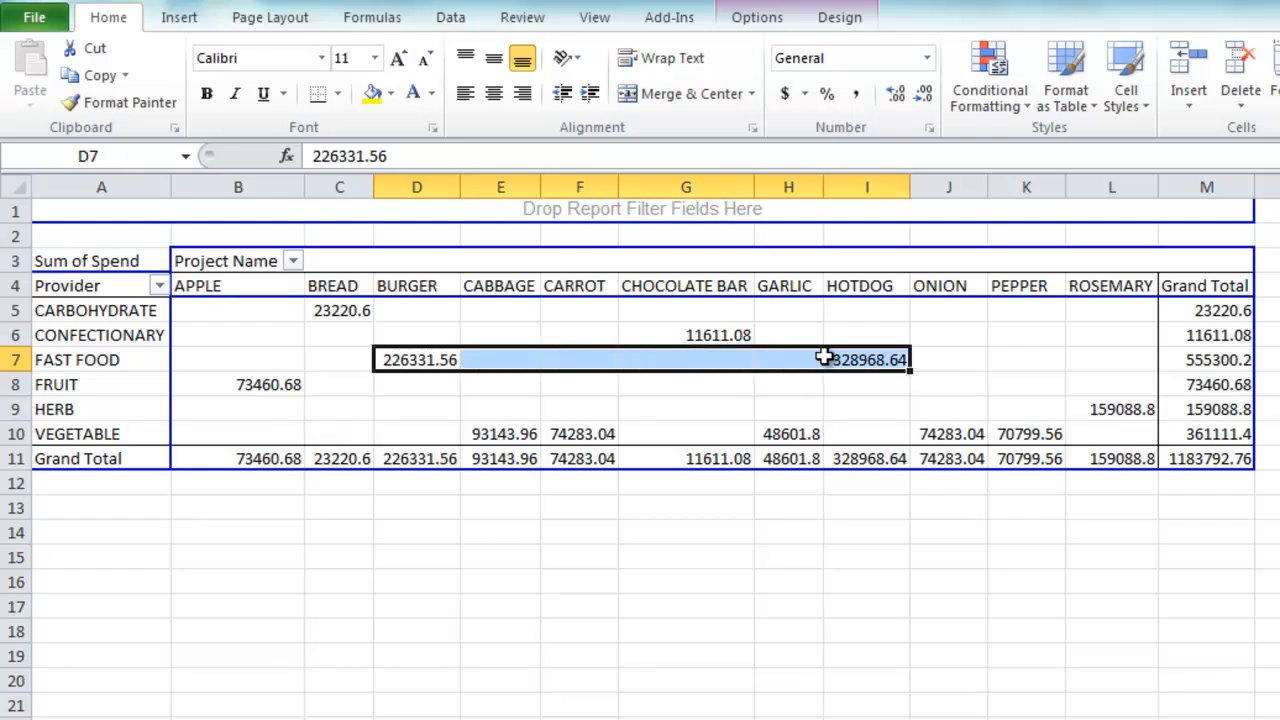
left_click(500, 335)
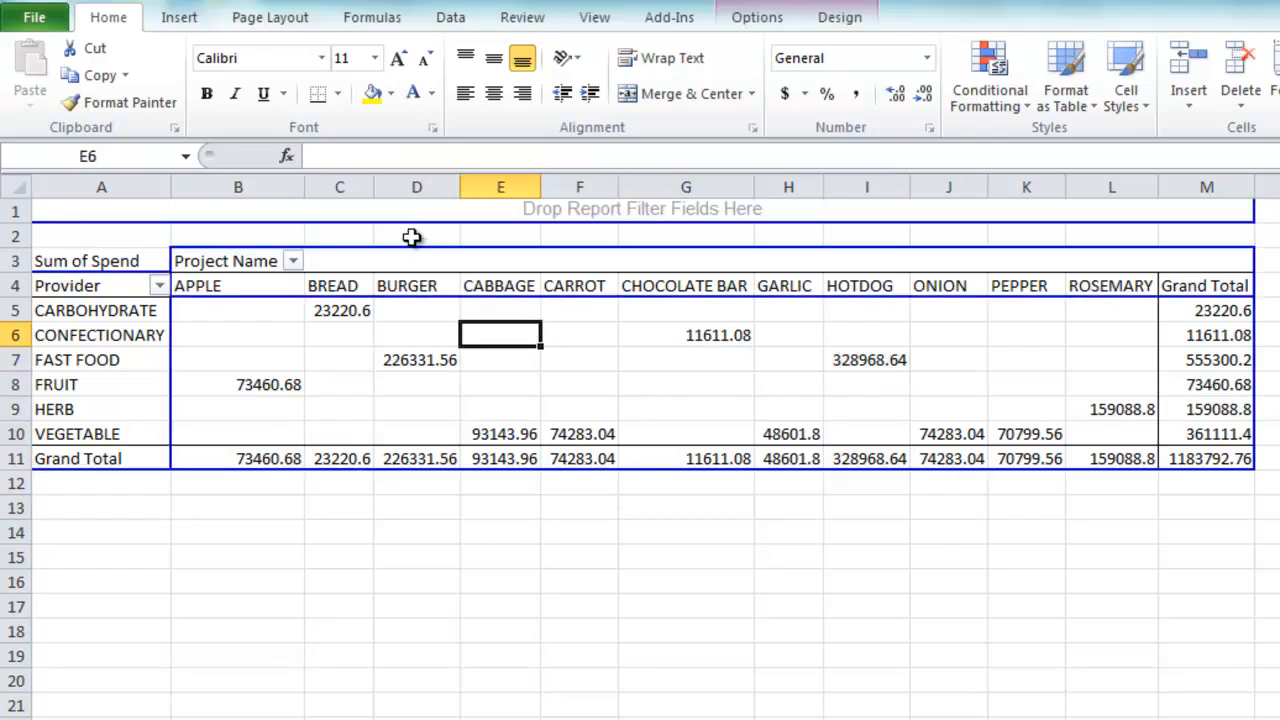
left_click(178, 17)
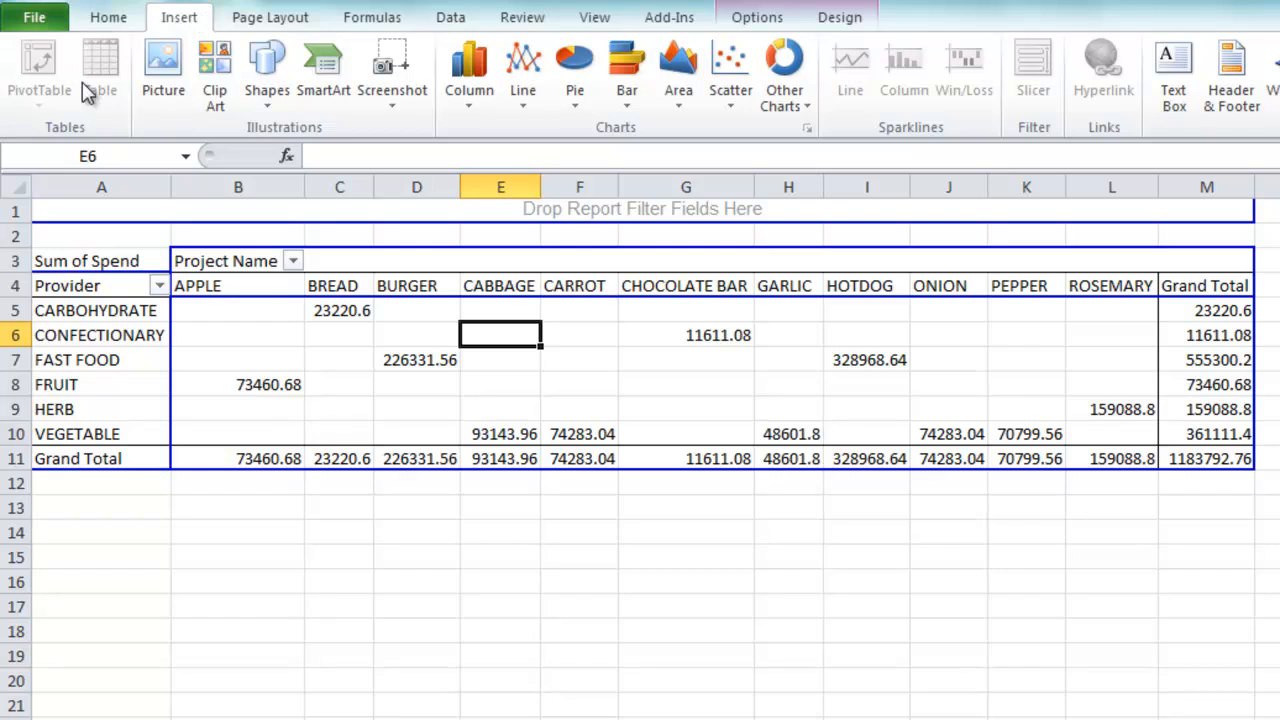
mouse_move(469, 70)
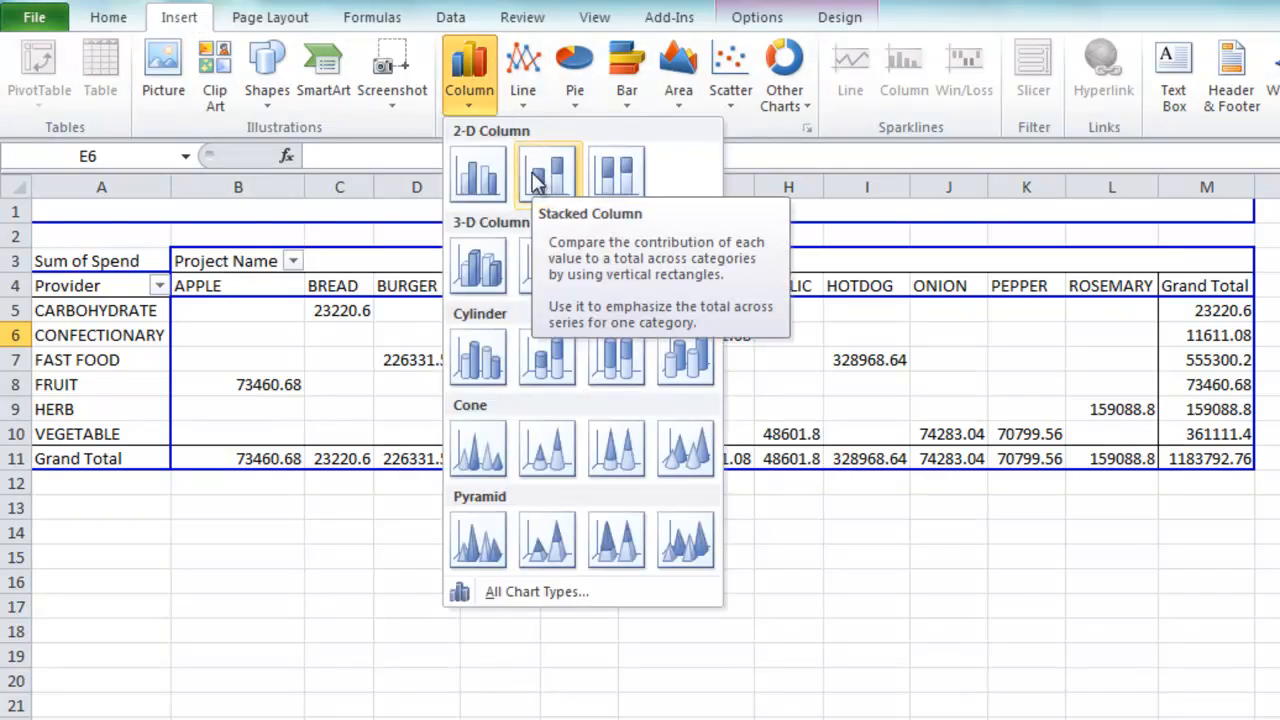
Insert a stacked column pivot chart, enlarge it, and select the BURGER series.
left_click(547, 173)
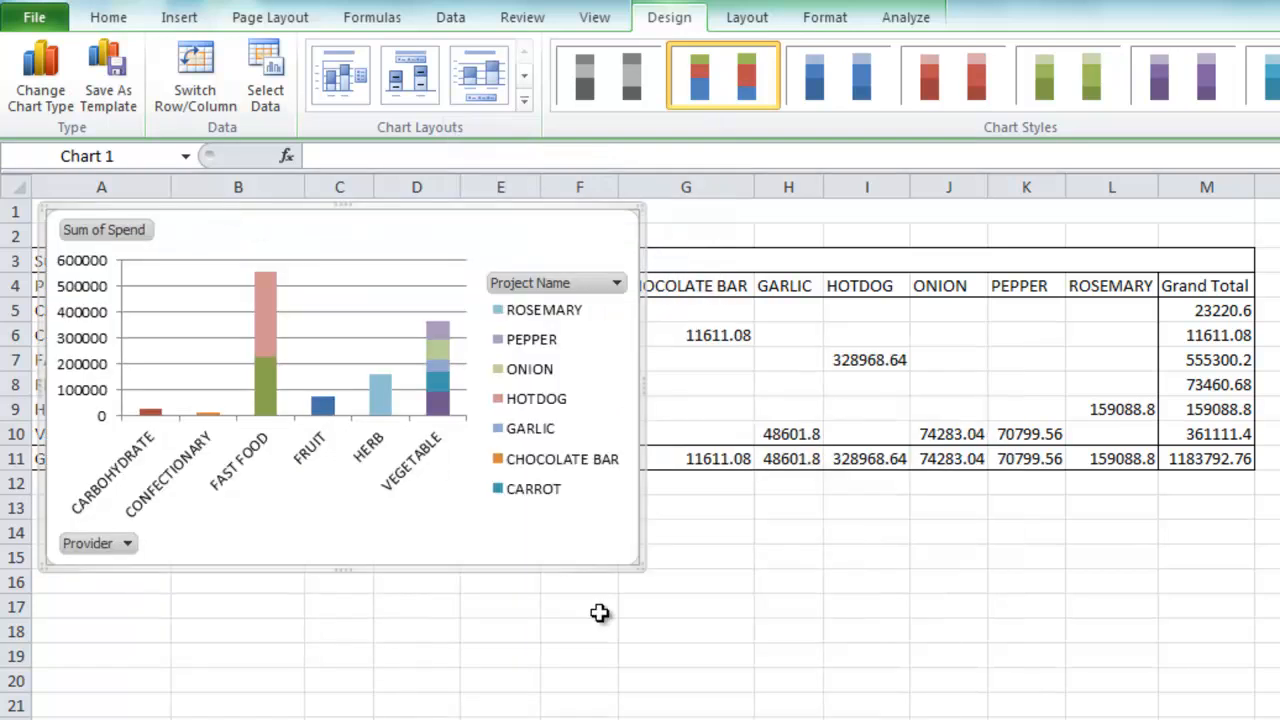
mouse_move(640, 572)
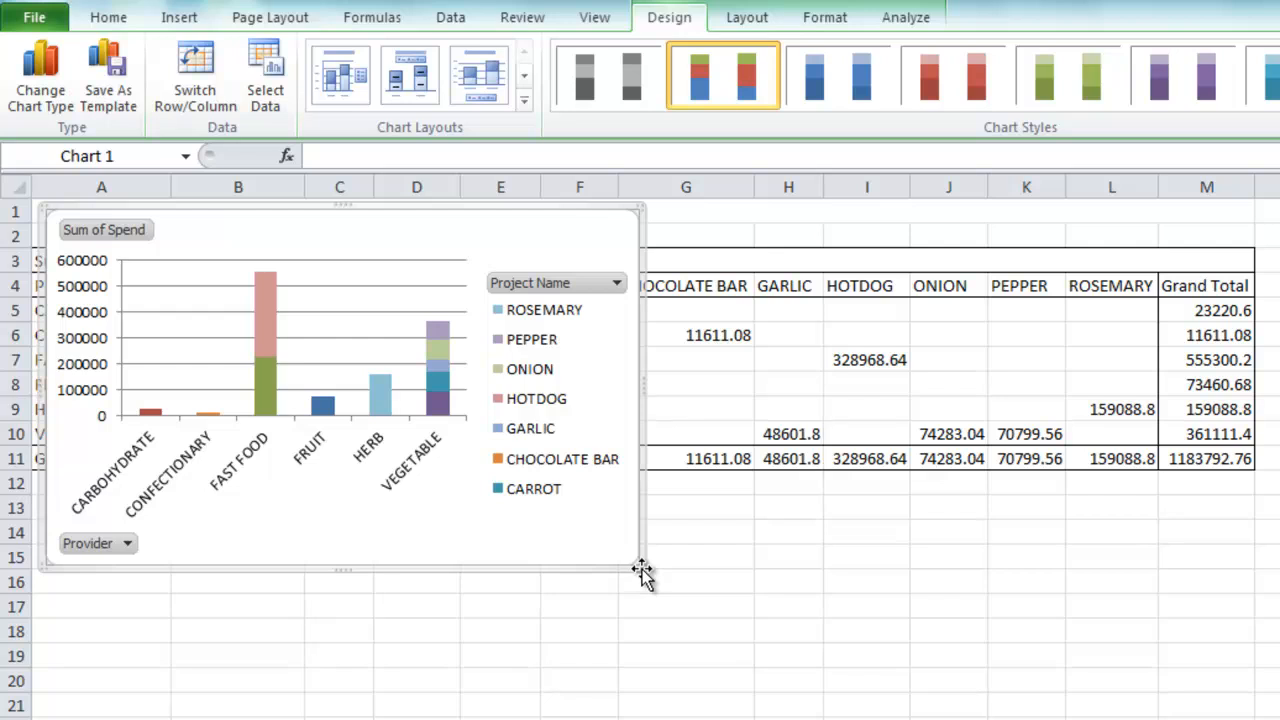
left_click_drag(640, 570, 890, 665)
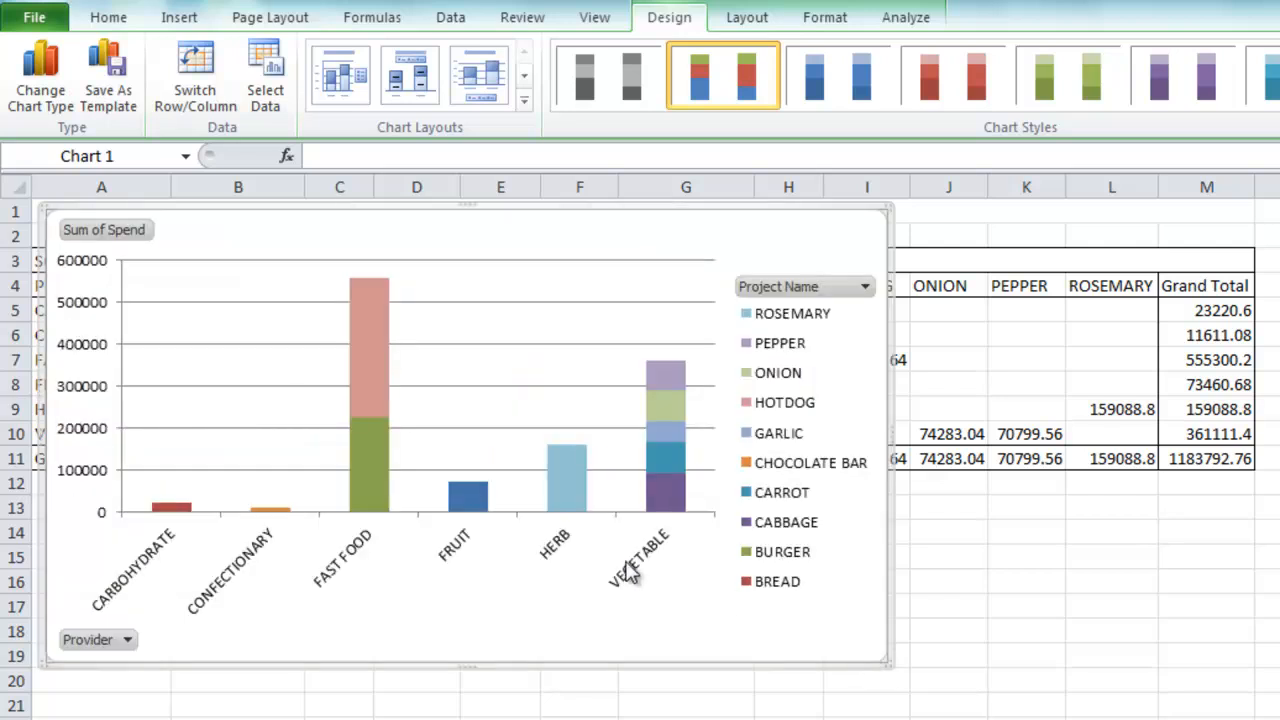
mouse_move(368, 405)
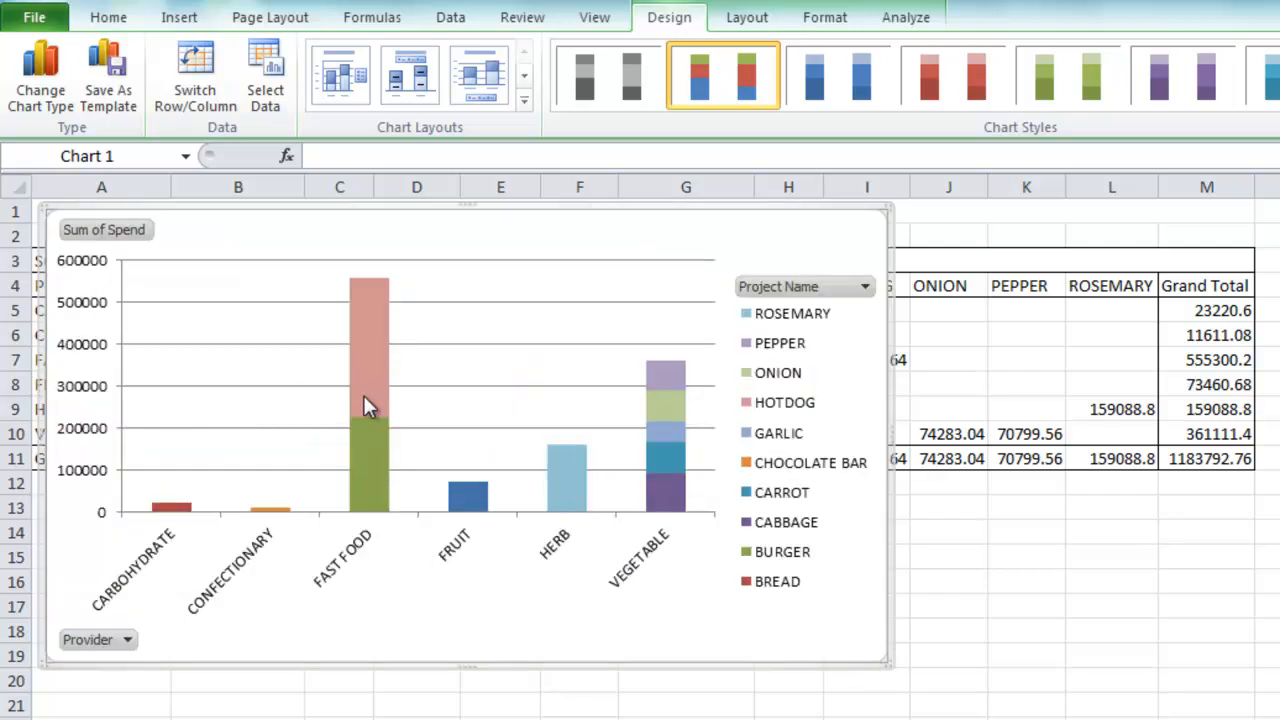
left_click(368, 460)
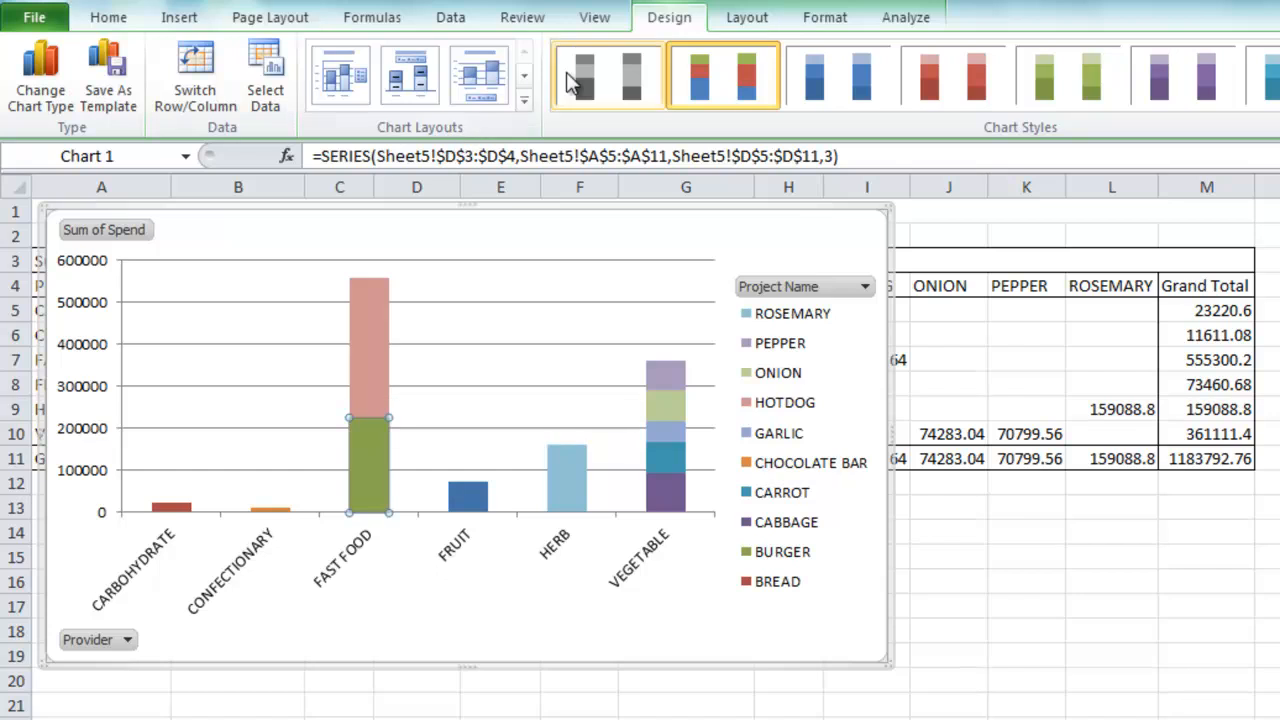
Add centered spend value labels to all bar segments and open formatting for the HOTDOG label.
left_click(746, 17)
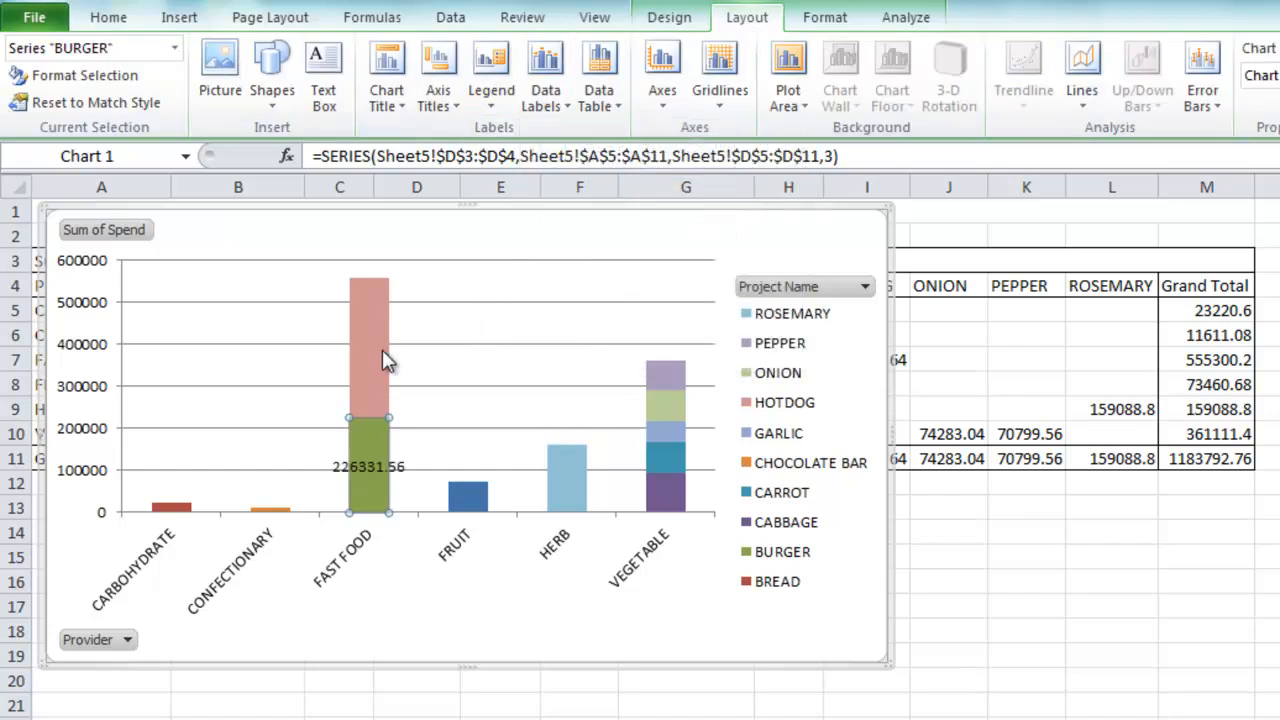
left_click(600, 70)
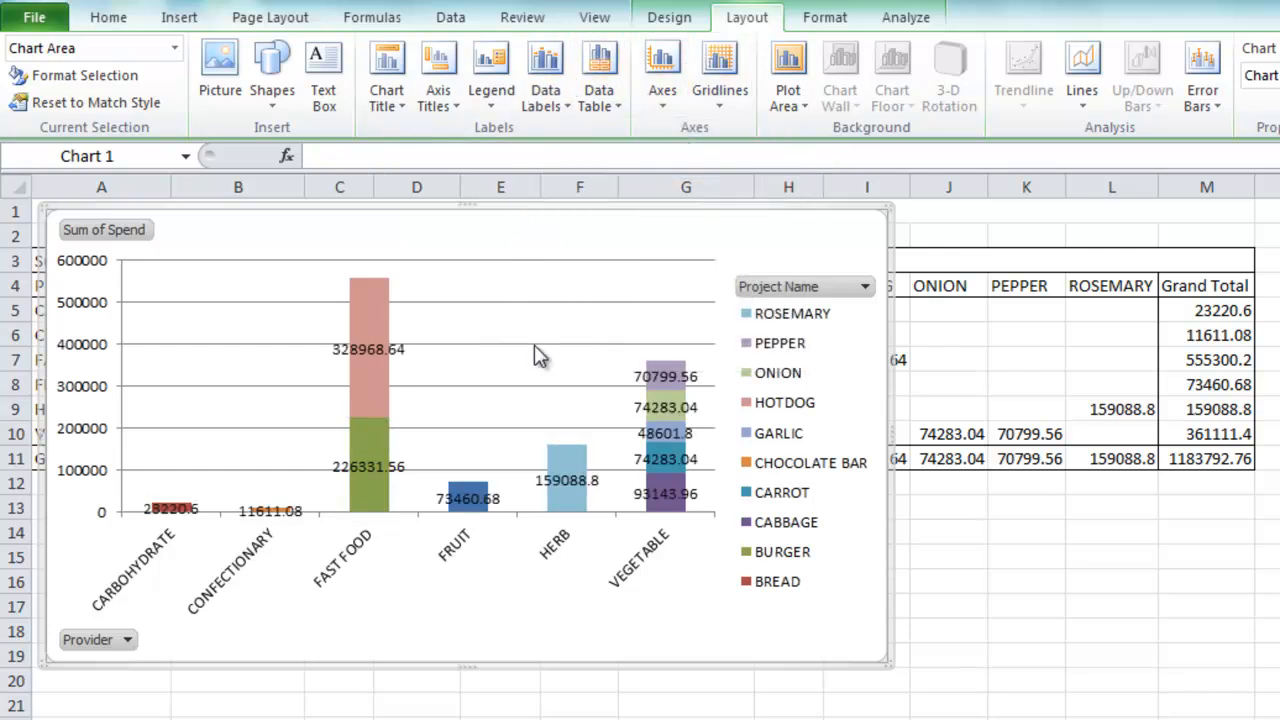
left_click(368, 349)
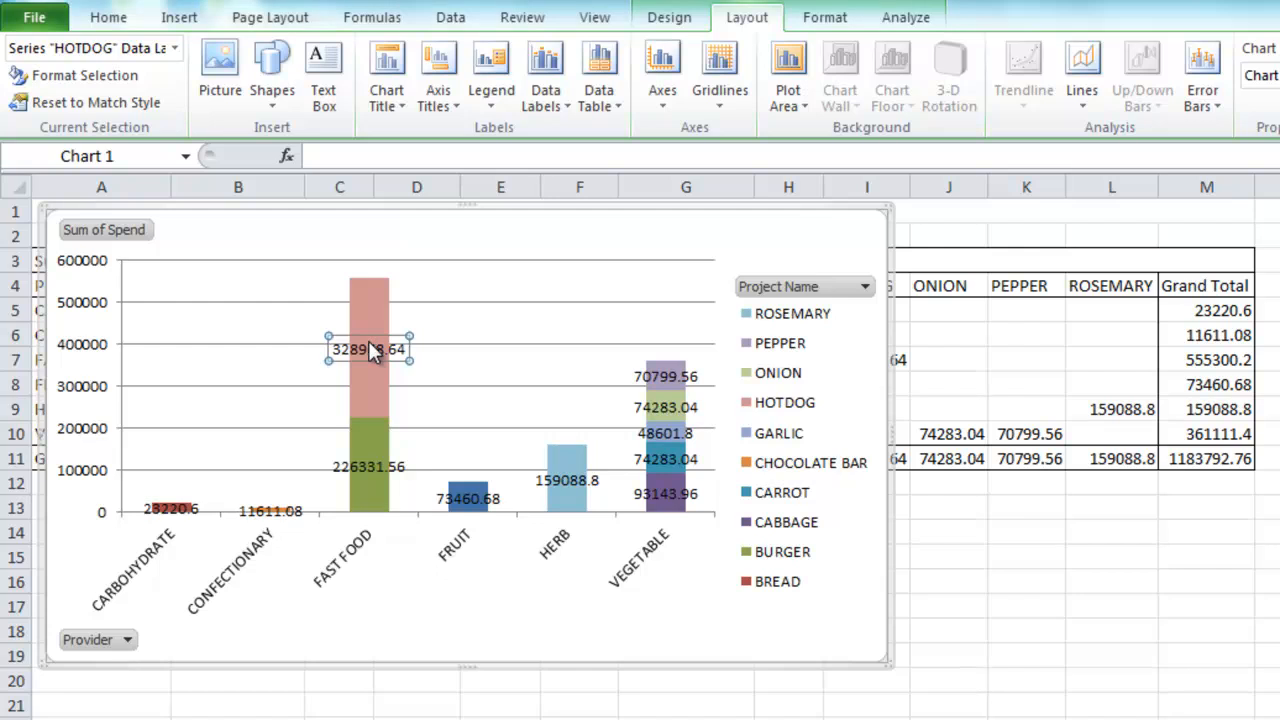
double_click(368, 349)
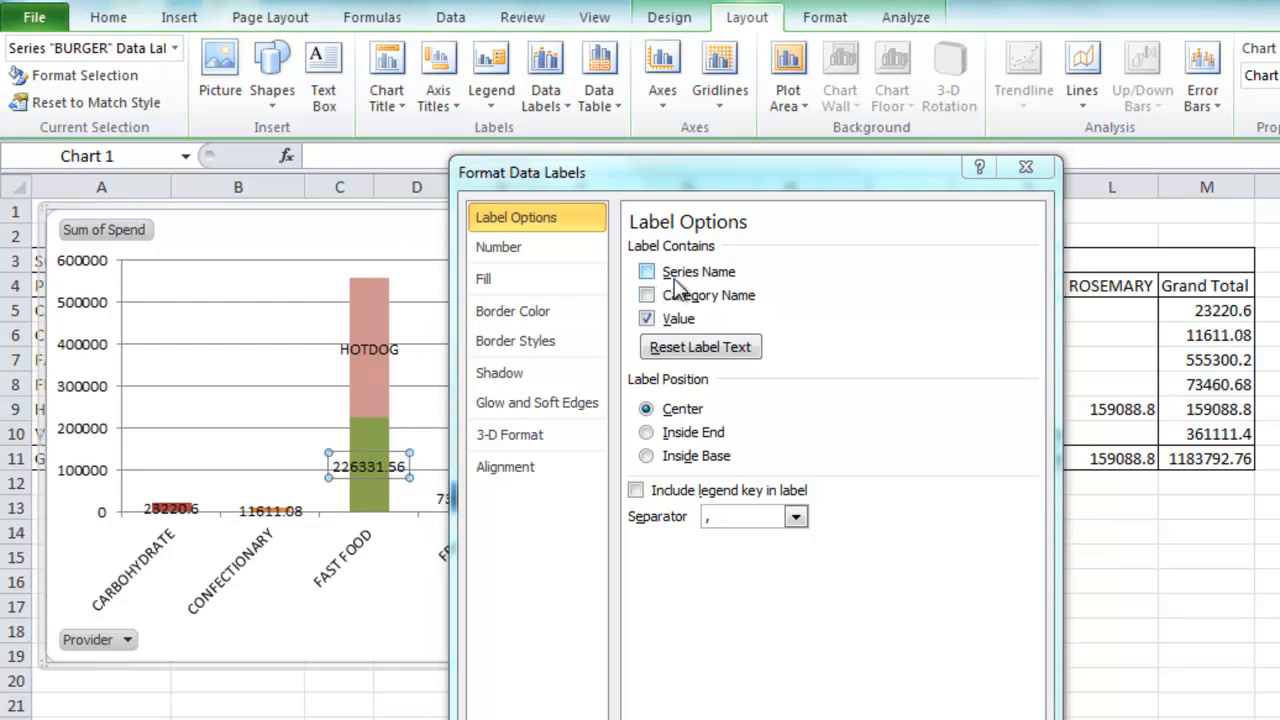
Switch the CHOCOLATE BAR, BREAD and APPLE labels from spend values to project names.
left_click(647, 271)
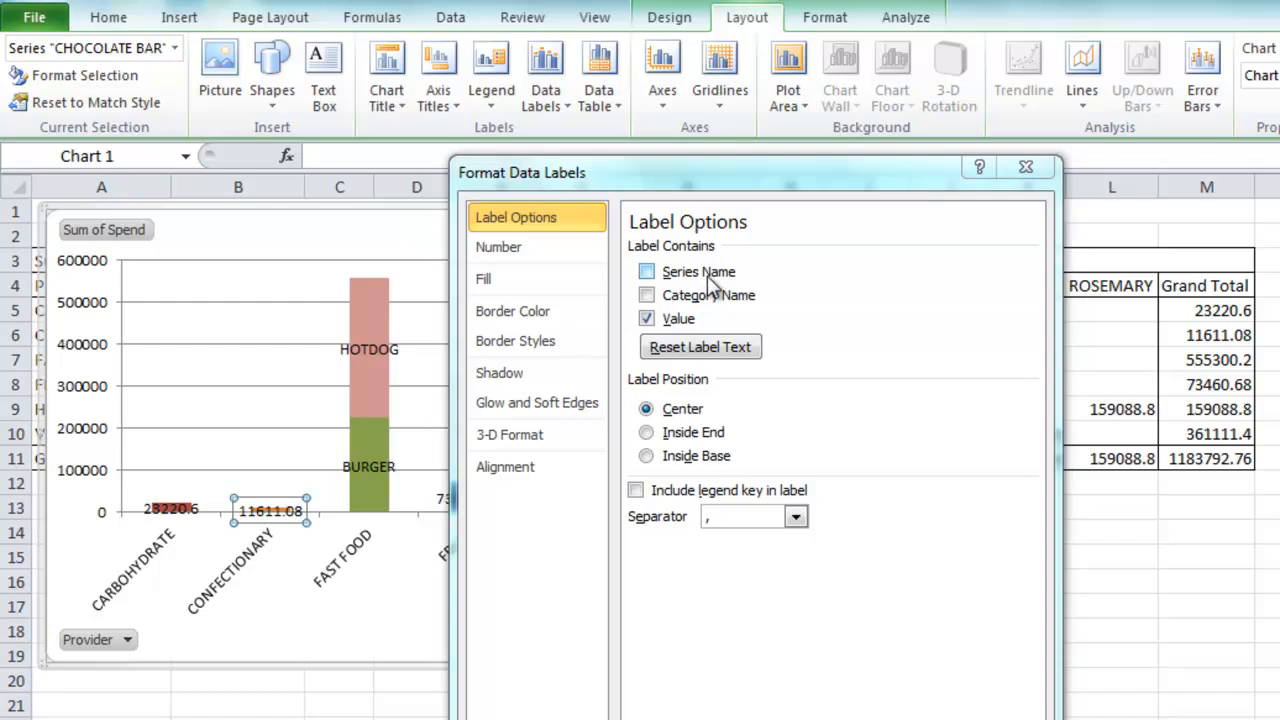
left_click(647, 271)
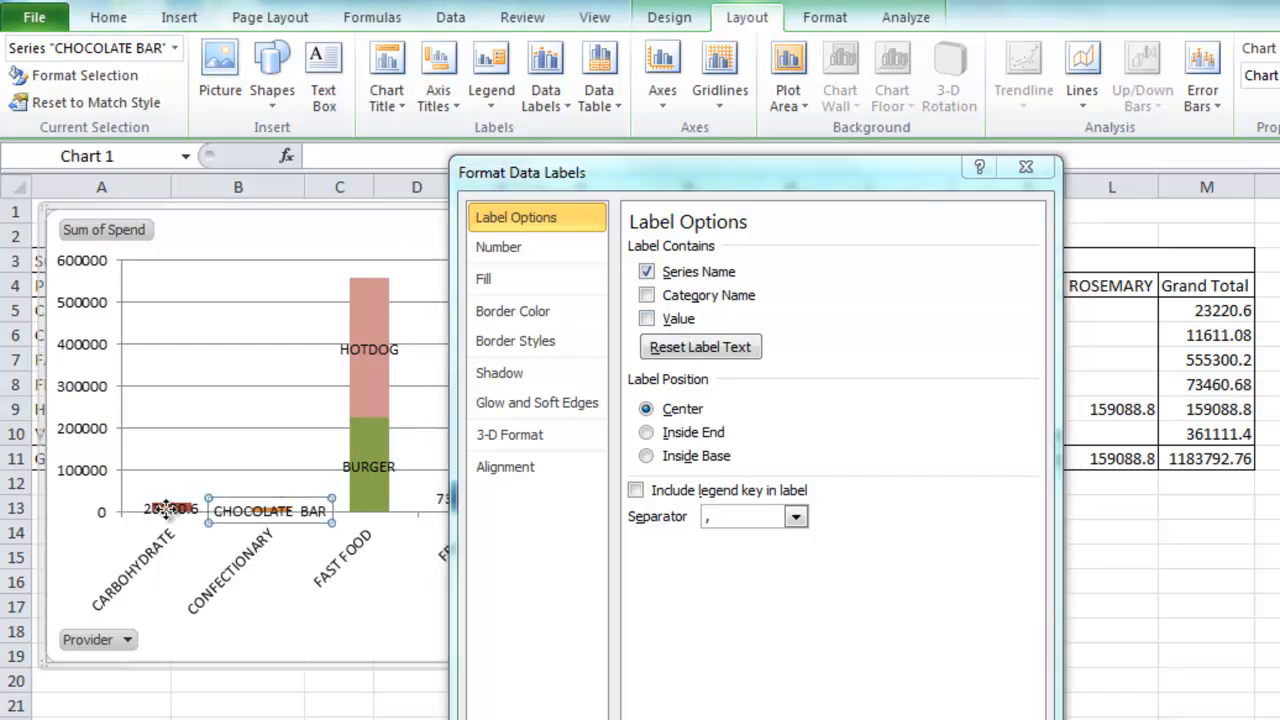
left_click(647, 318)
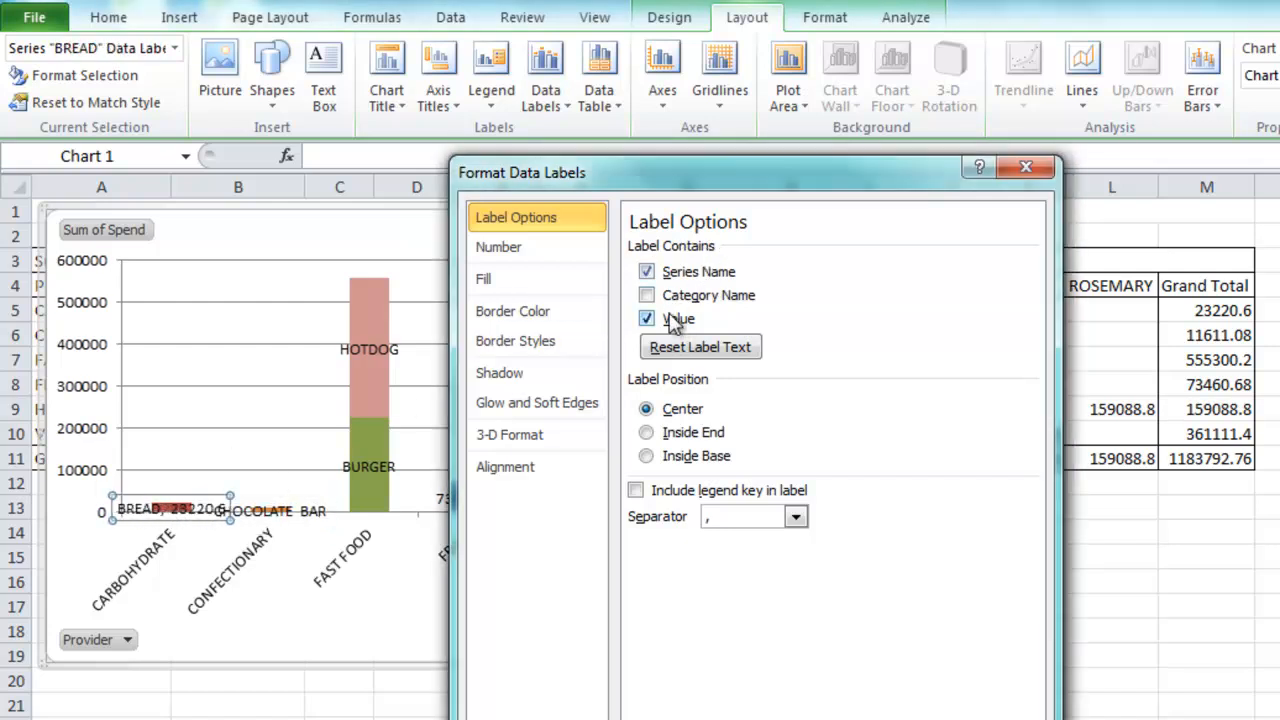
left_click(647, 318)
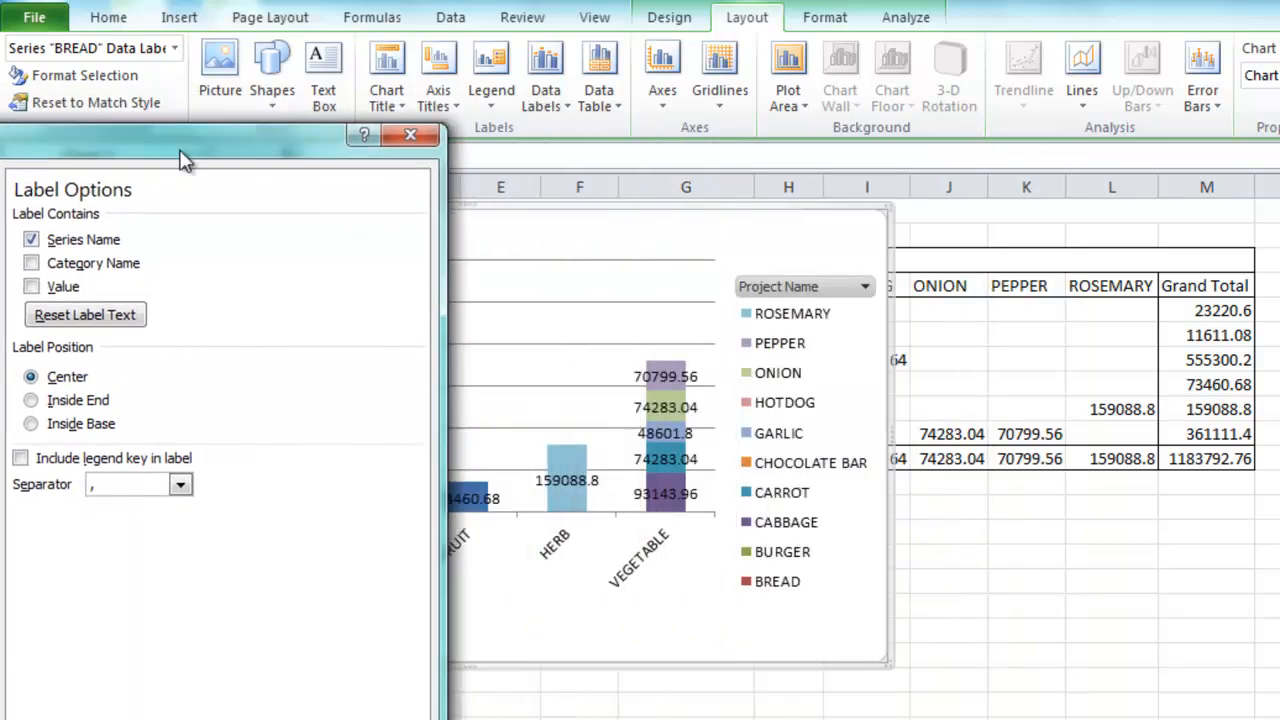
left_click(474, 498)
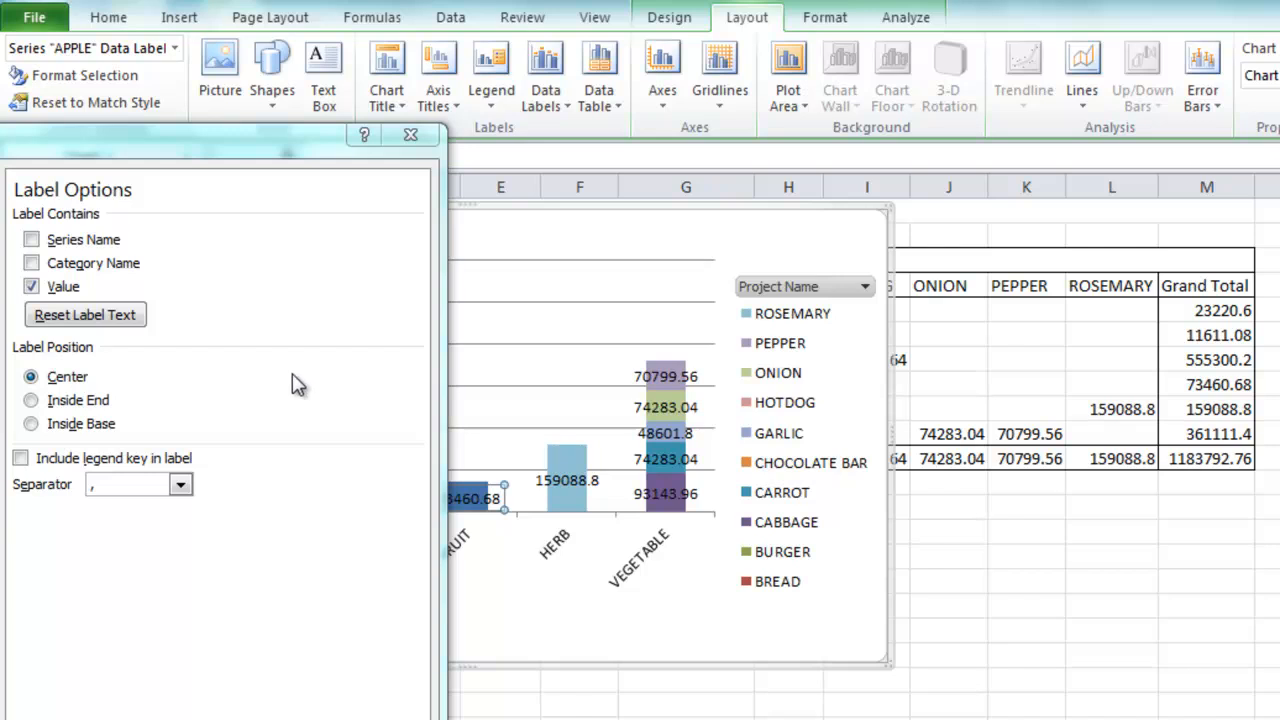
left_click(31, 239)
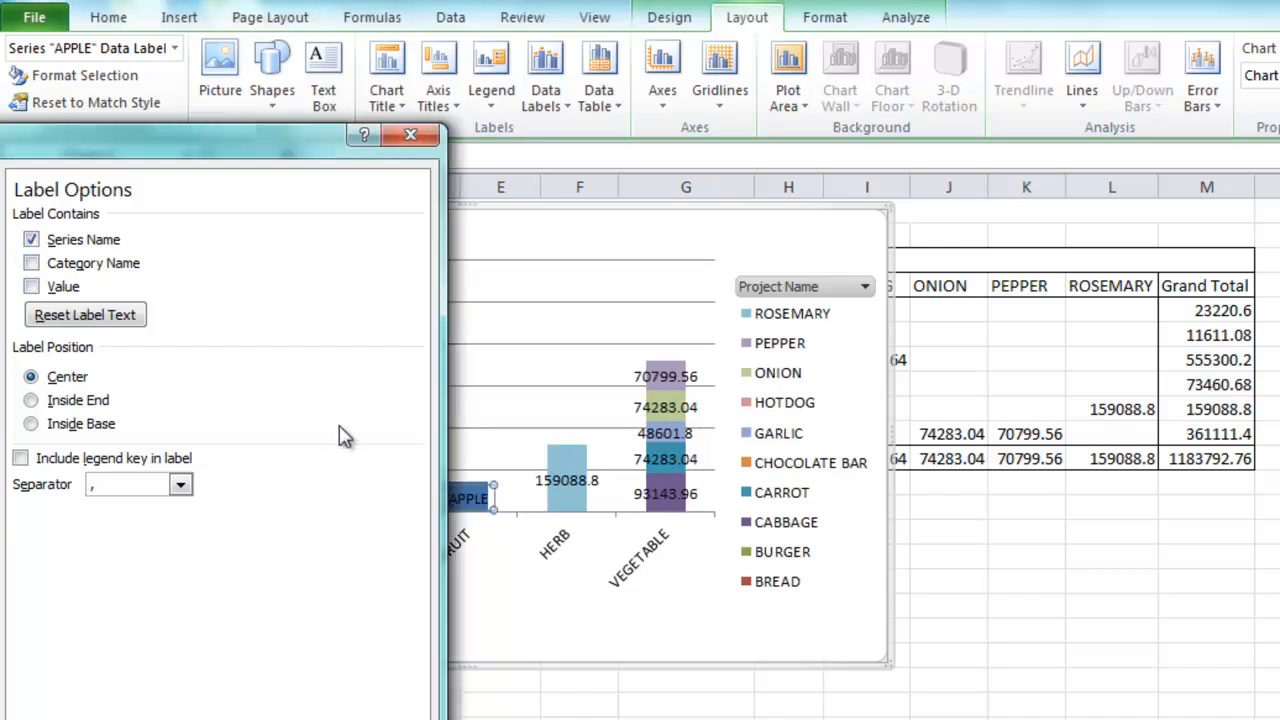
Show project names instead of values on the ROSEMARY, PEPPER, GARLIC, CARROT and CABBAGE labels.
left_click(31, 239)
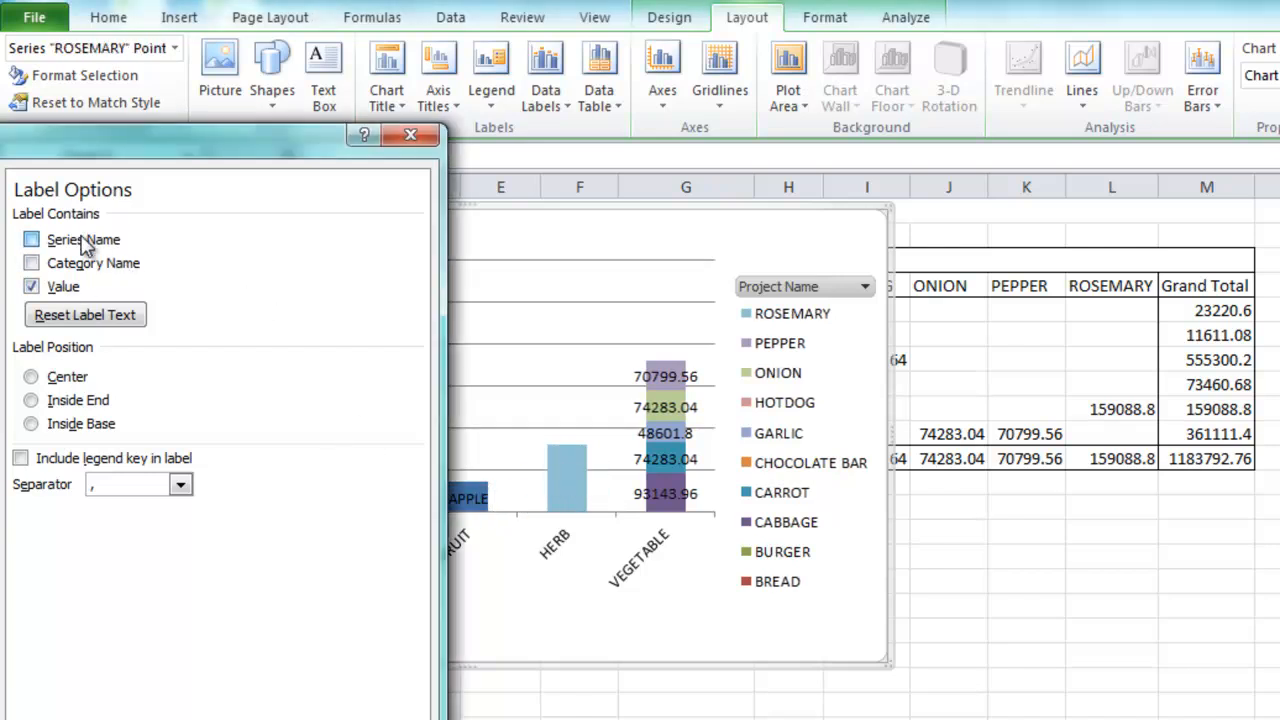
left_click(31, 239)
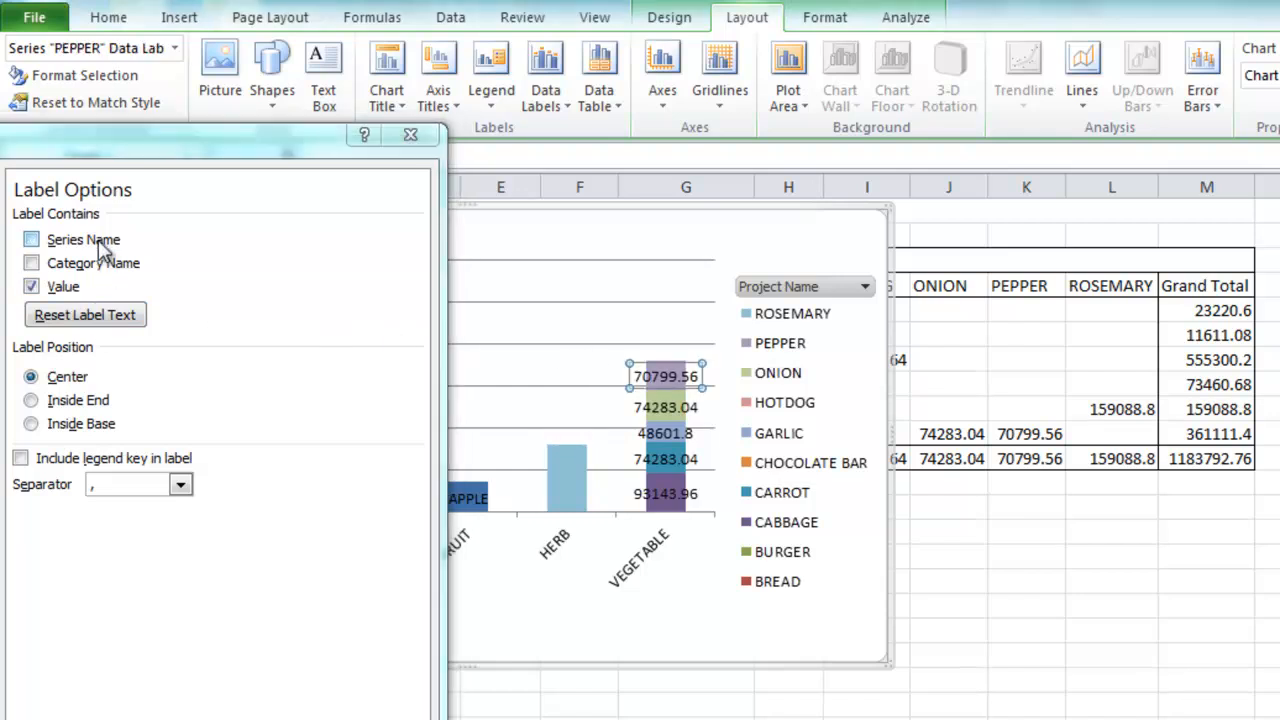
left_click(31, 239)
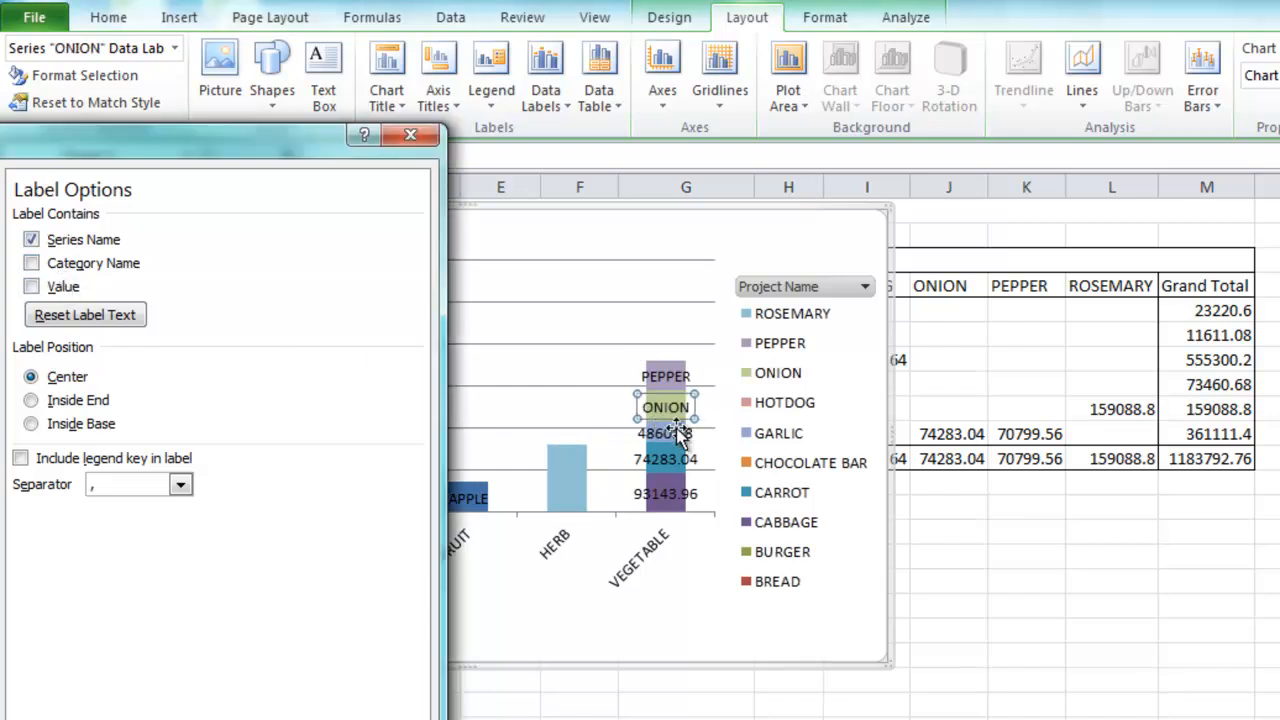
left_click(31, 286)
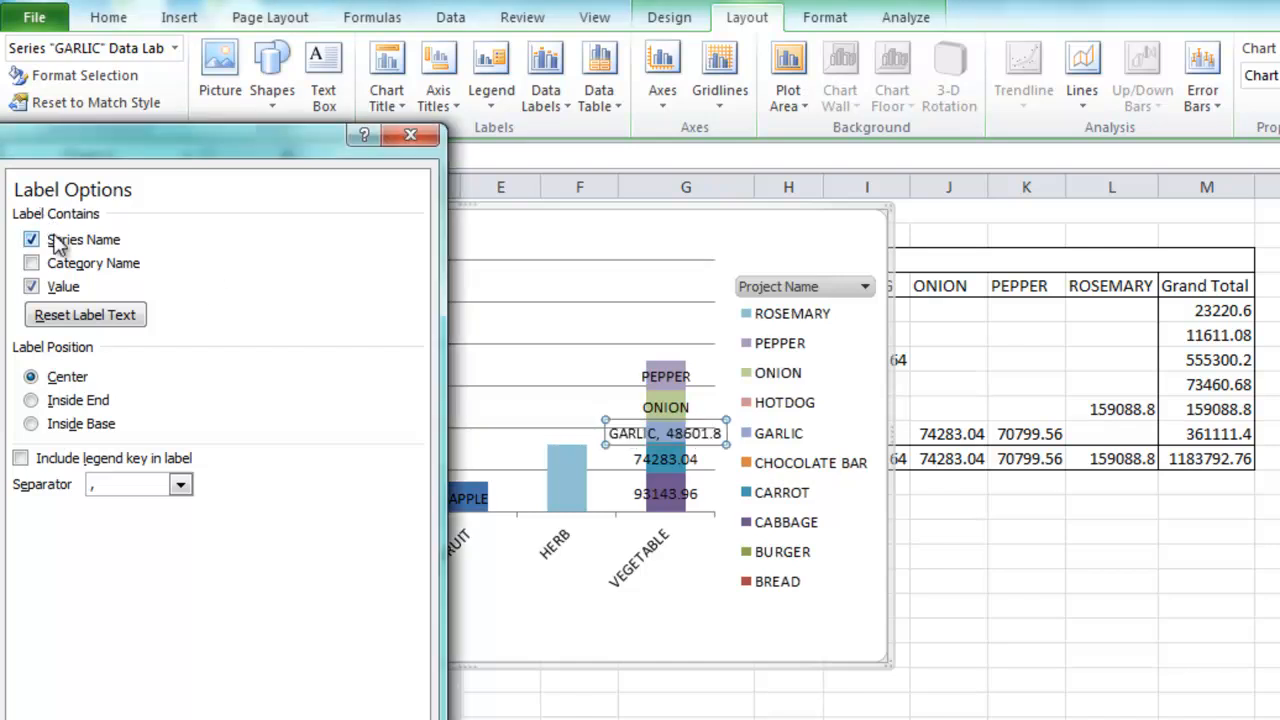
left_click(31, 286)
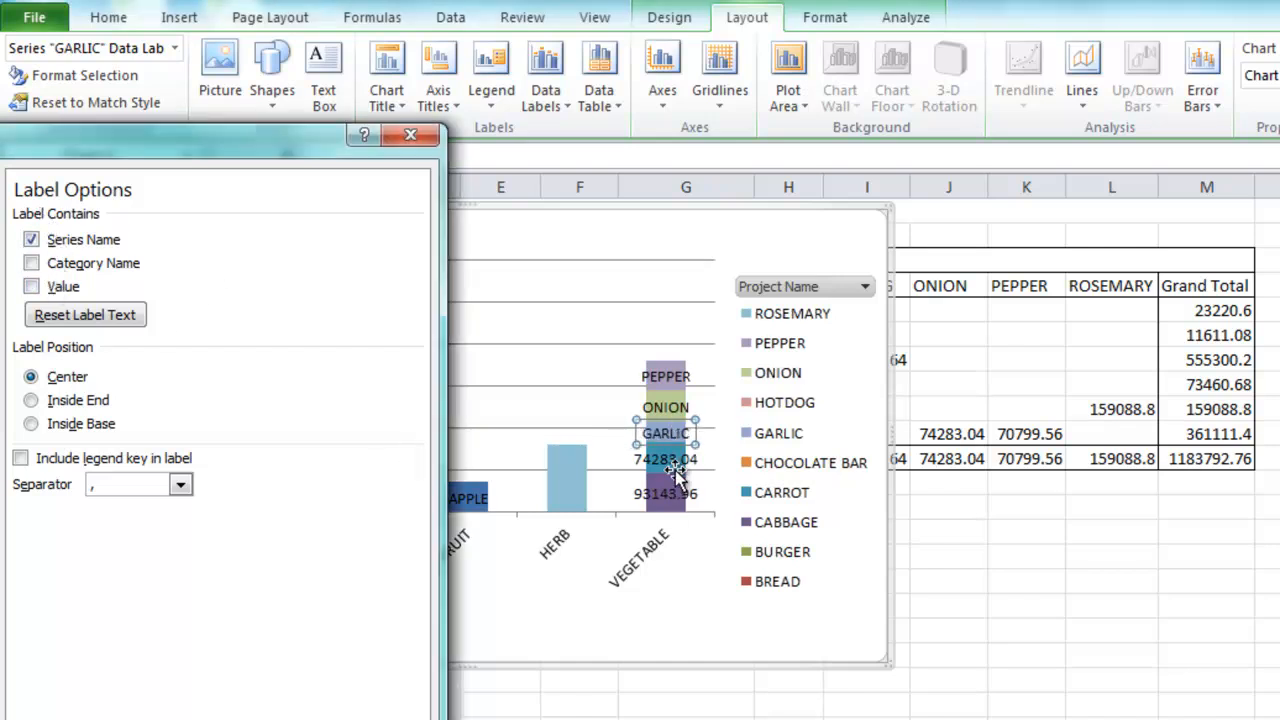
left_click(31, 287)
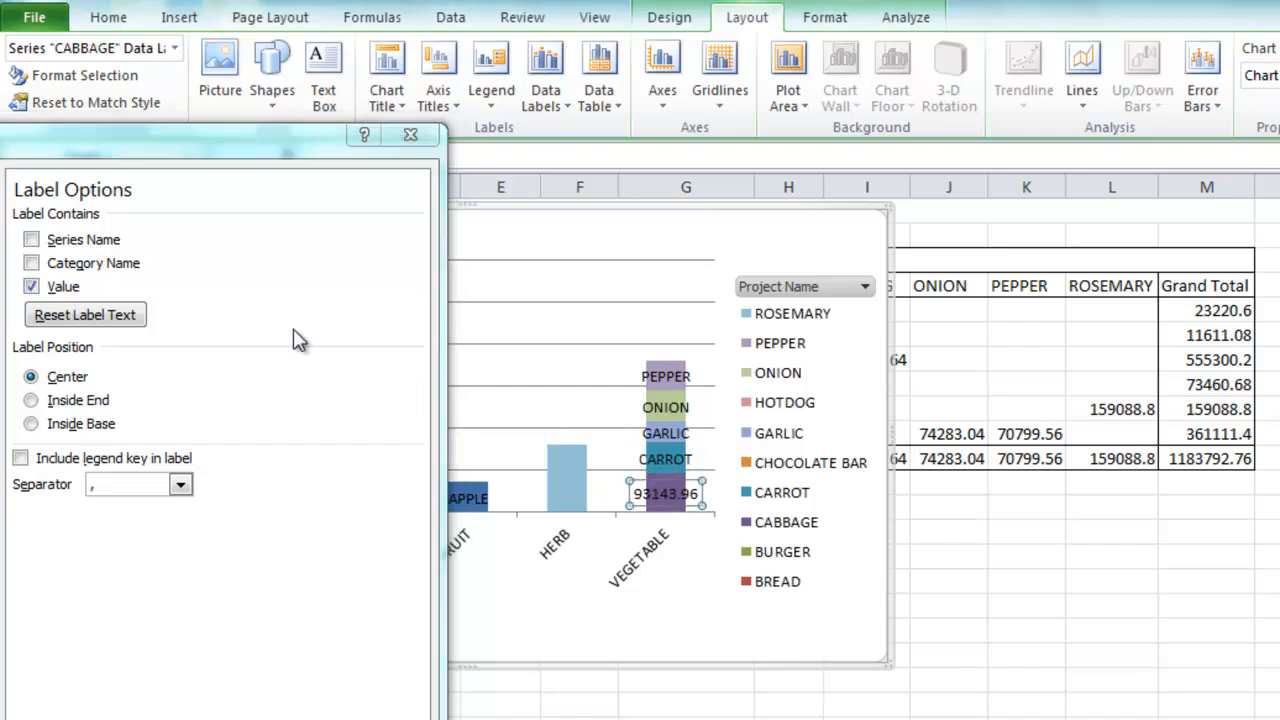
left_click(31, 239)
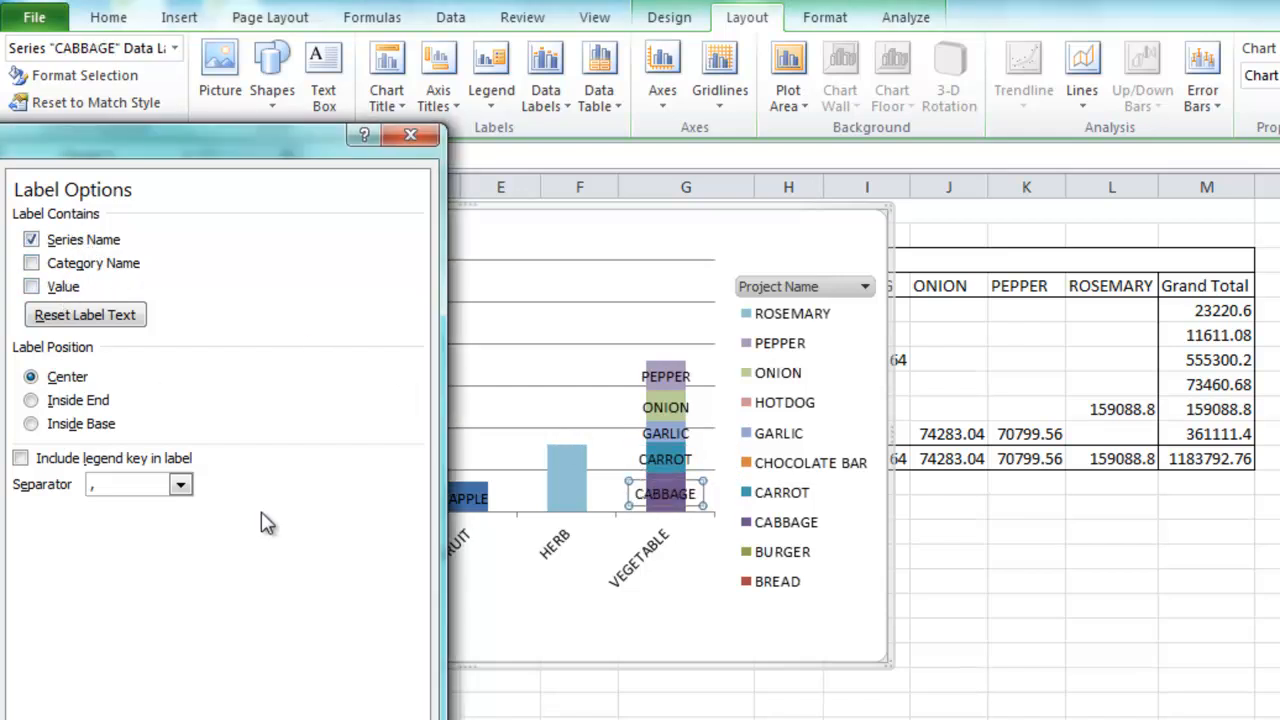
Close the data label settings, check HERB's ROSEMARY bar, and go to the original chart's sheet.
left_click(410, 135)
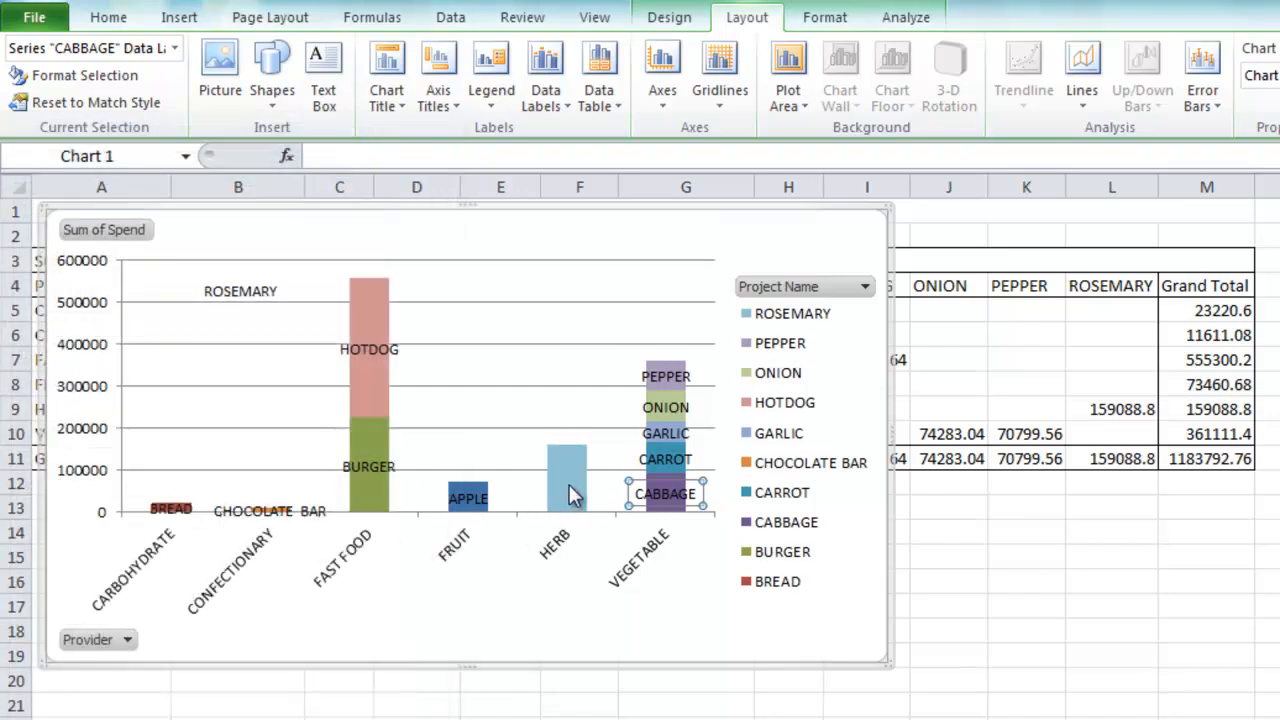
left_click(545, 75)
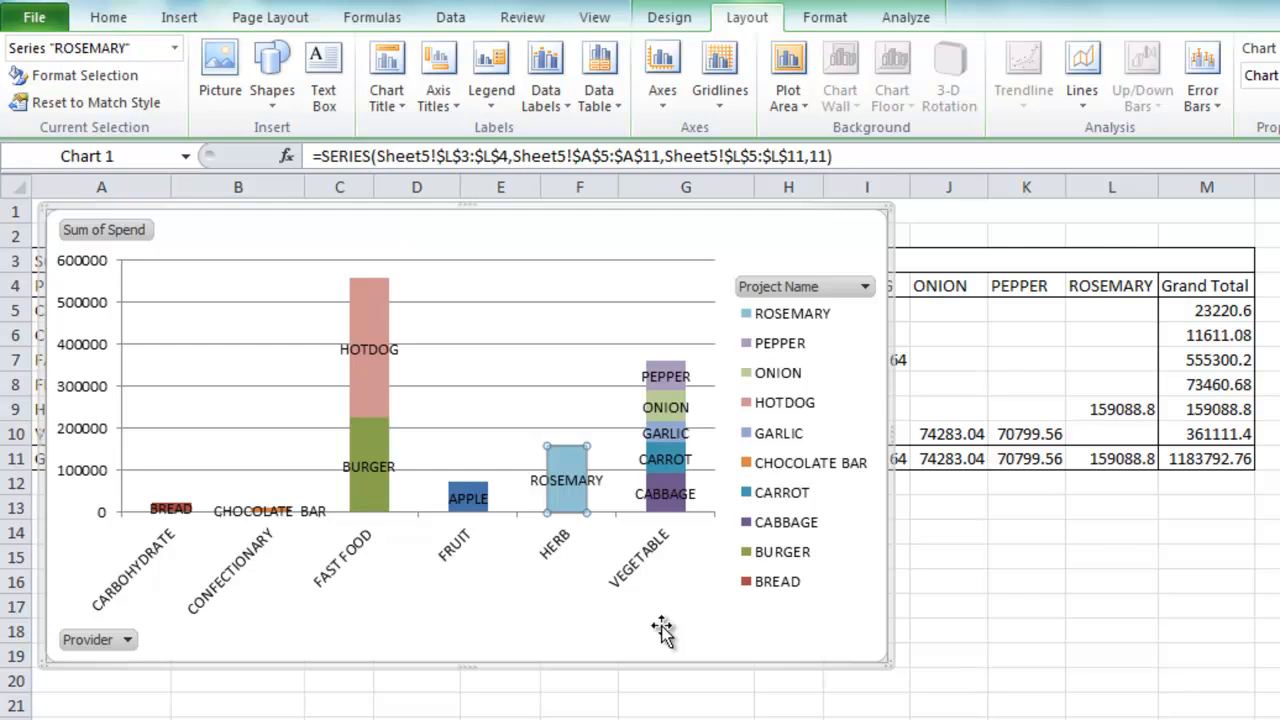
left_click(358, 470)
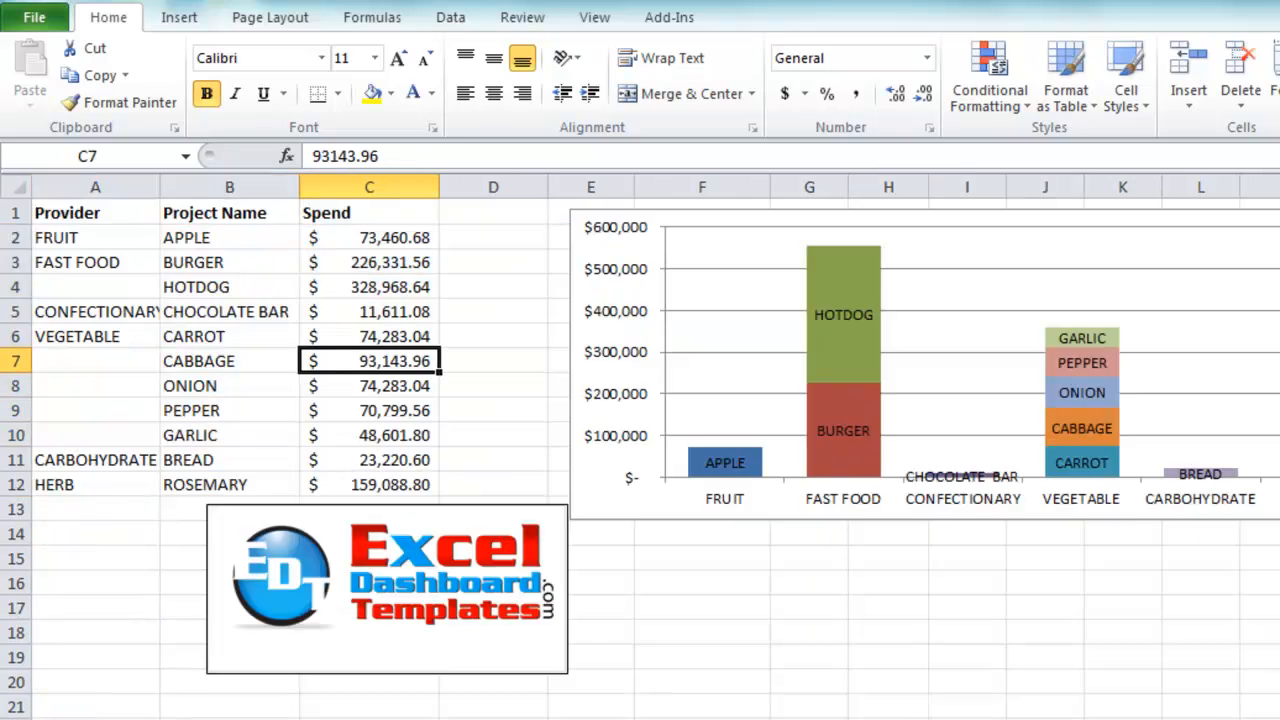
Select the original labeled stacked chart showing all six providers, including HERB's ROSEMARY segment.
left_click(850, 57)
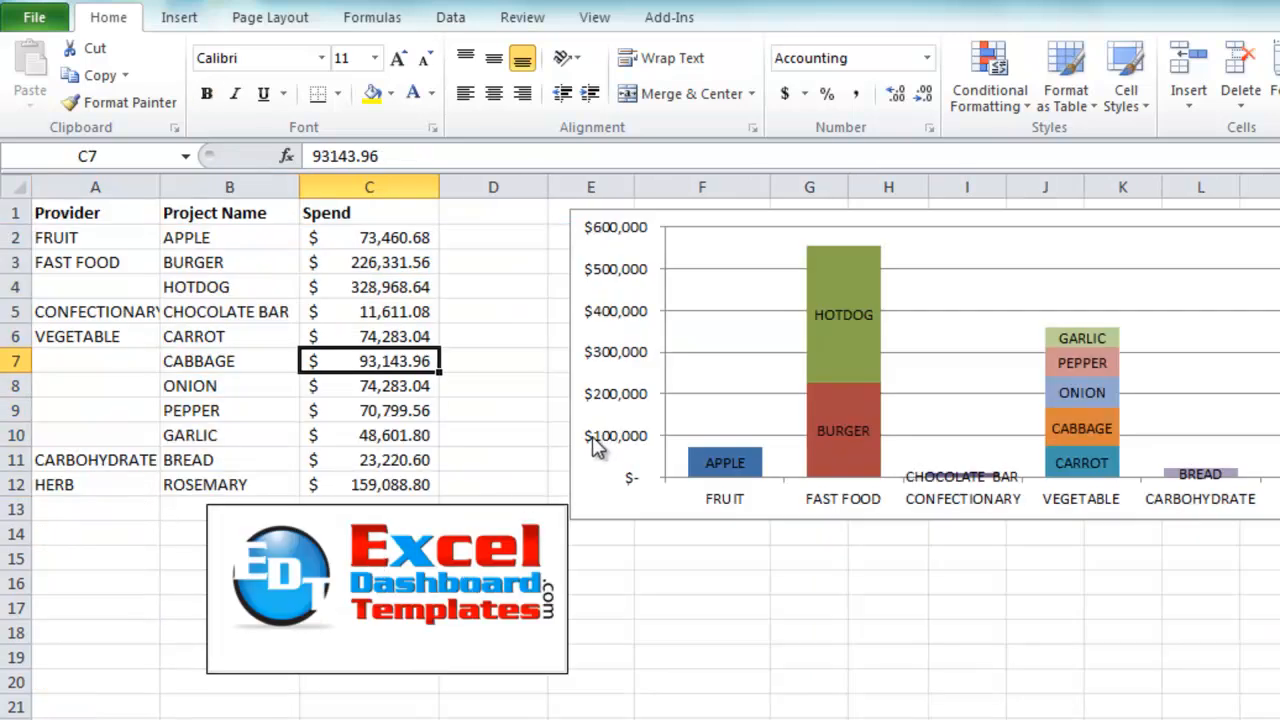
left_click(840, 360)
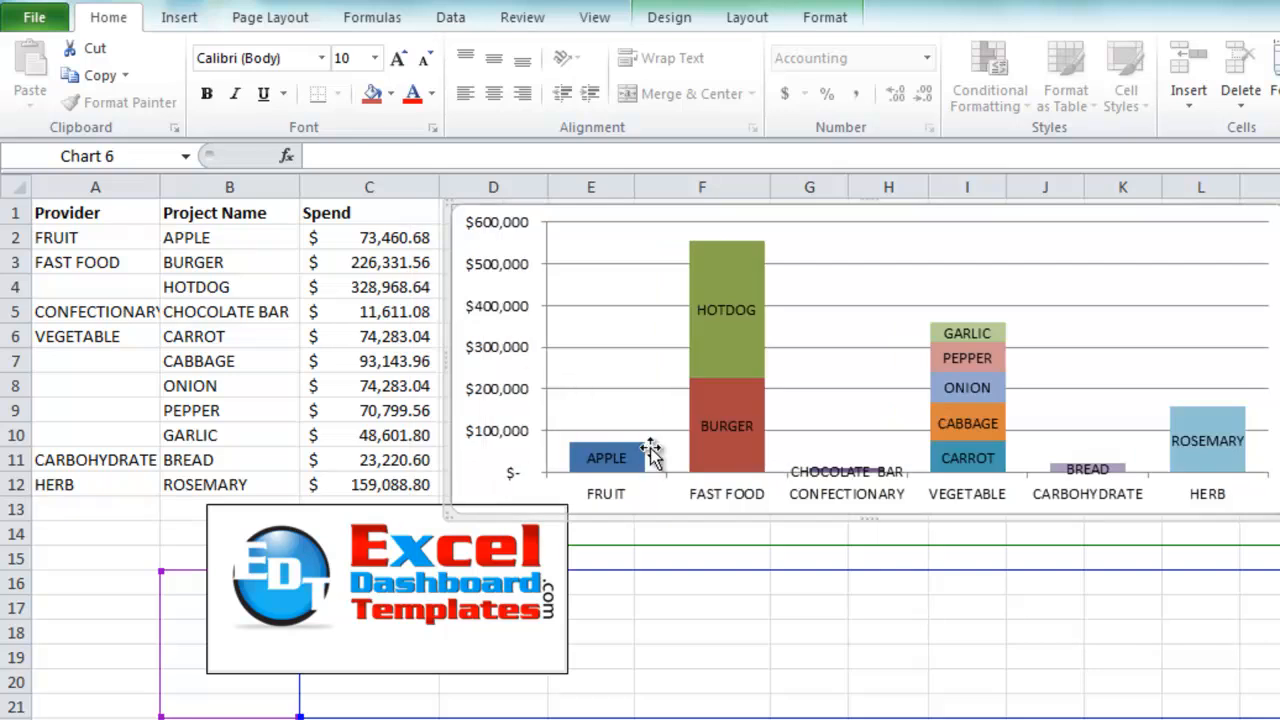
mouse_move(635, 490)
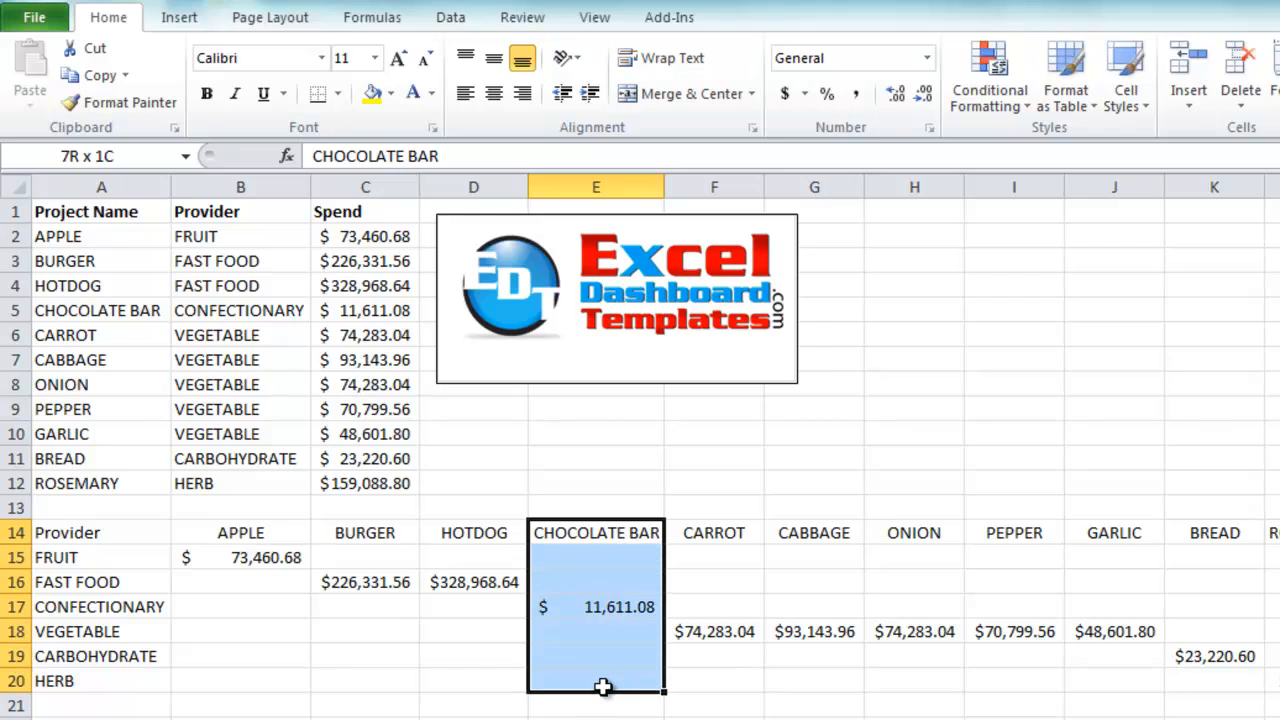
On the provider-by-project grid sheet, select the provider names FRUIT through HERB, then deselect.
left_click(596, 532)
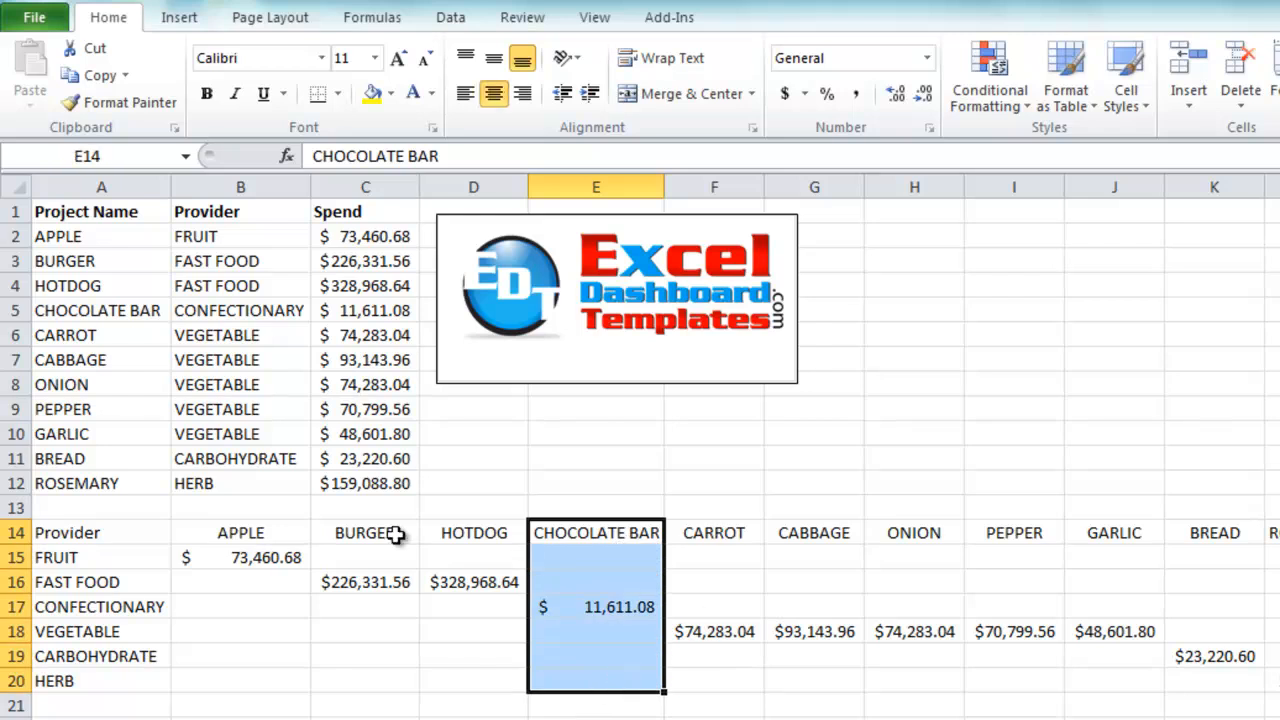
left_click_drag(240, 532, 938, 557)
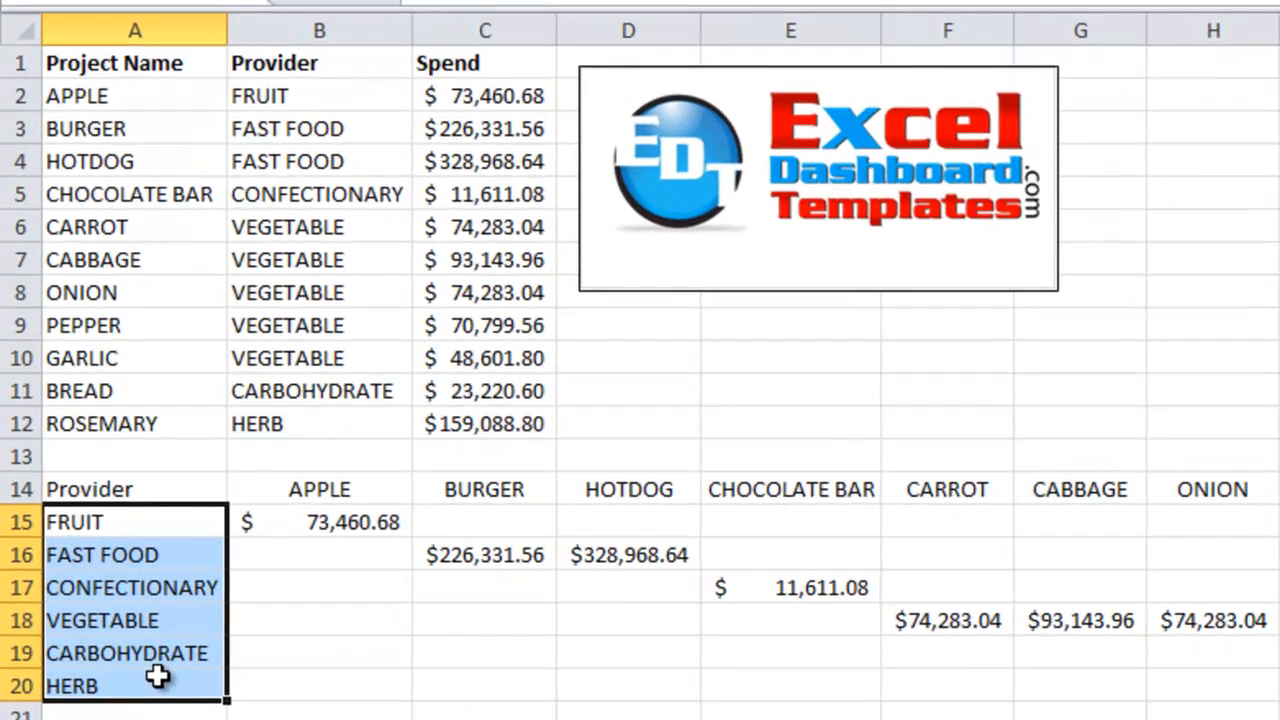
left_click(630, 422)
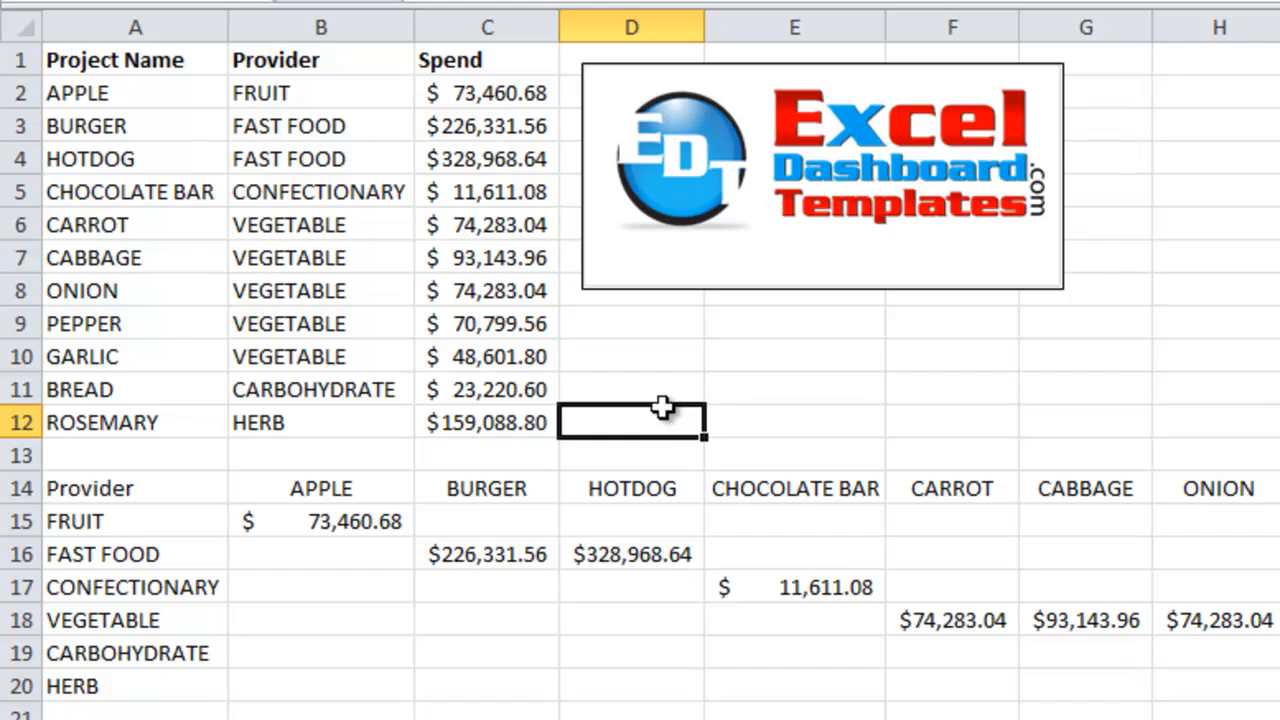
mouse_move(838, 195)
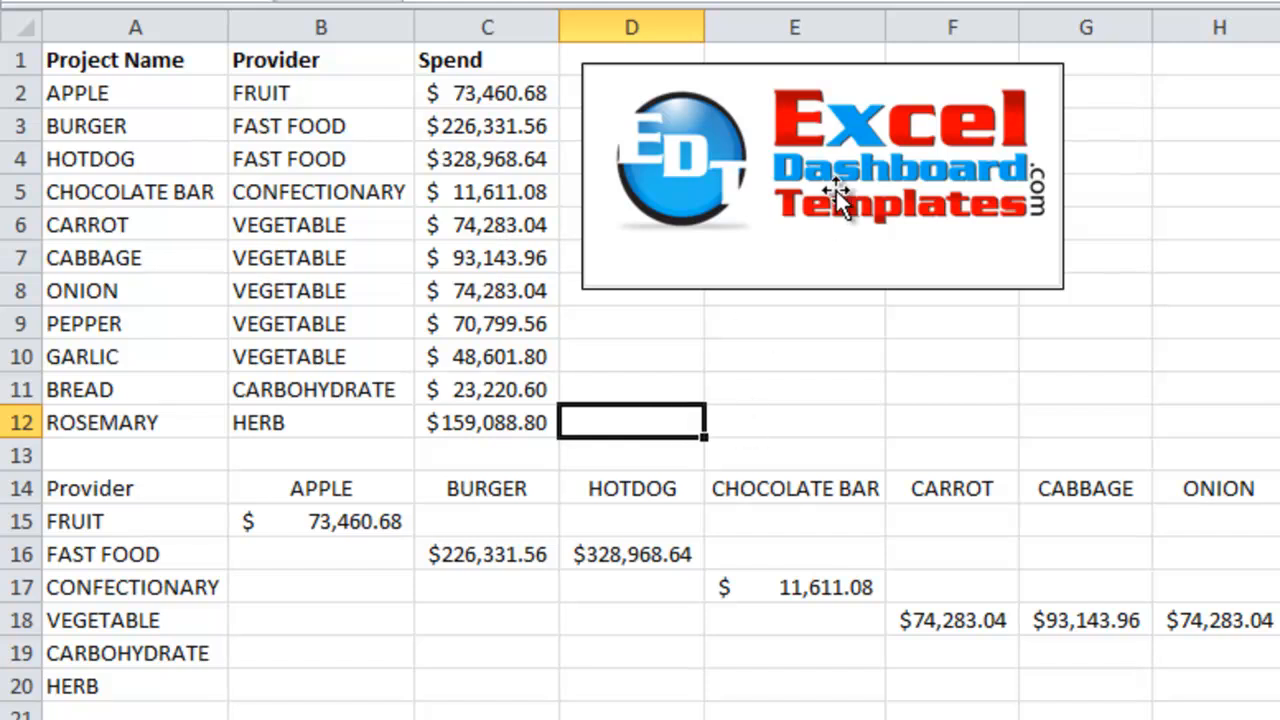
mouse_move(845, 185)
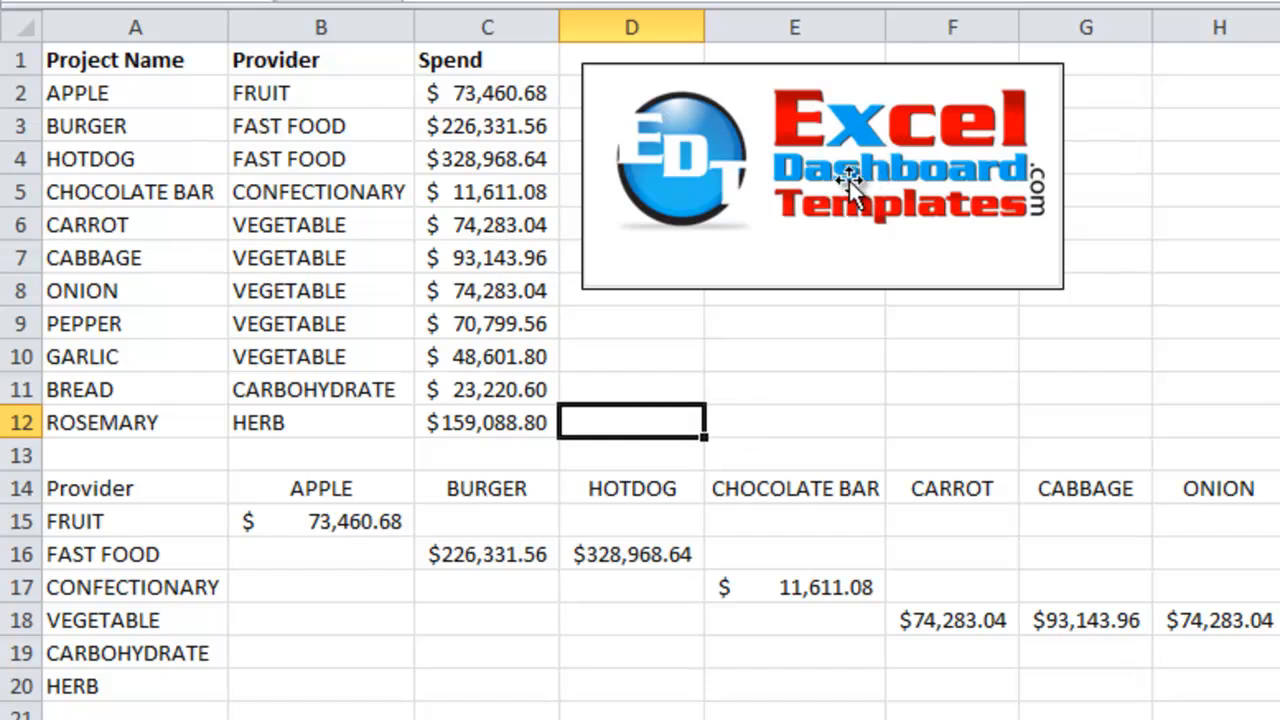
mouse_move(838, 175)
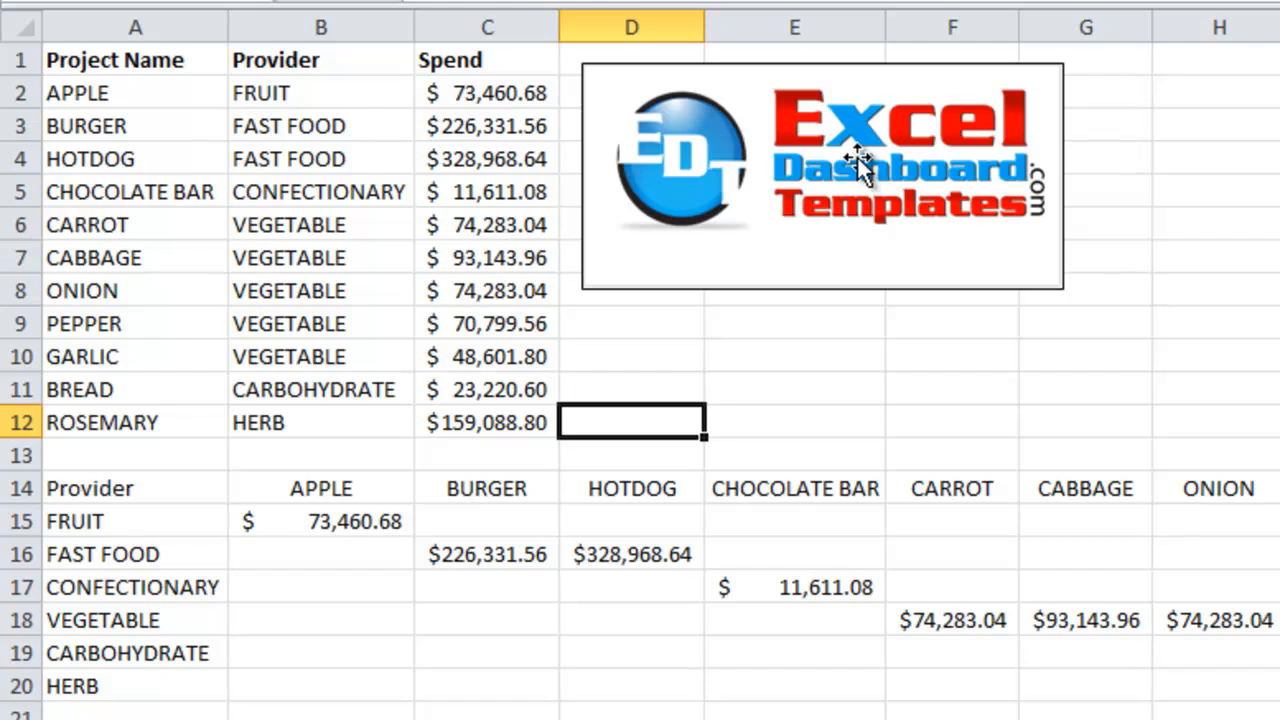
mouse_move(850, 235)
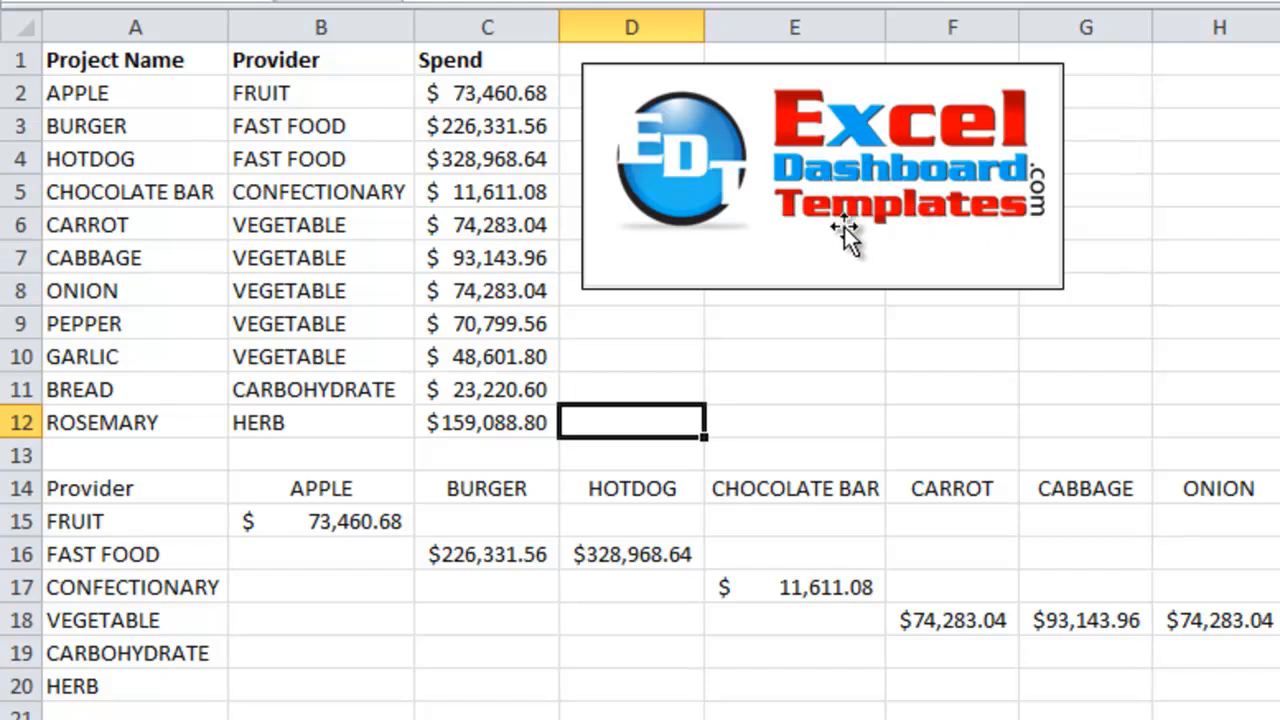
mouse_move(890, 240)
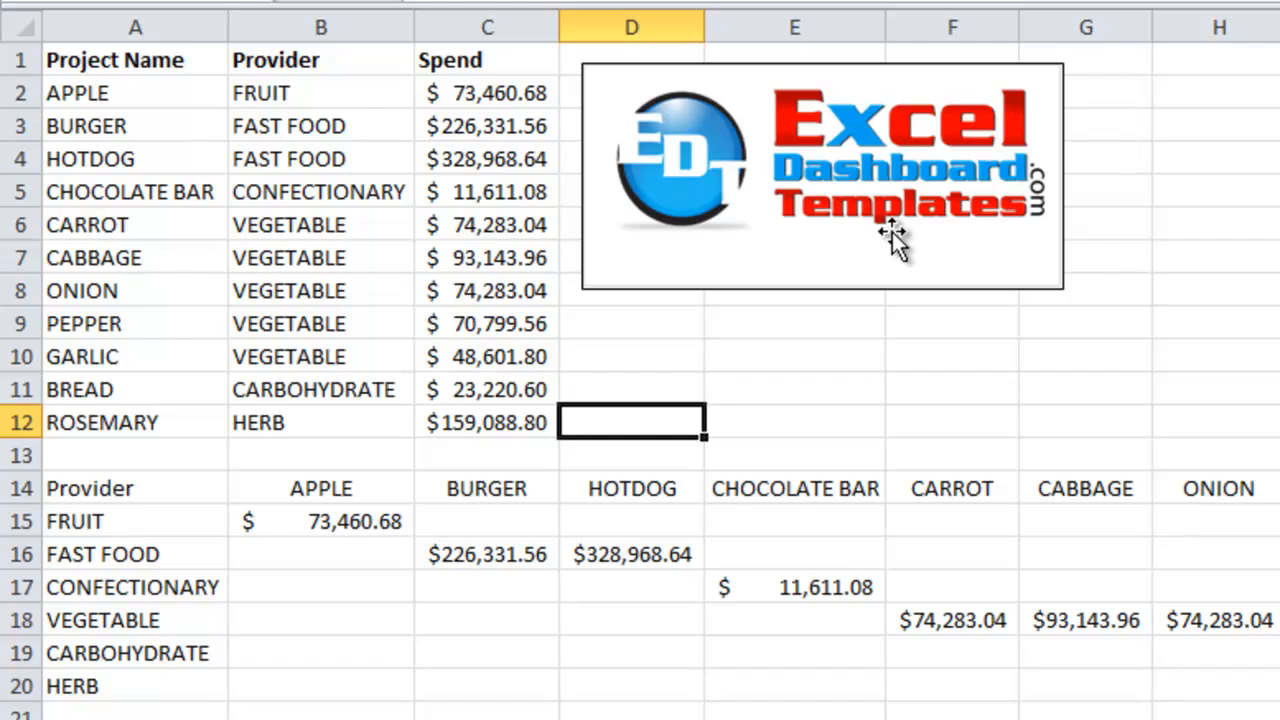